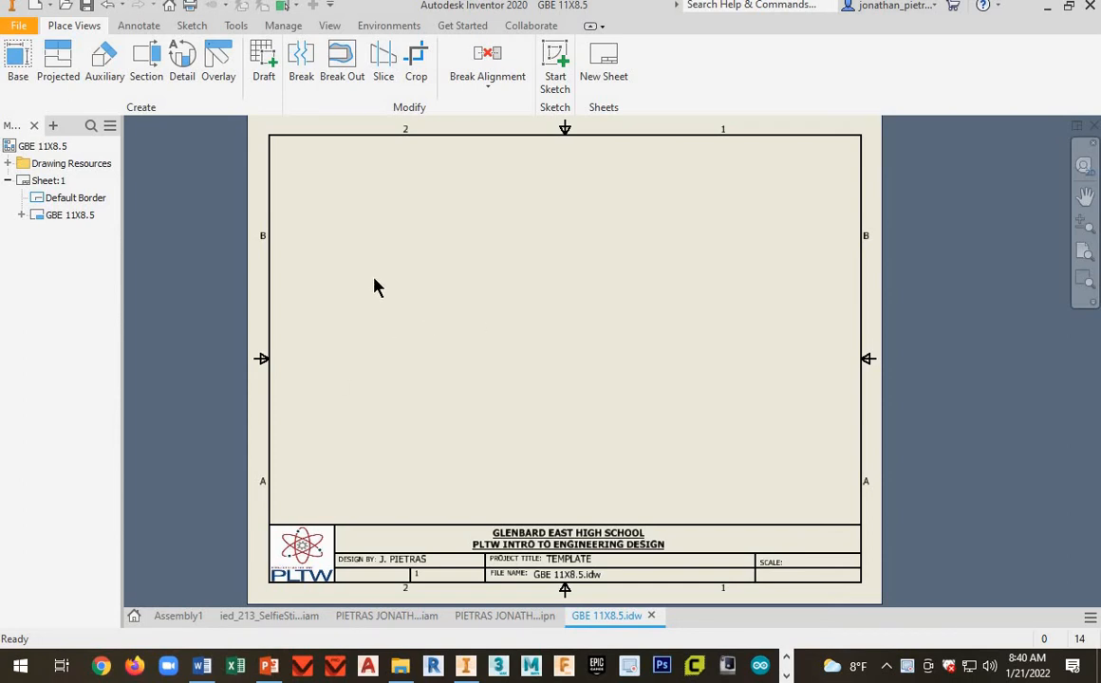
mouse_move(405, 373)
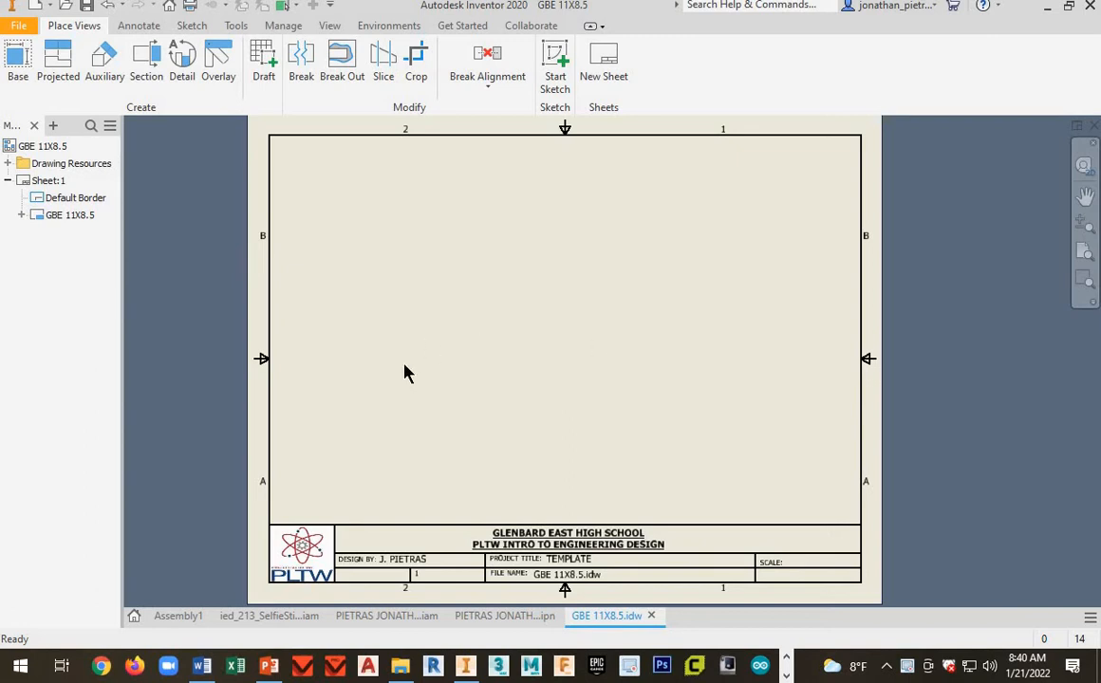
mouse_move(740, 426)
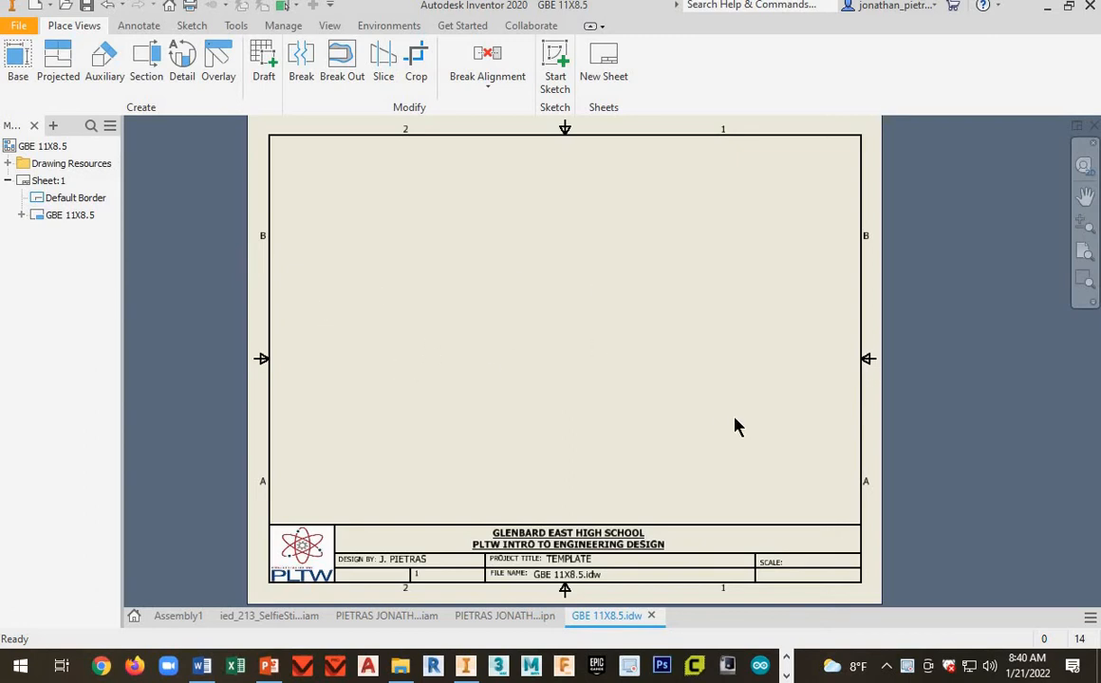
mouse_move(492, 431)
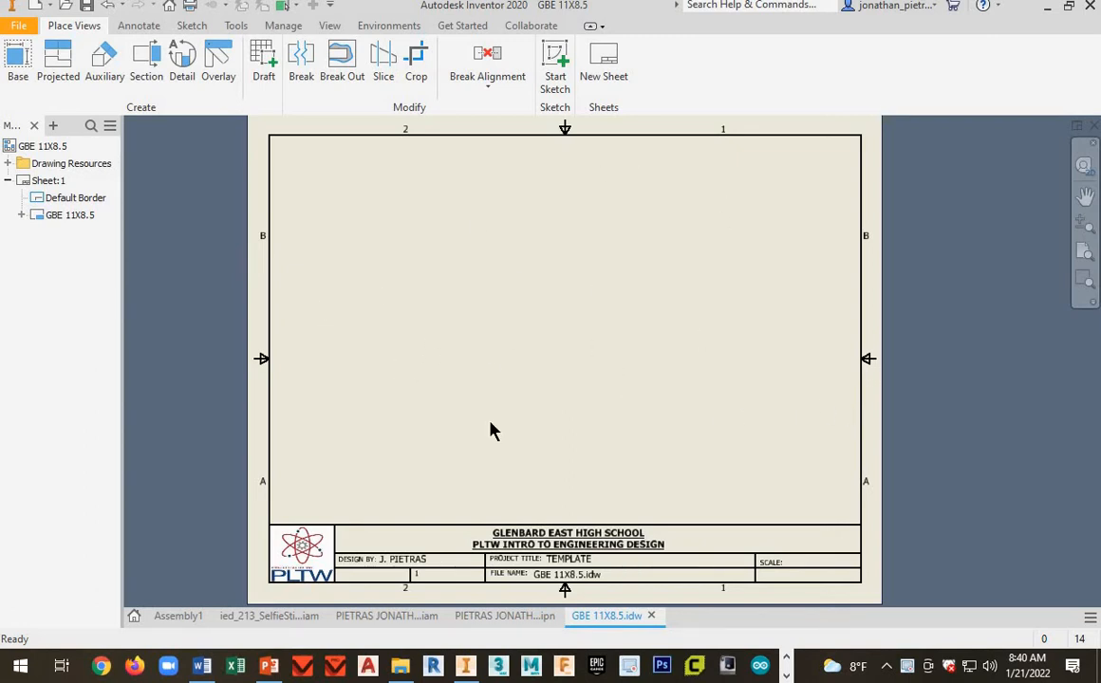
mouse_move(668, 372)
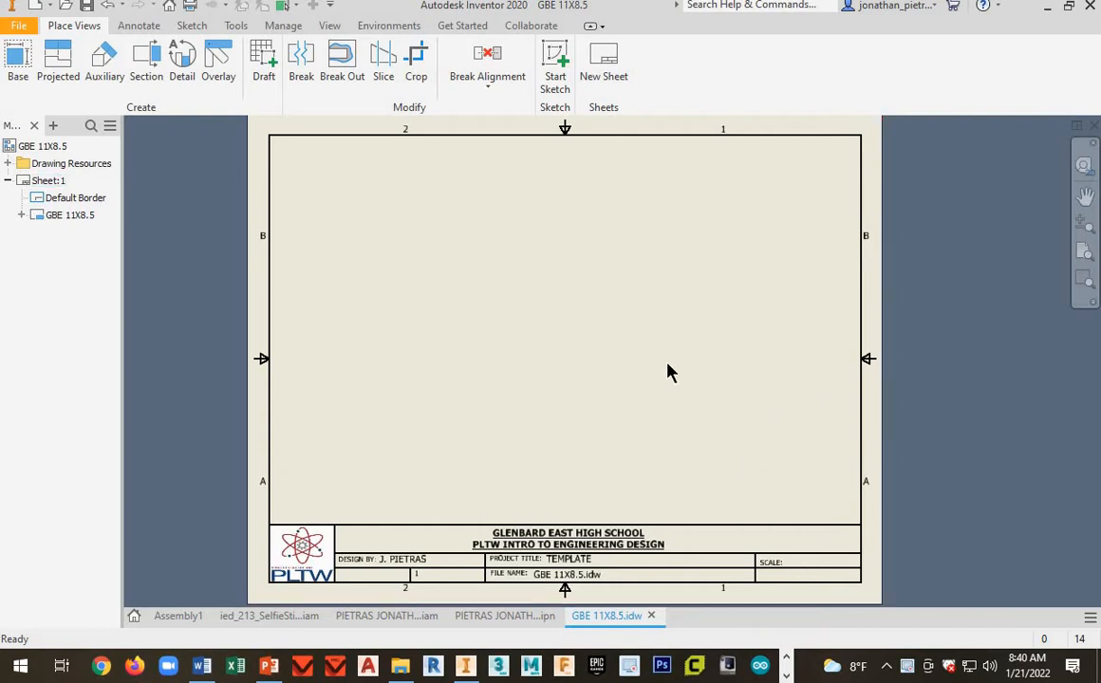
mouse_move(160, 221)
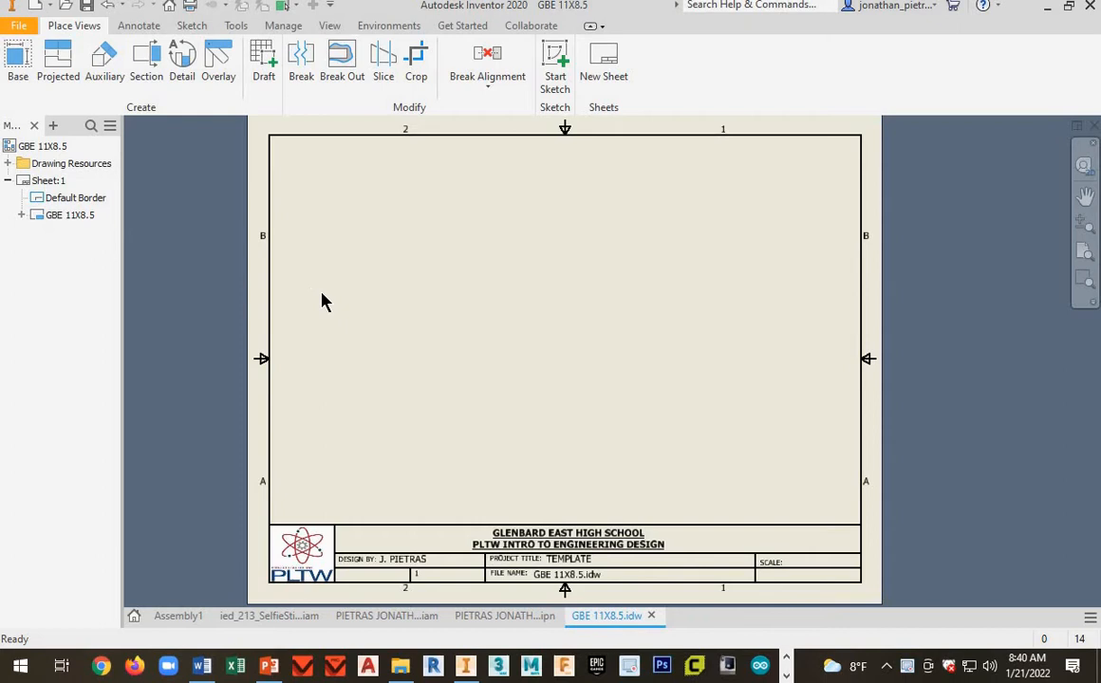
- Place the exploded selfie stick presentation as a base view at 1/4 scale
left_click(17, 59)
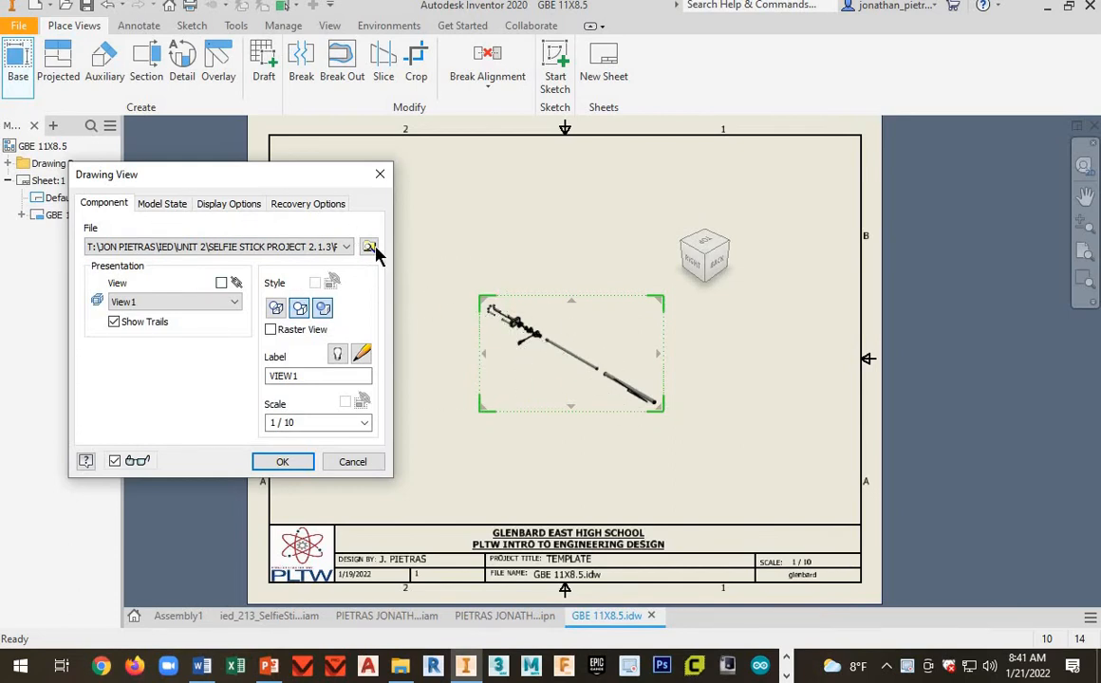
mouse_move(370, 246)
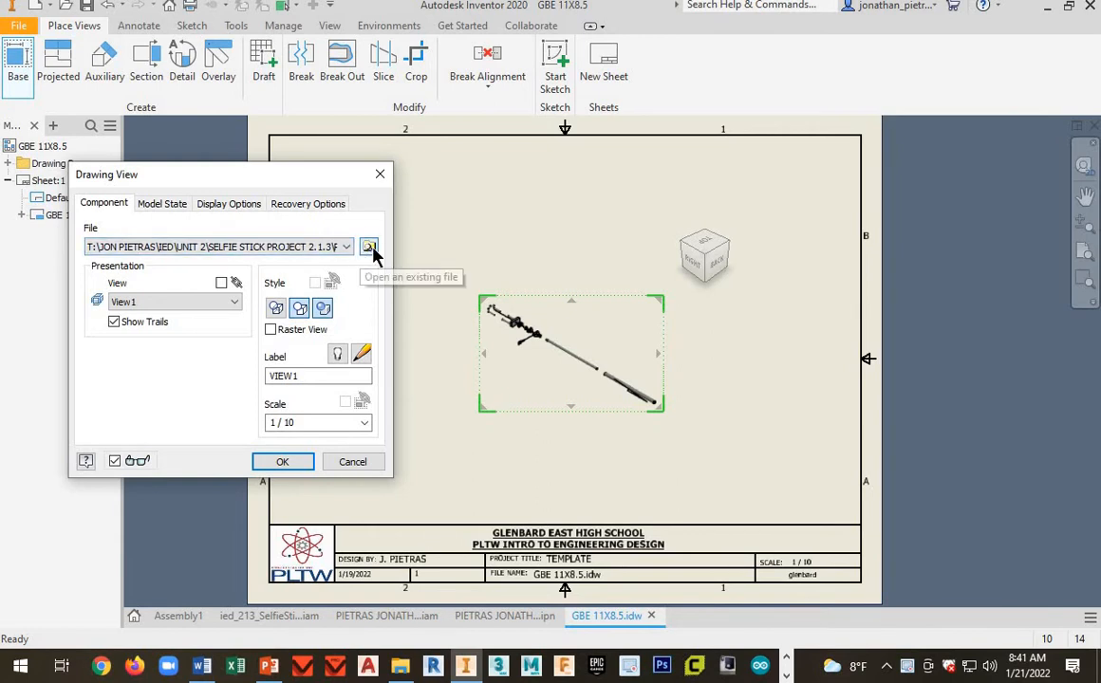
left_click(370, 247)
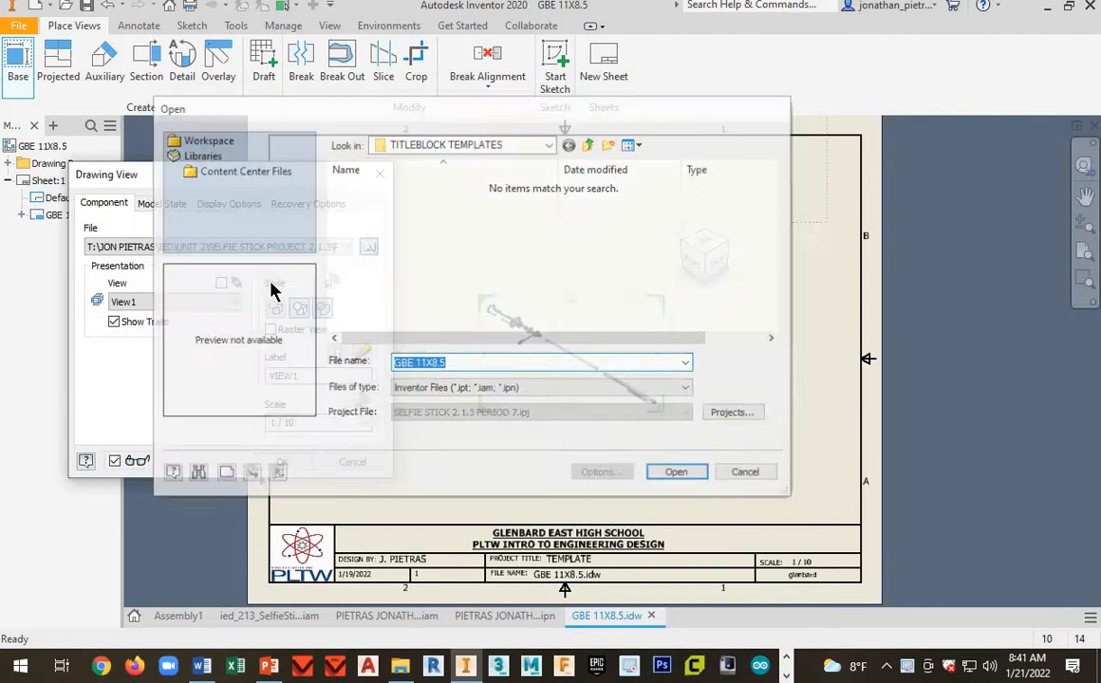
left_click(675, 472)
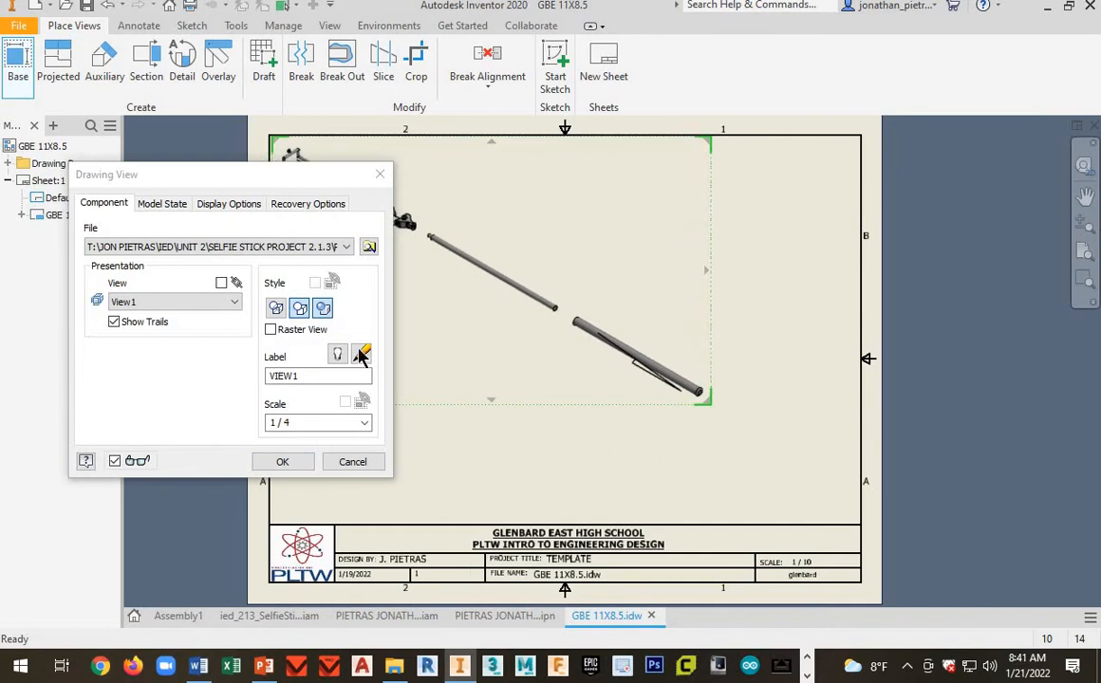
left_click(282, 461)
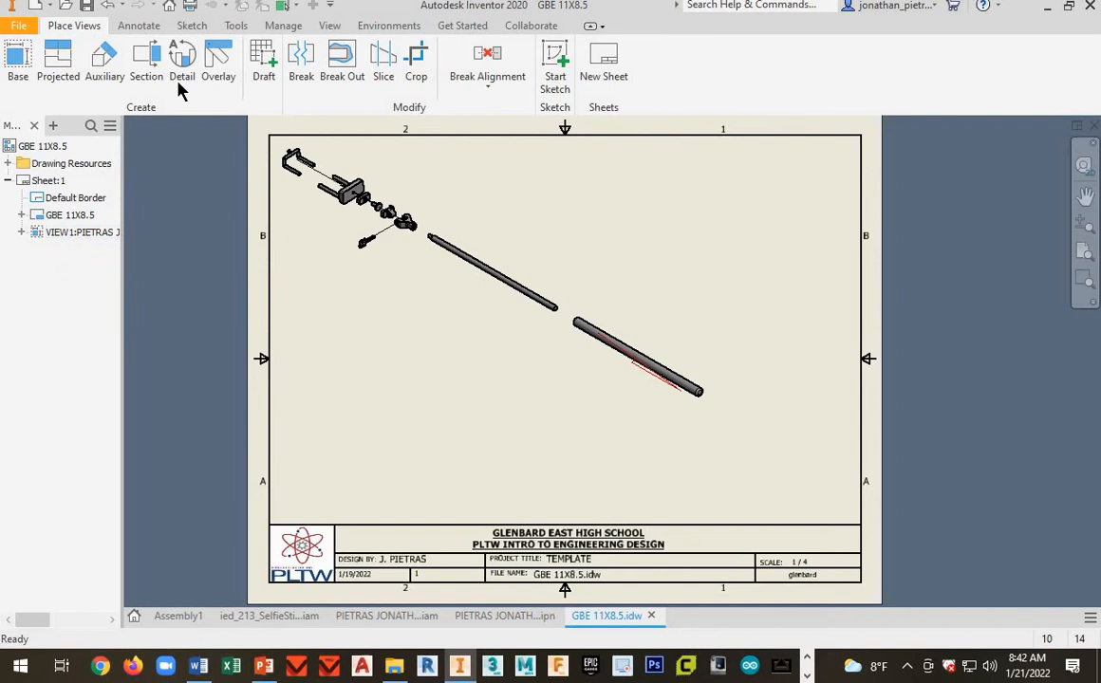
- Add a parts list with automatic wrap for the exploded view
left_click(138, 26)
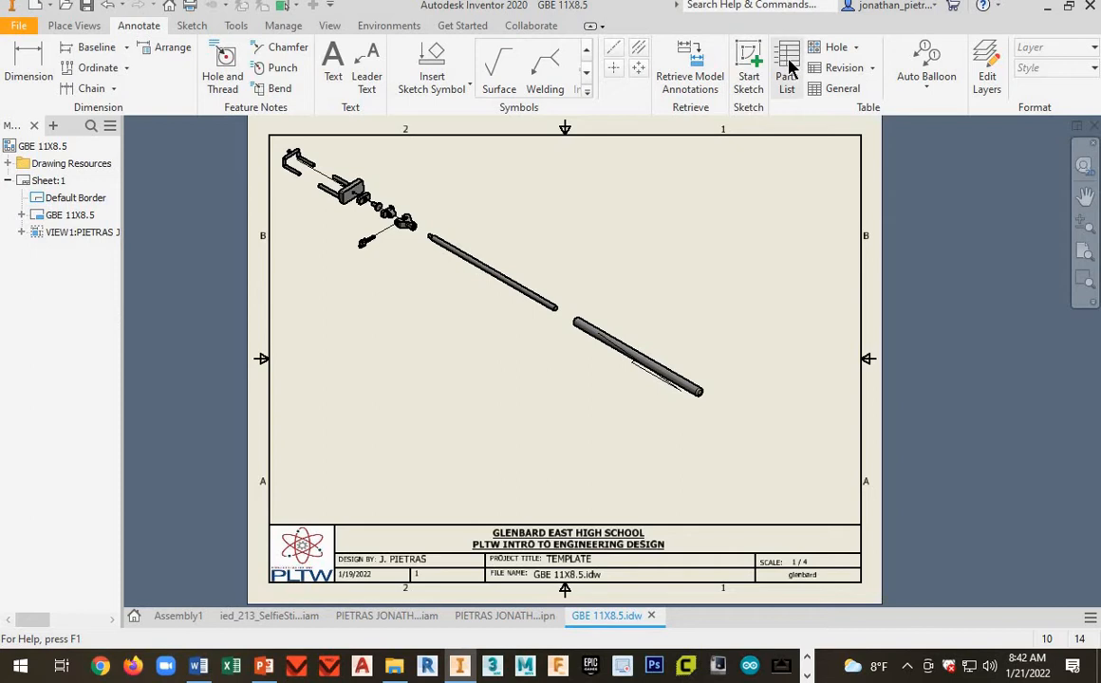
left_click(785, 67)
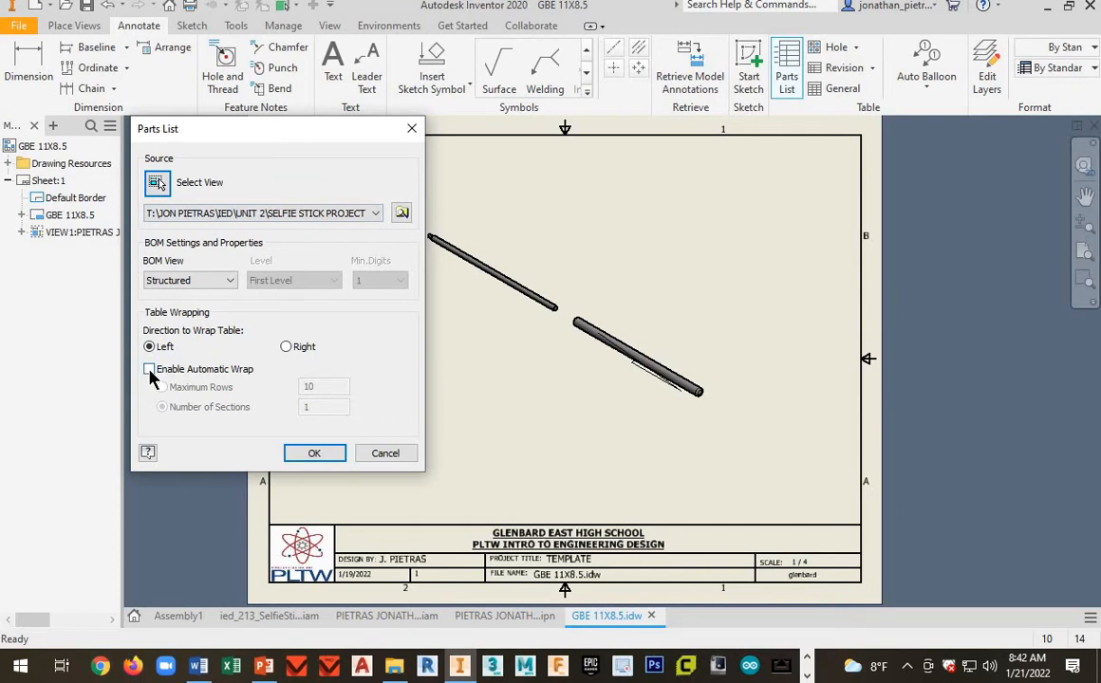
left_click(149, 368)
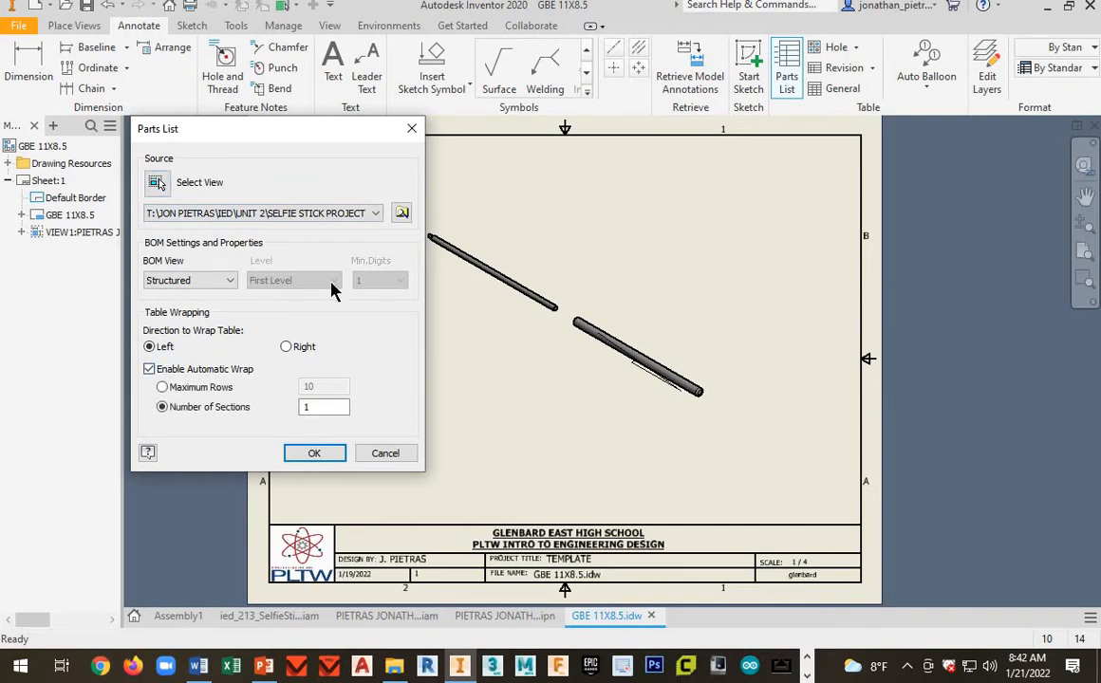
left_click(314, 453)
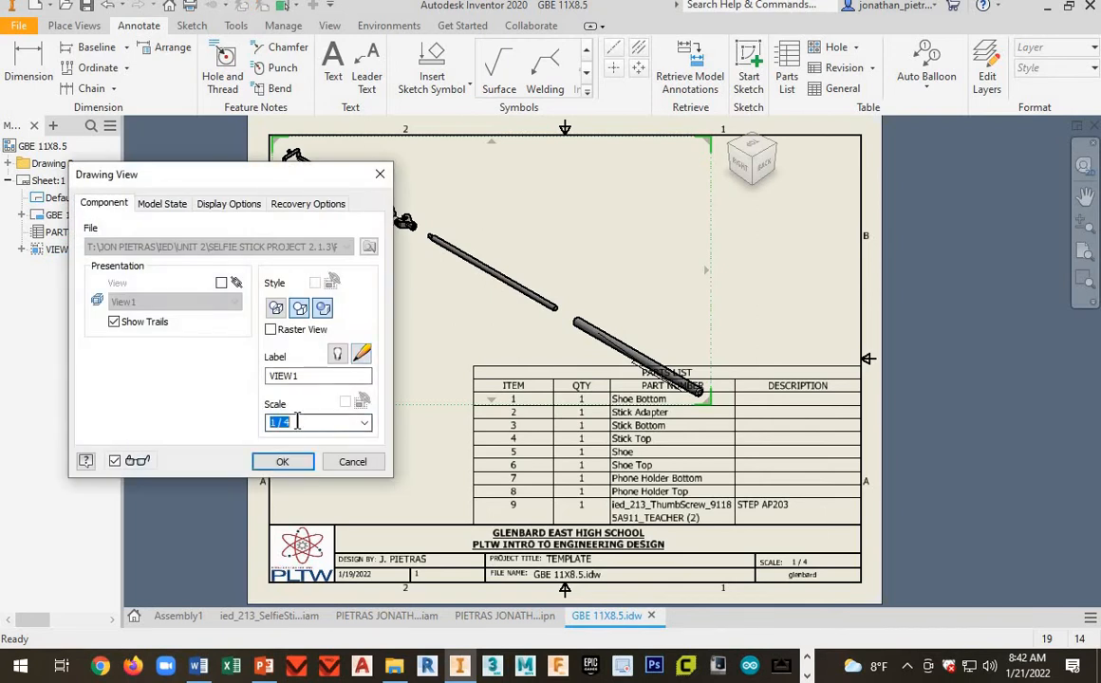
- Rescale the exploded view to 1/5
type("1 / 5")
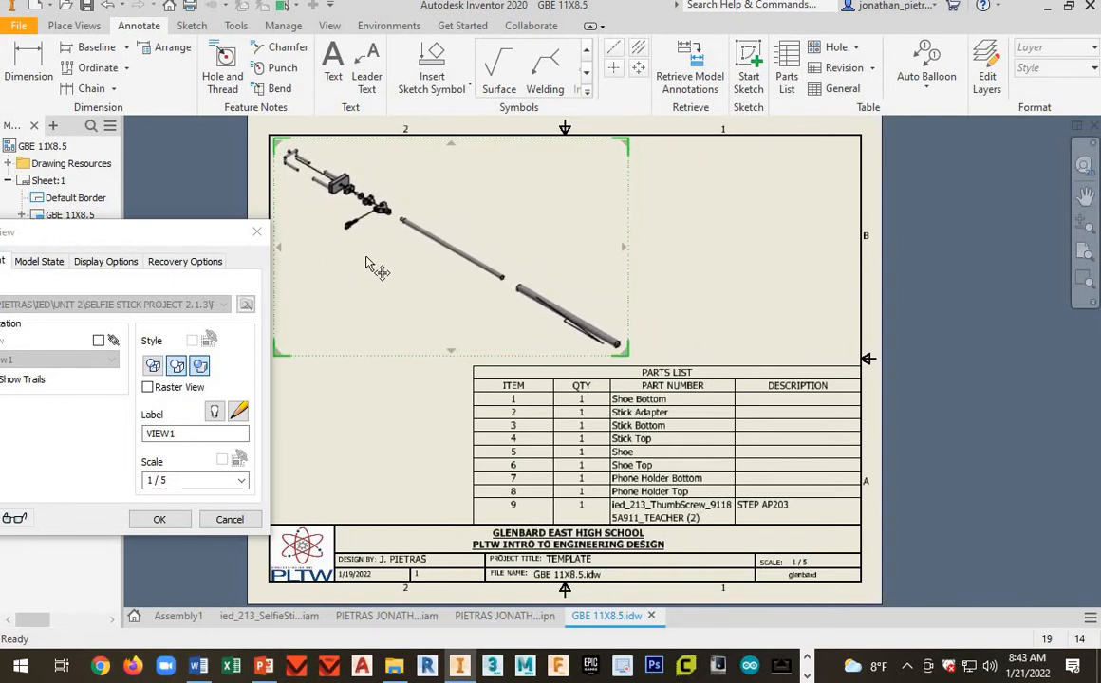
left_click(160, 519)
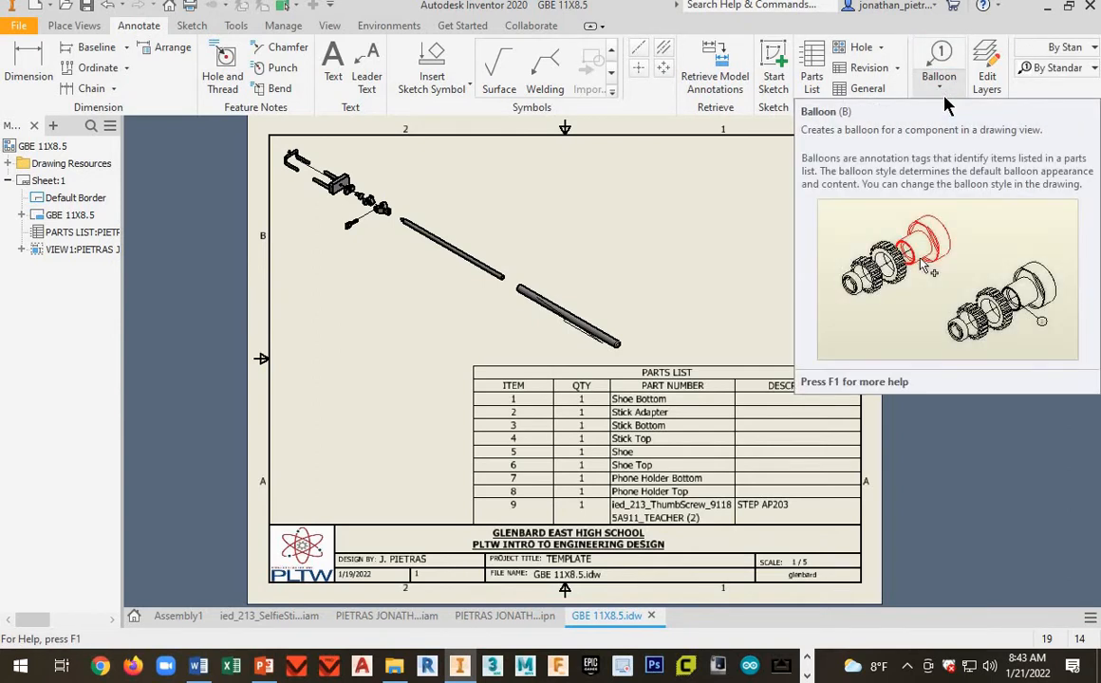
mouse_move(1062, 90)
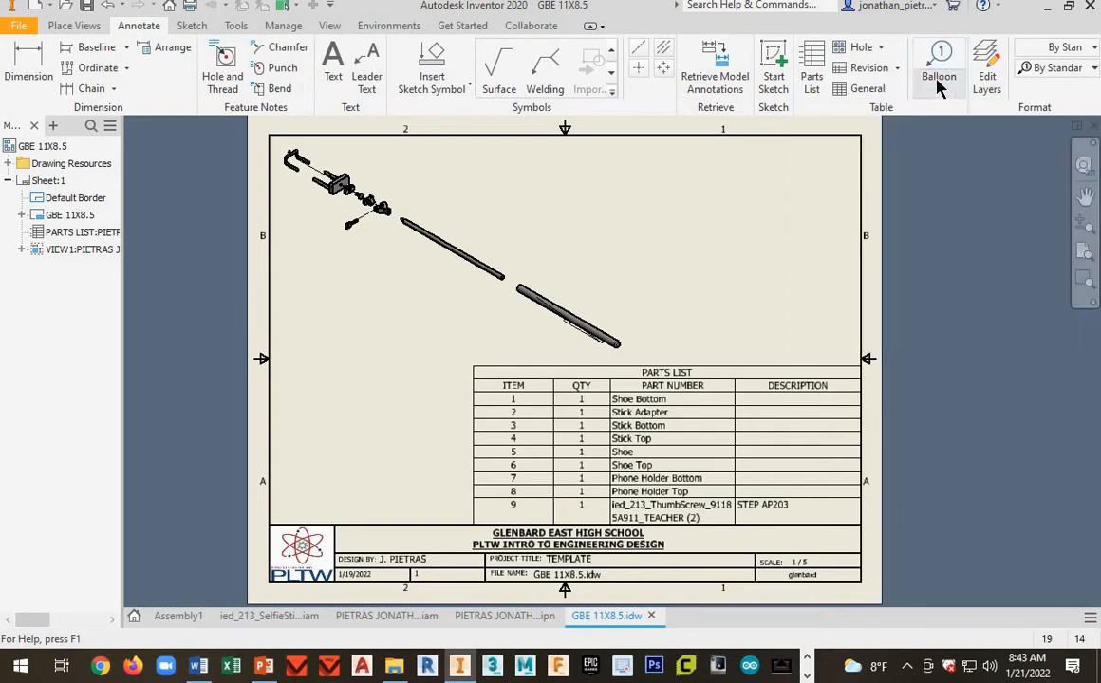
- Auto-balloon the exploded view with hexagon-shaped balloons arranged around it
left_click(925, 76)
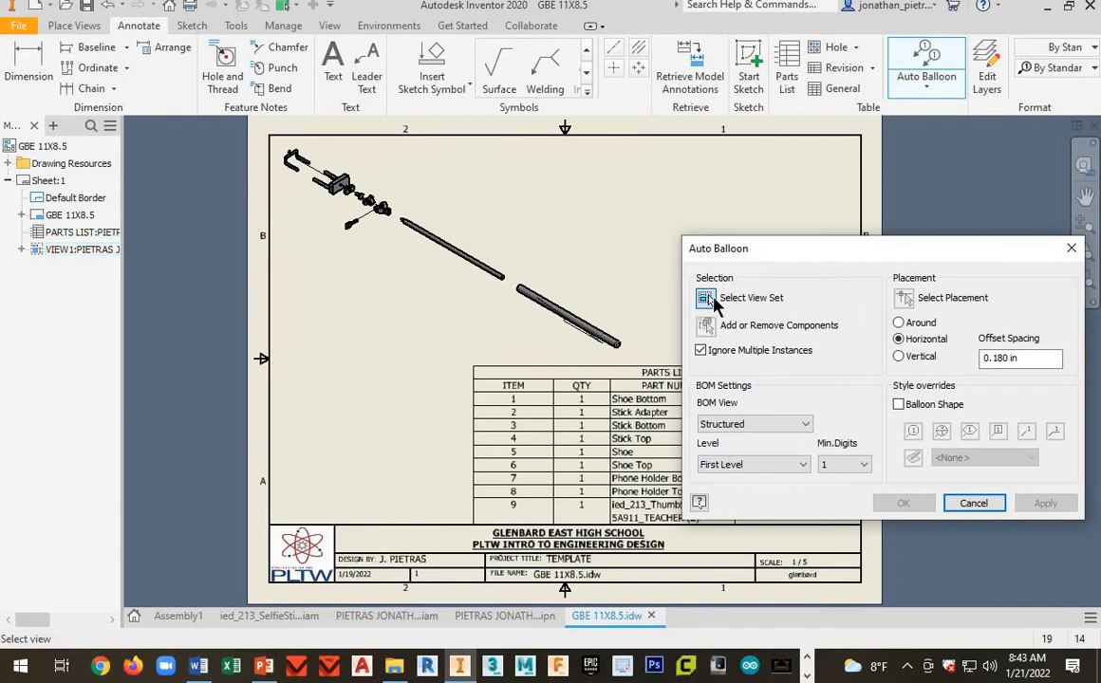
mouse_move(714, 302)
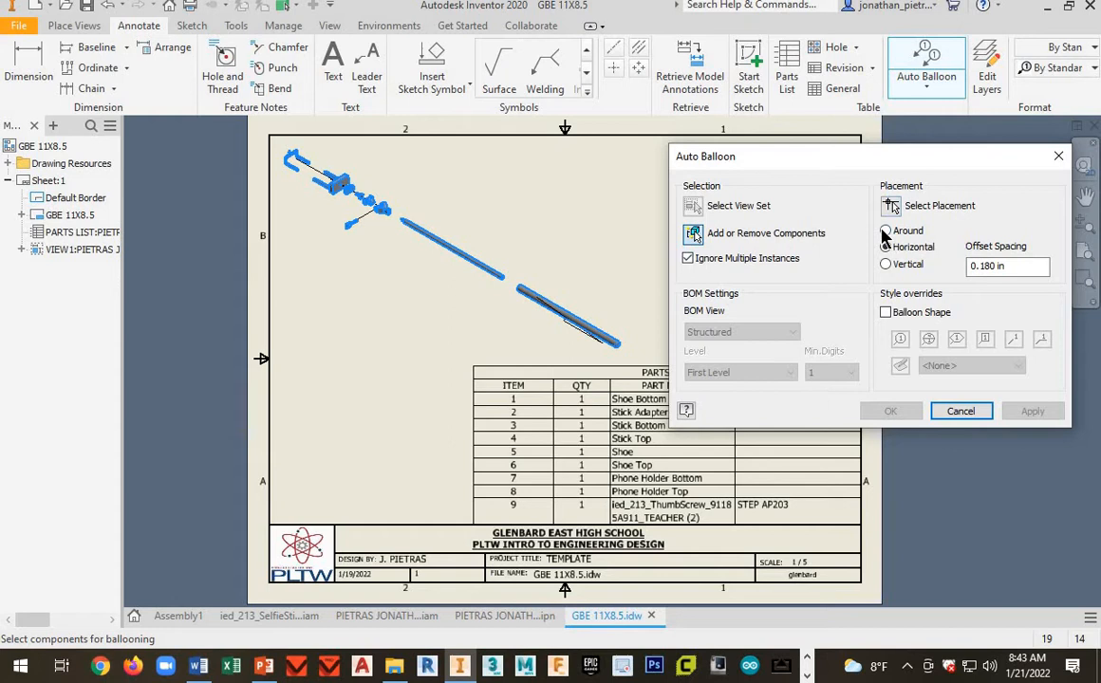
left_click(885, 230)
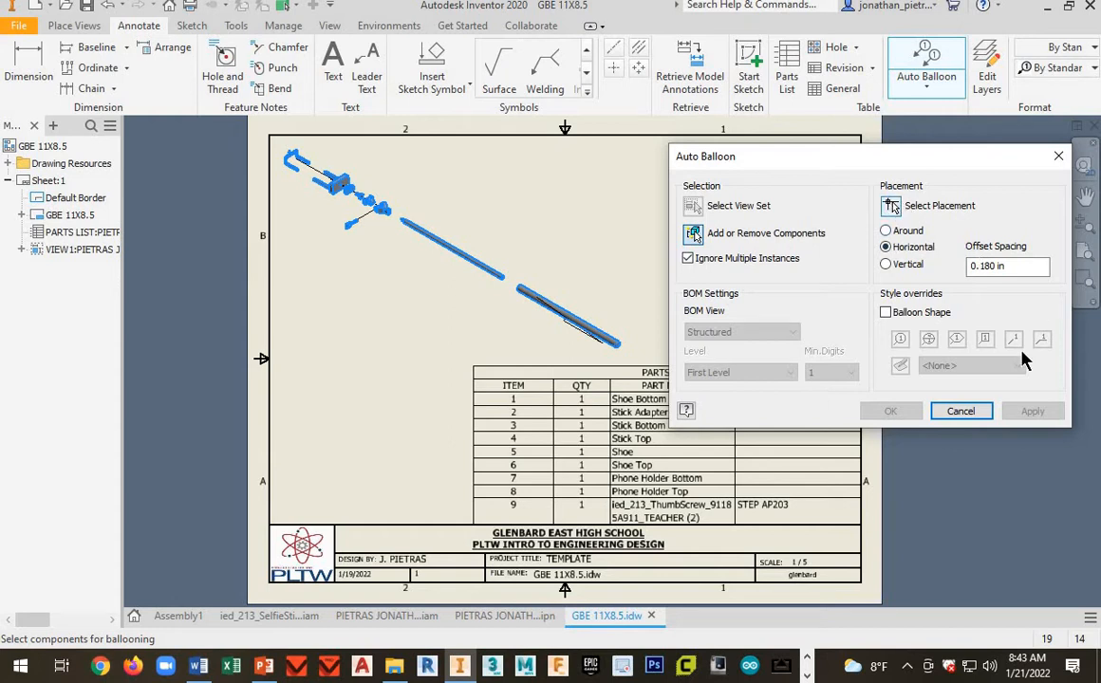
left_click(889, 205)
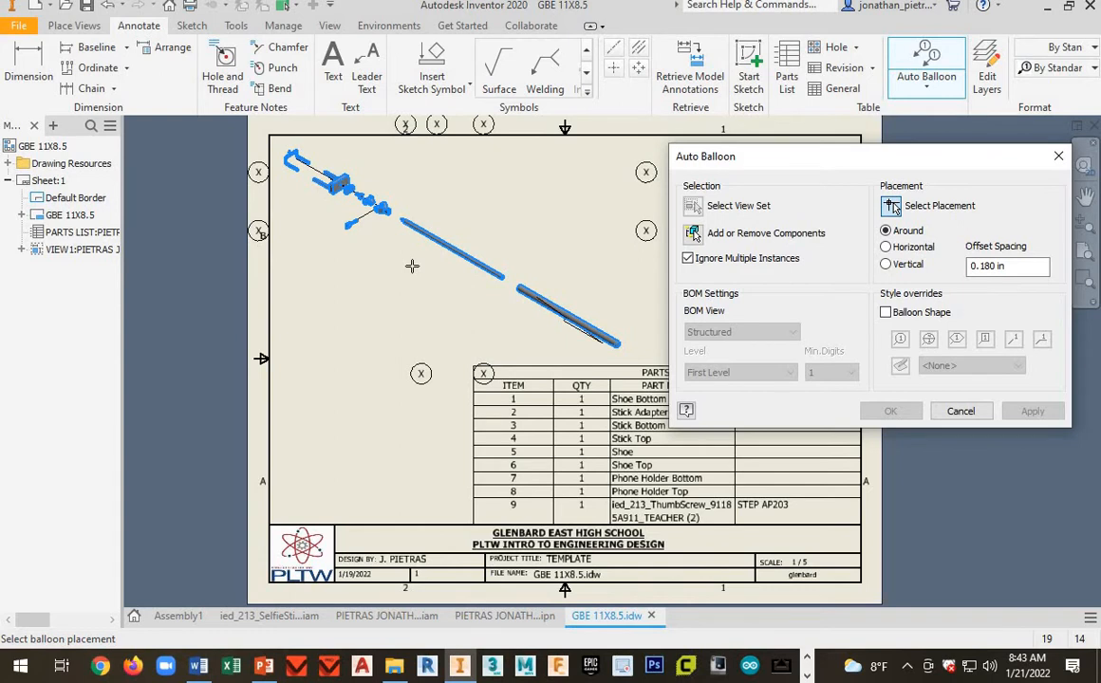
mouse_move(428, 268)
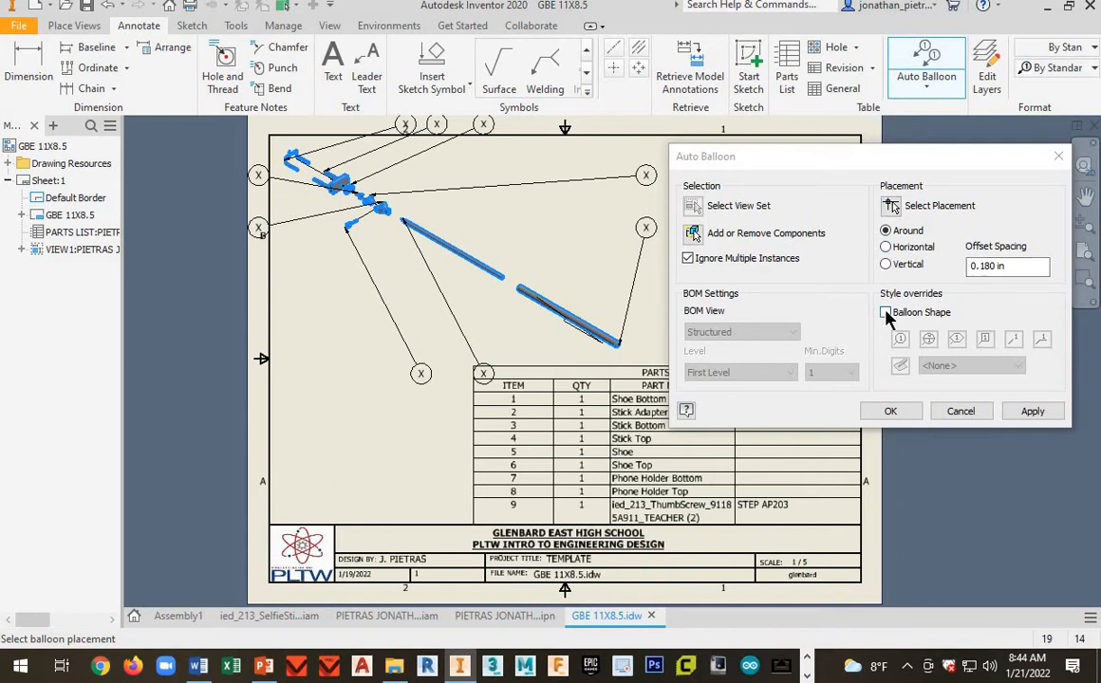
left_click(886, 312)
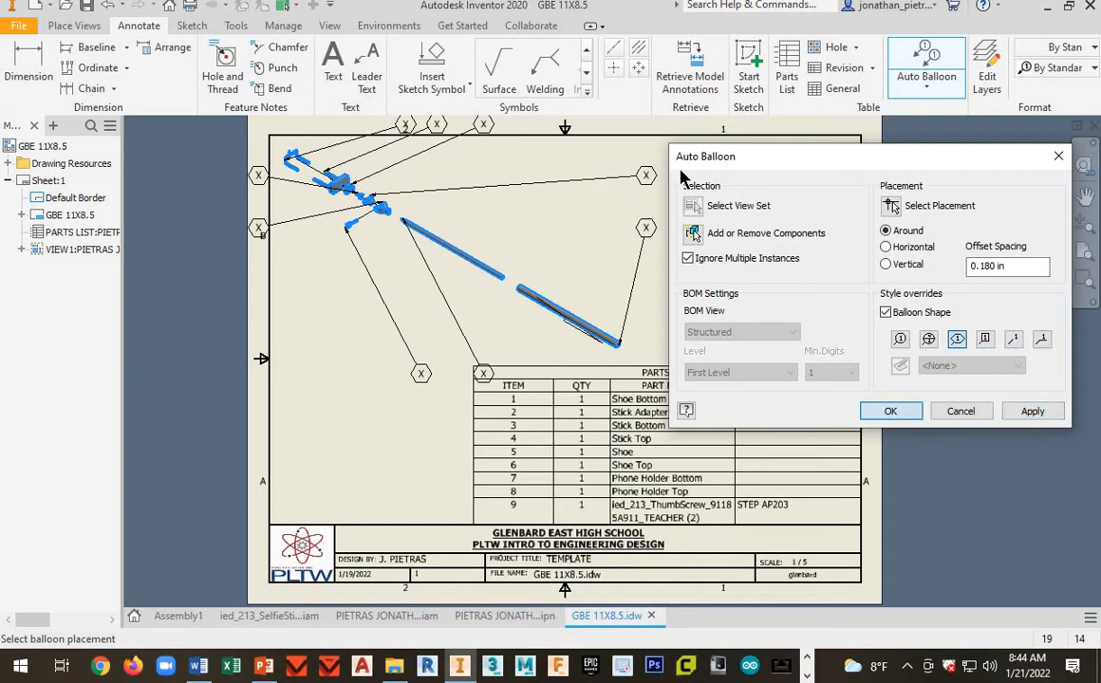
left_click(889, 410)
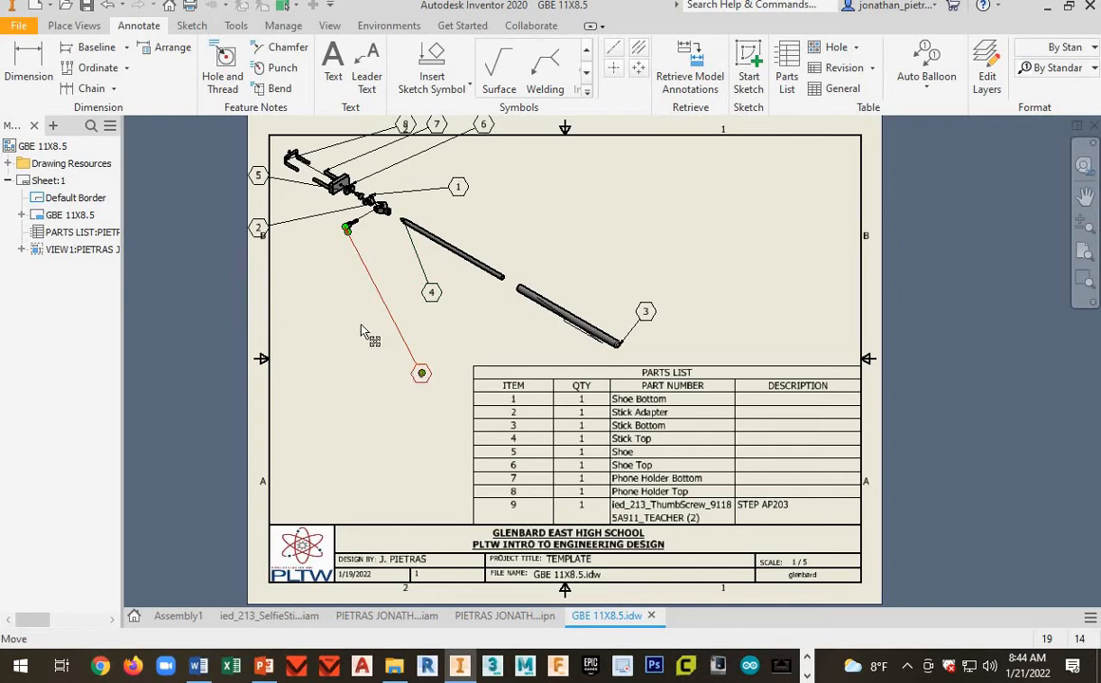
- Drag two balloons, including balloon 2, closer to their parts
left_click_drag(421, 373, 357, 322)
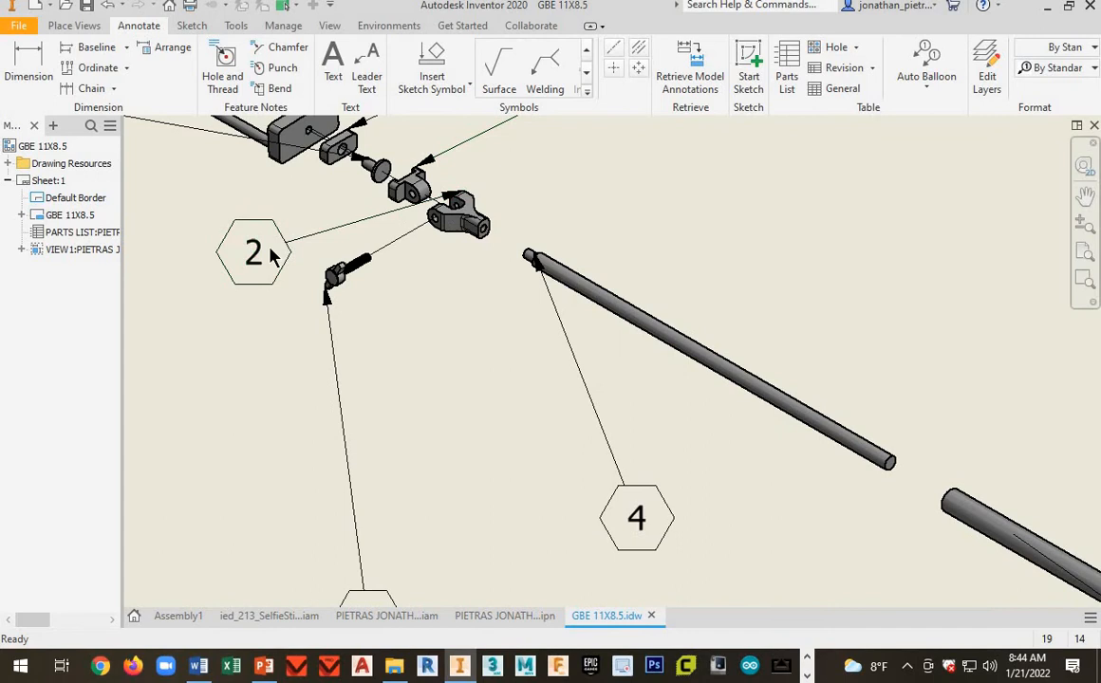
left_click_drag(253, 254, 691, 164)
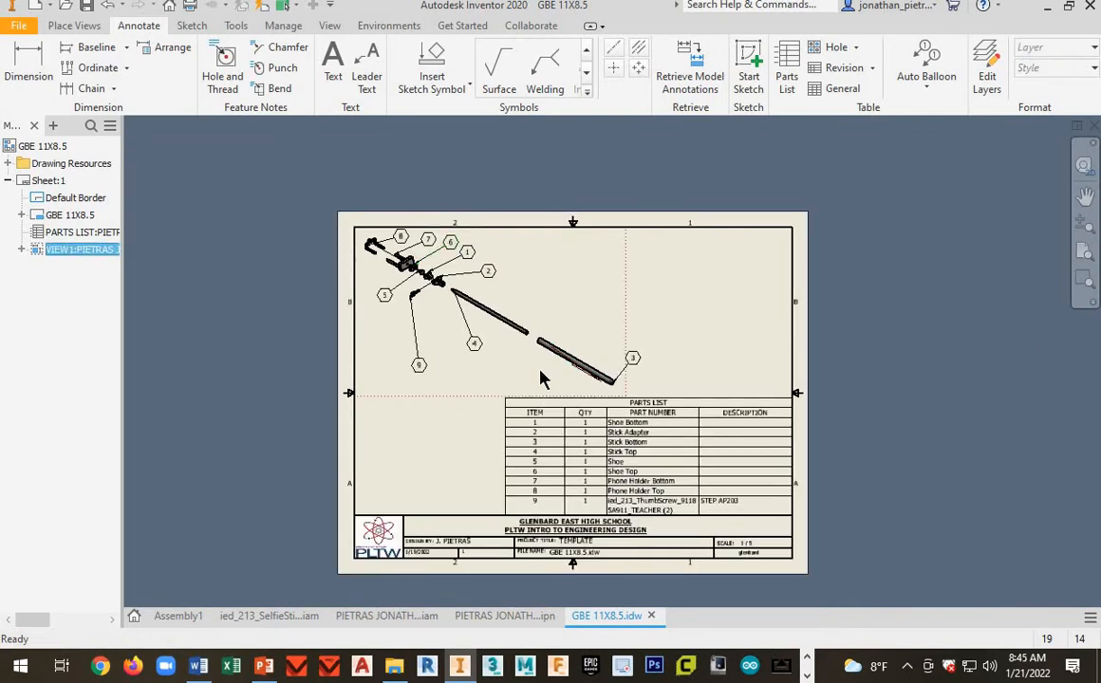
mouse_move(639, 337)
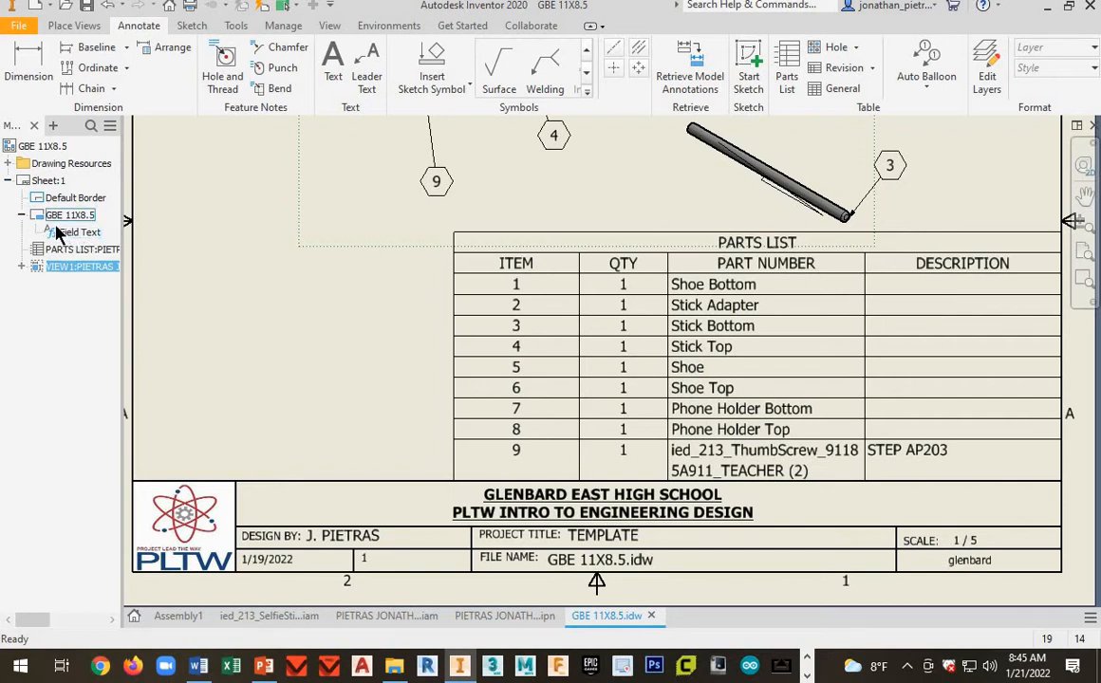
- Enter 'SELFIE STICK PROJECT' in the title block's project title field
right_click(69, 231)
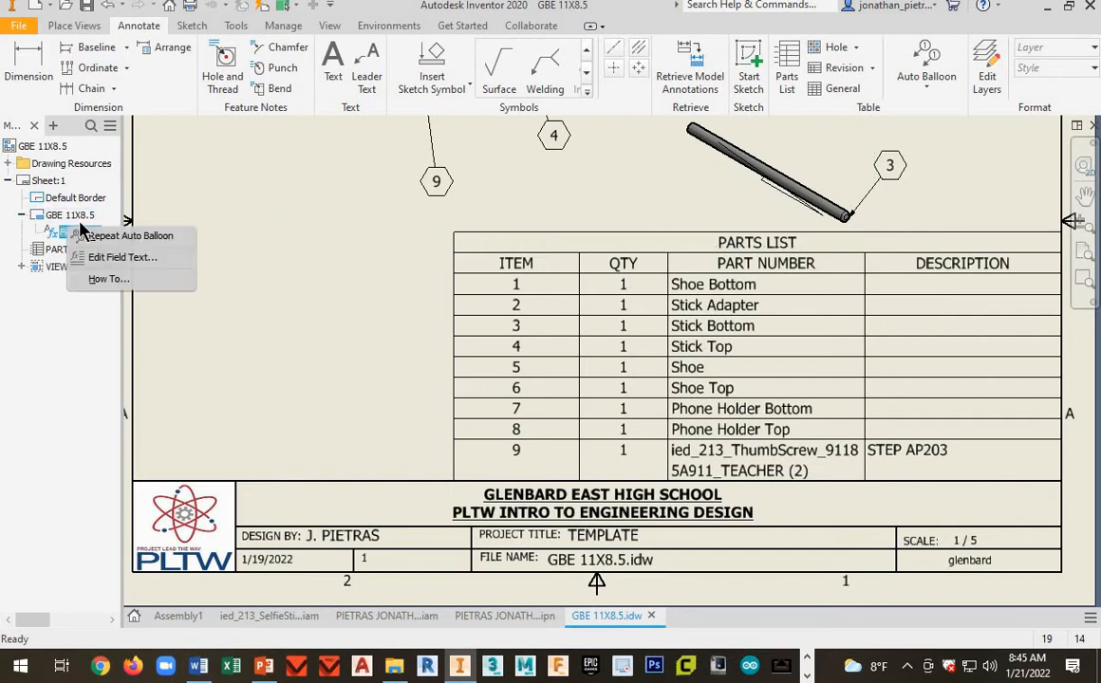
left_click(121, 257)
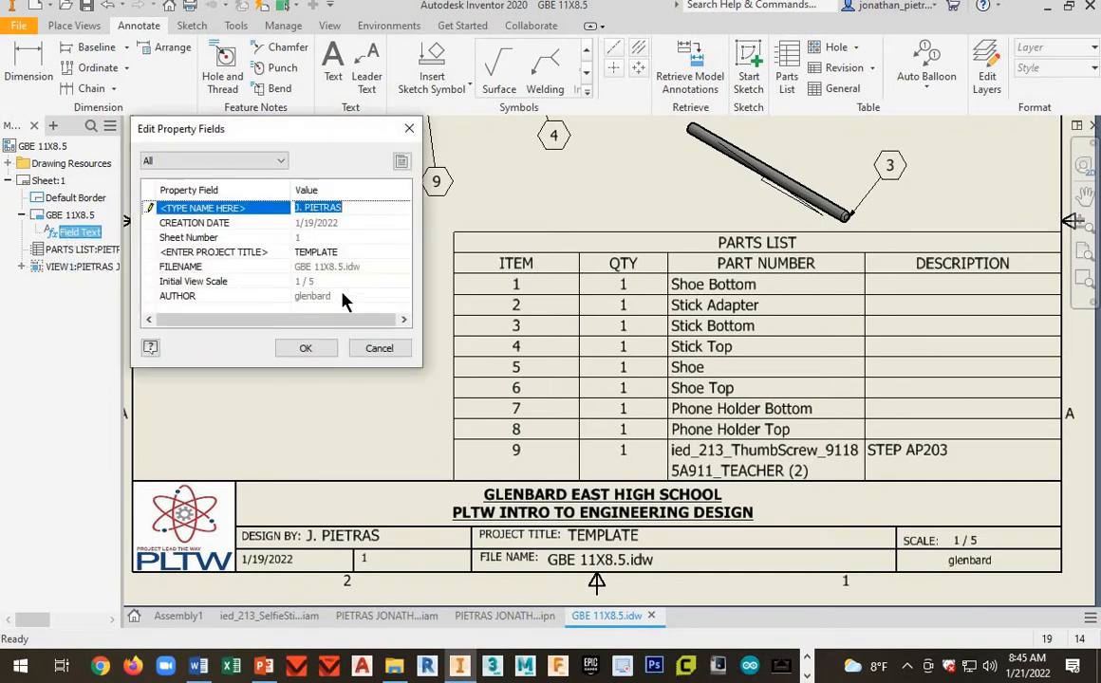
mouse_move(332, 299)
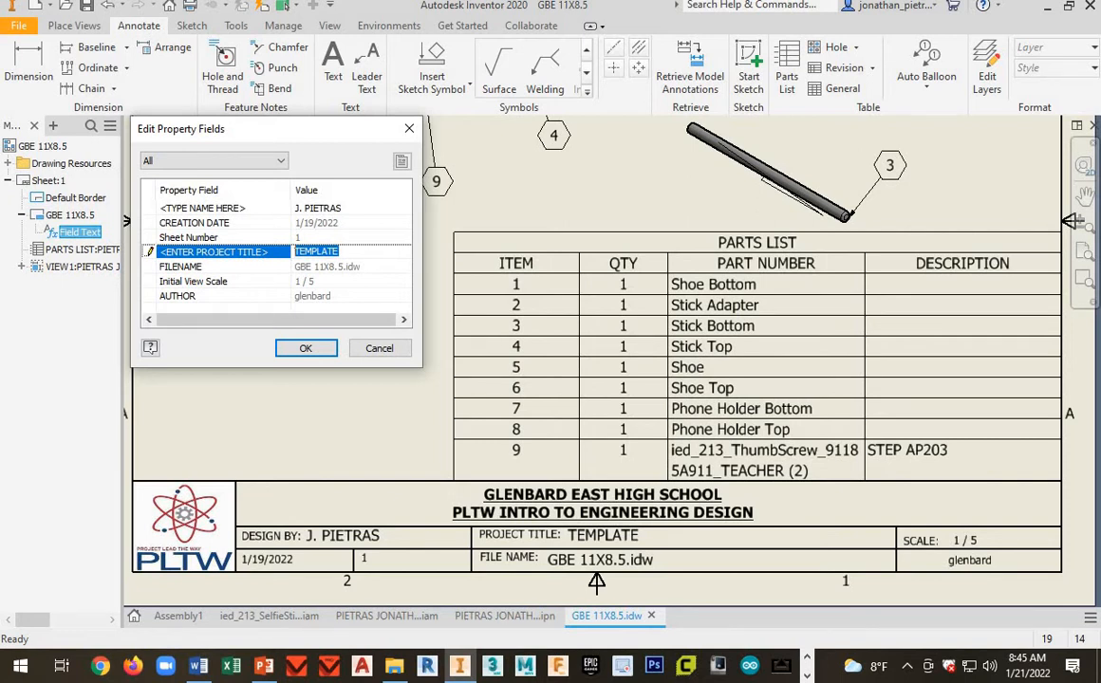
type("SELFIE S")
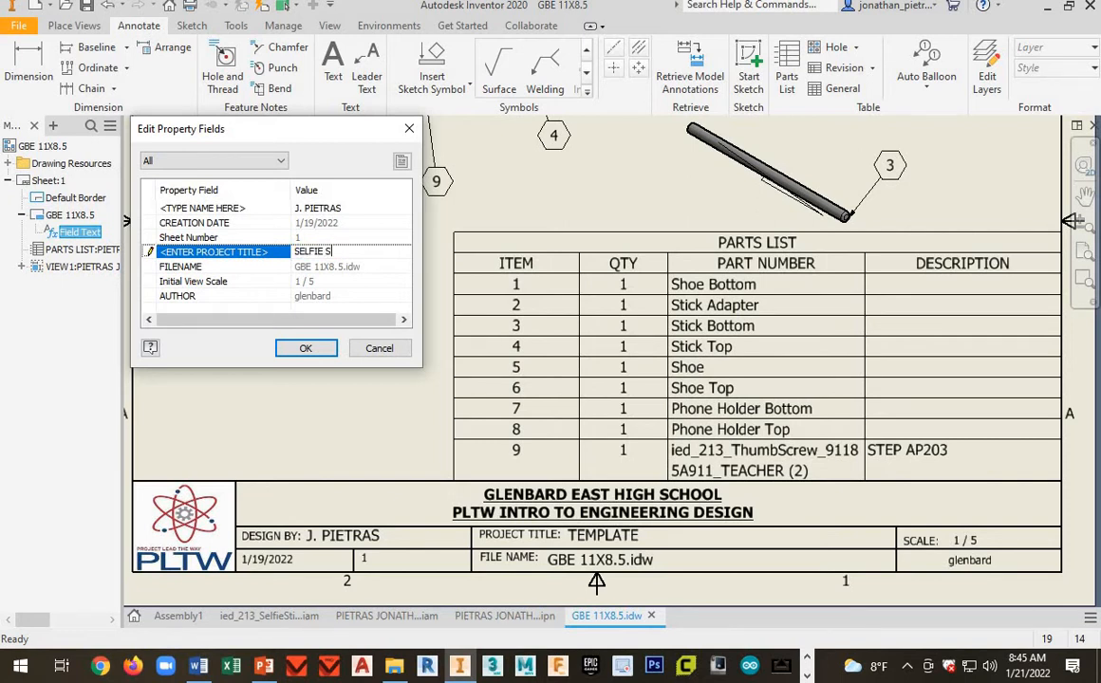
type("TICK")
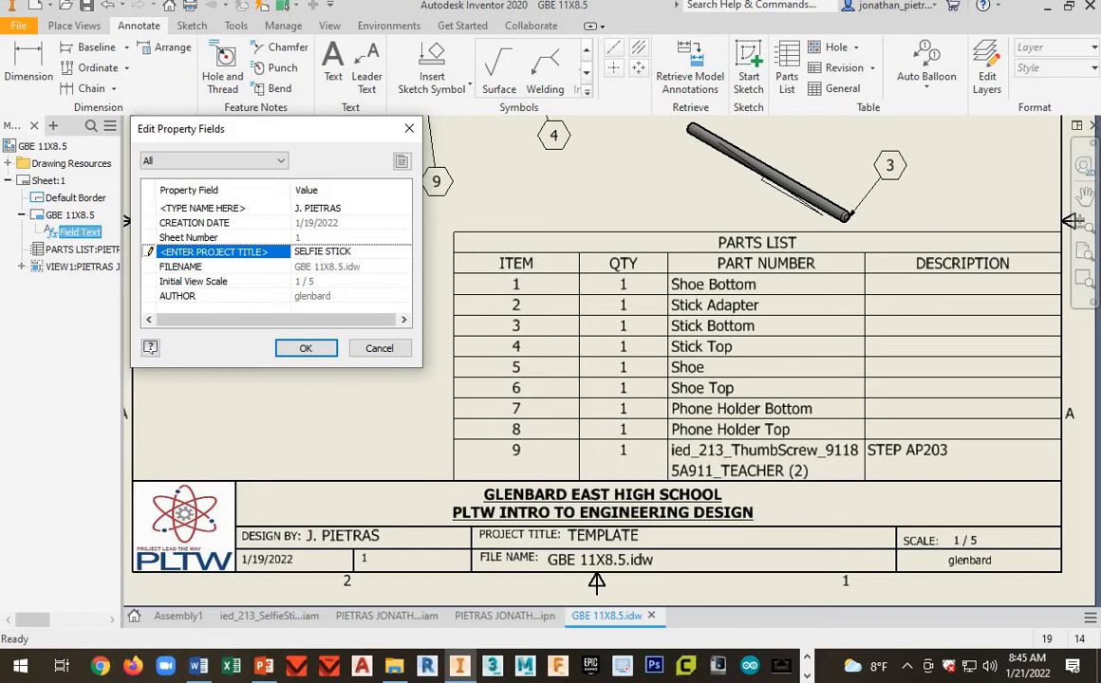
type("PROJECT")
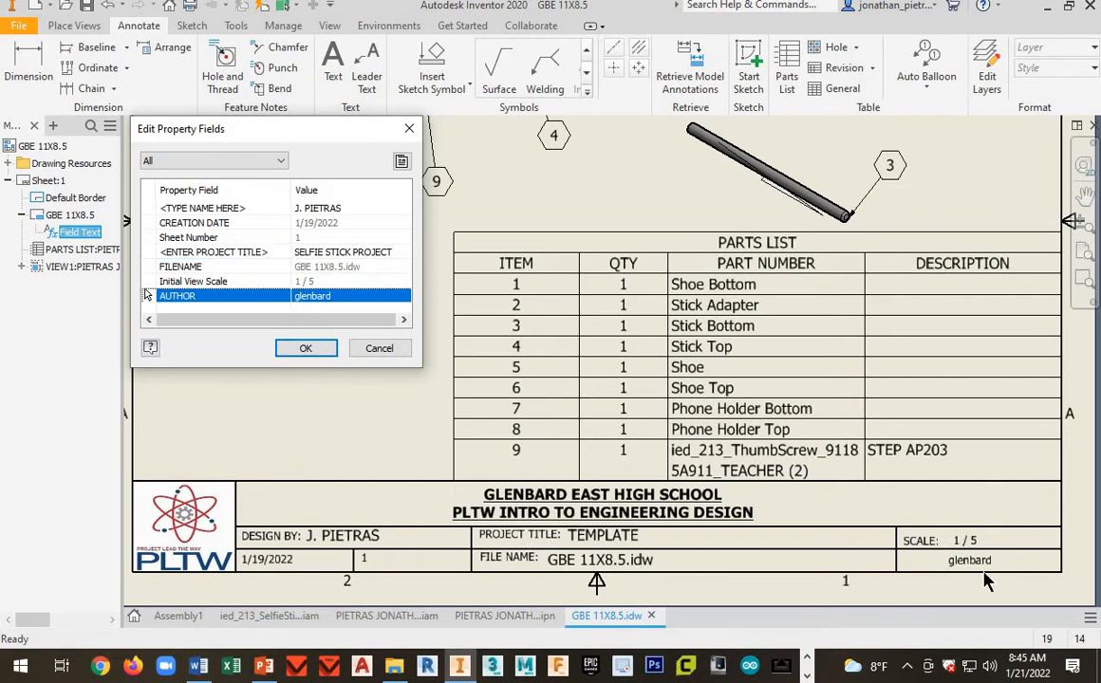
left_click(313, 295)
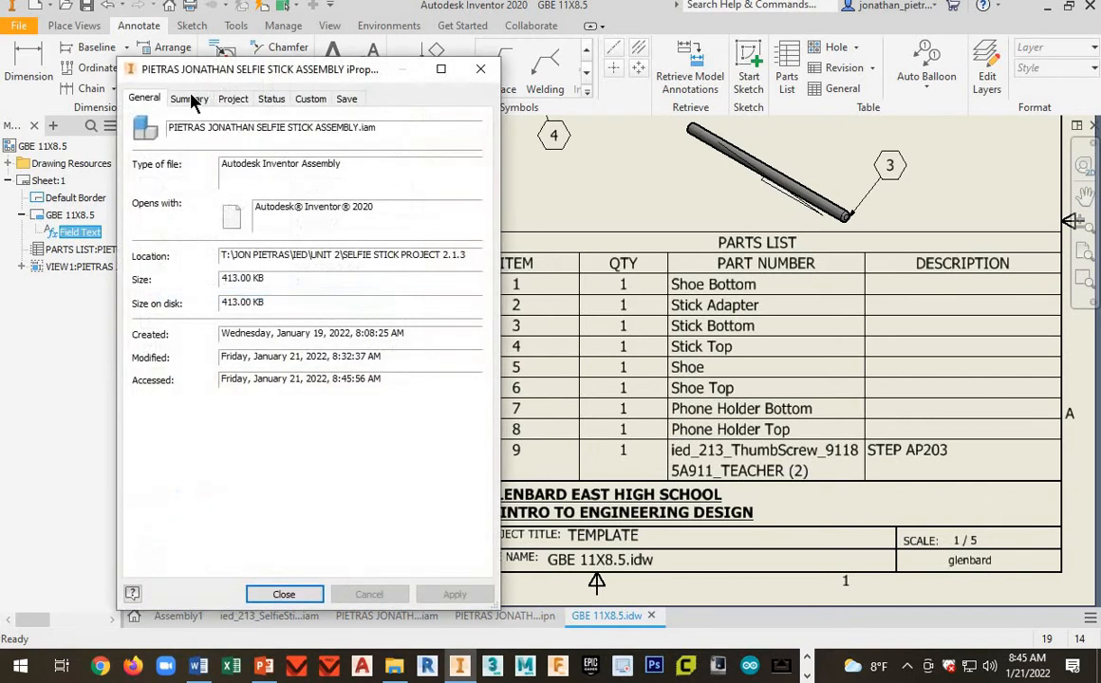
- Set the author to JLP and apply the edited title block fields
left_click(188, 98)
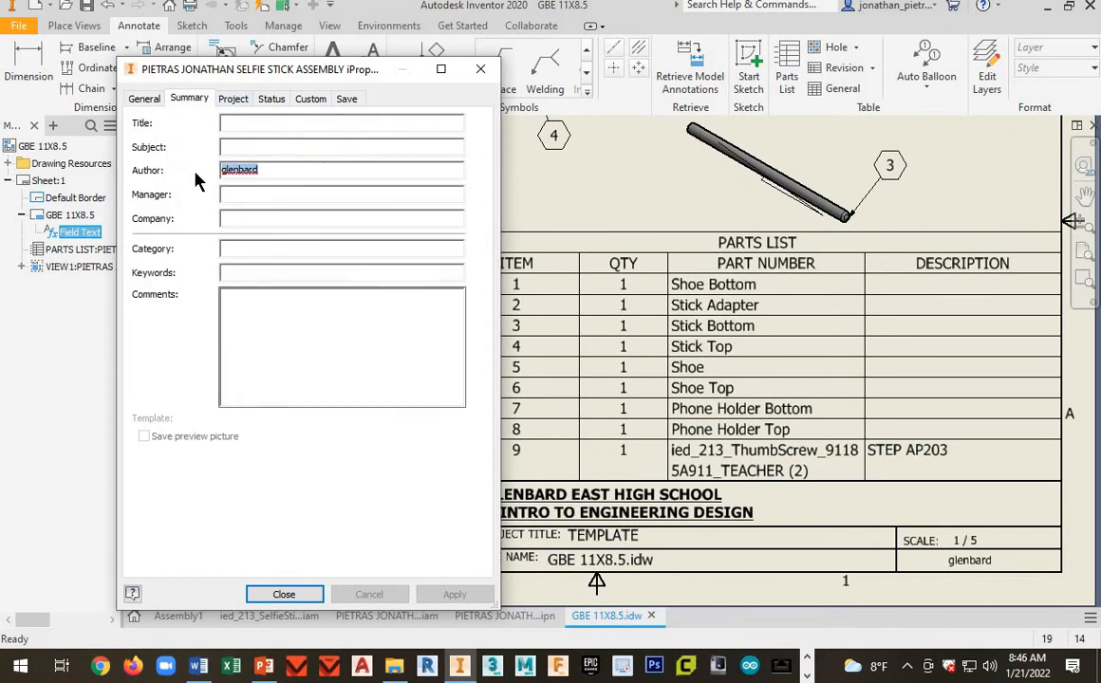
type("JLP")
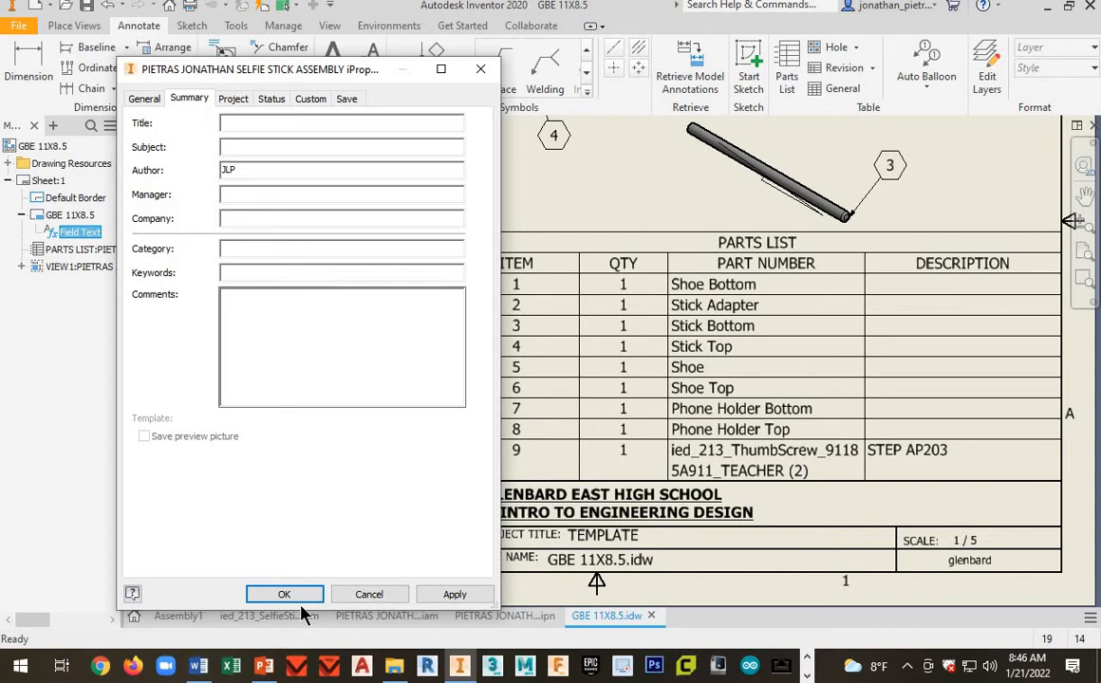
left_click(284, 594)
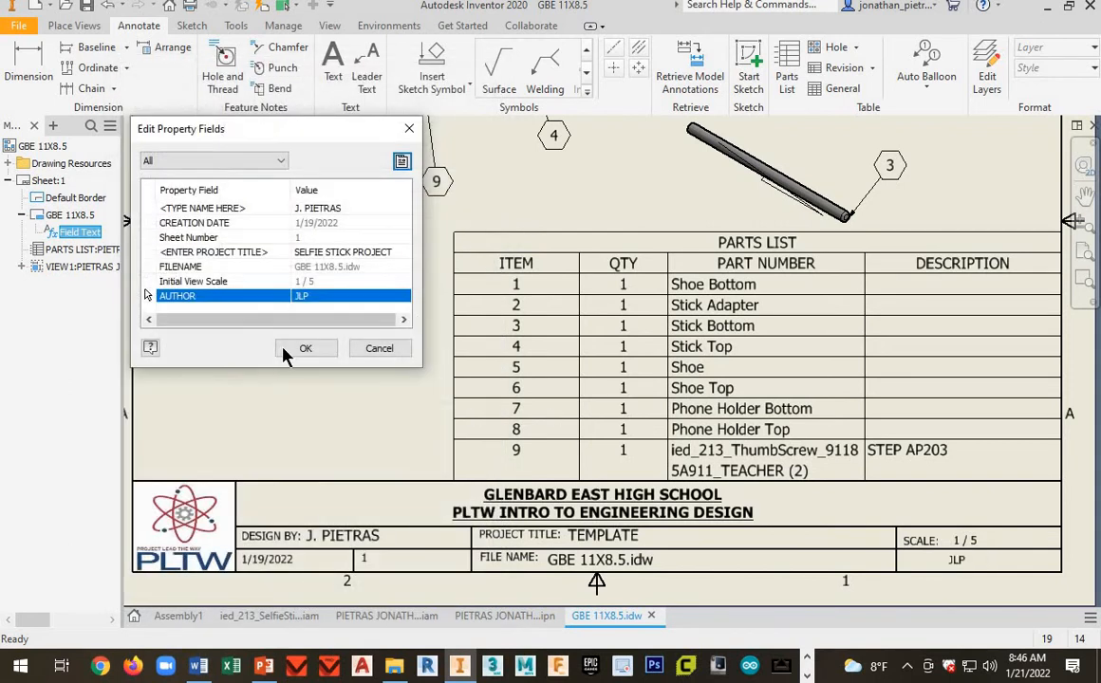
left_click(306, 348)
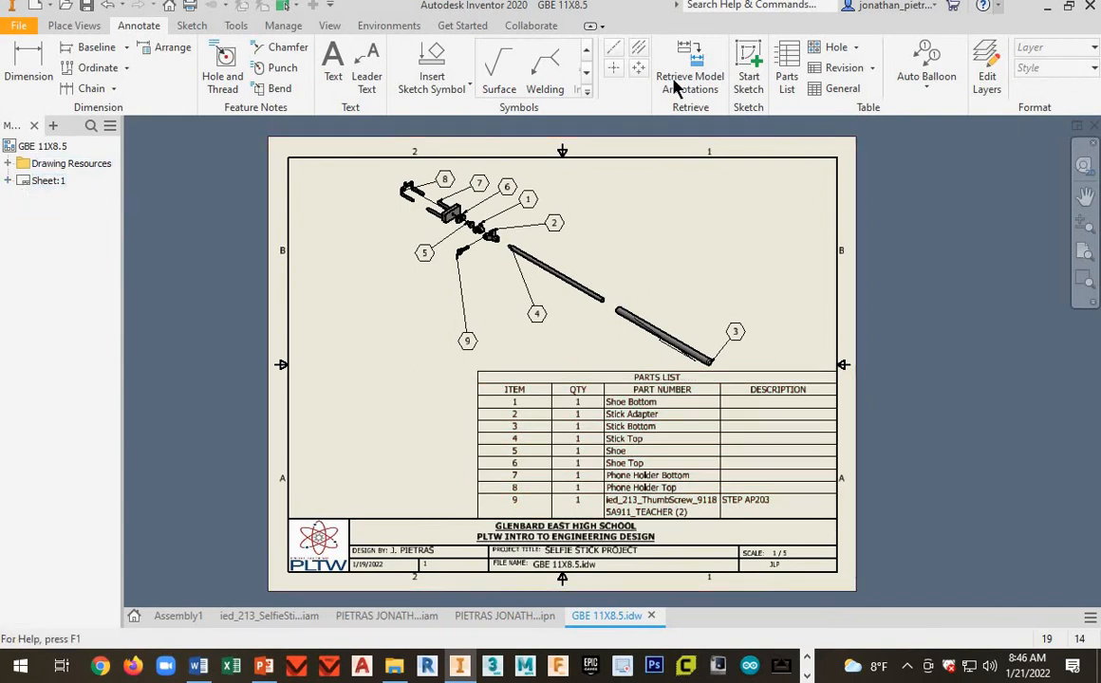
left_click(73, 26)
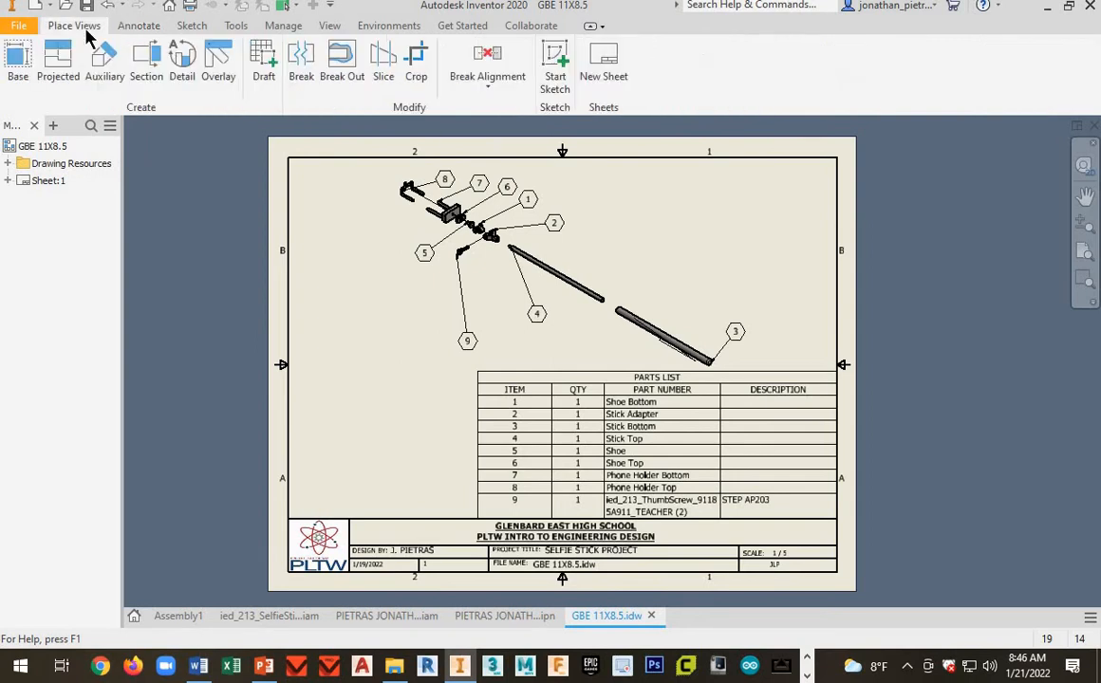
- Save As 'SELFIE STICK DEMO 2' in UNIT 2, accepting the project warning
left_click(437, 208)
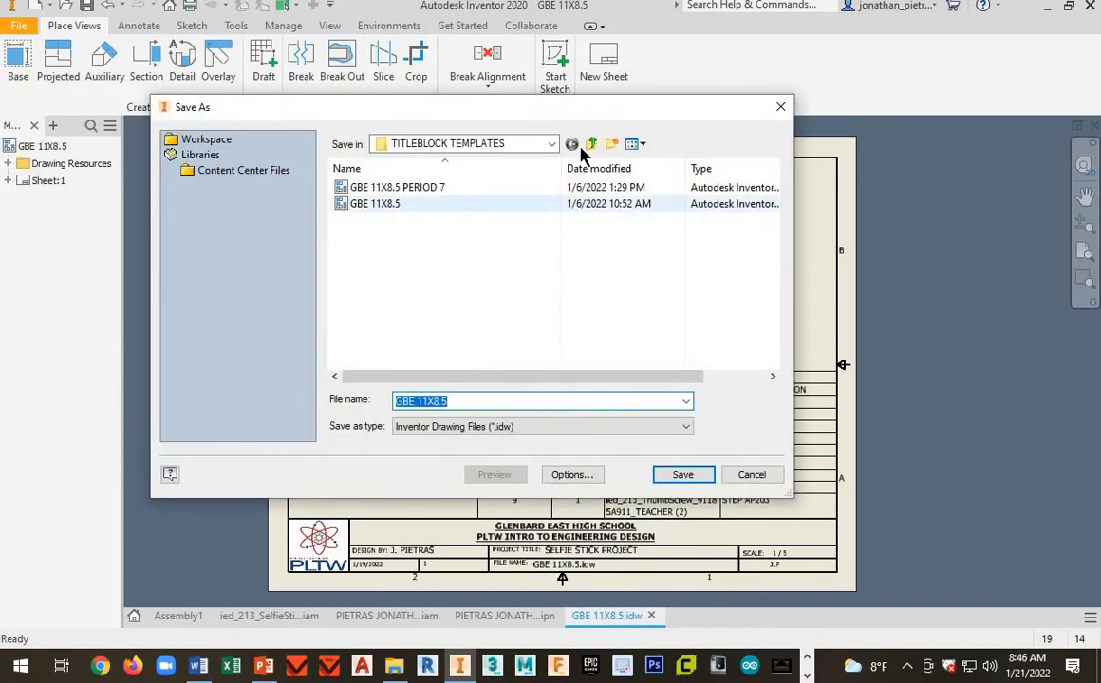
left_click(551, 143)
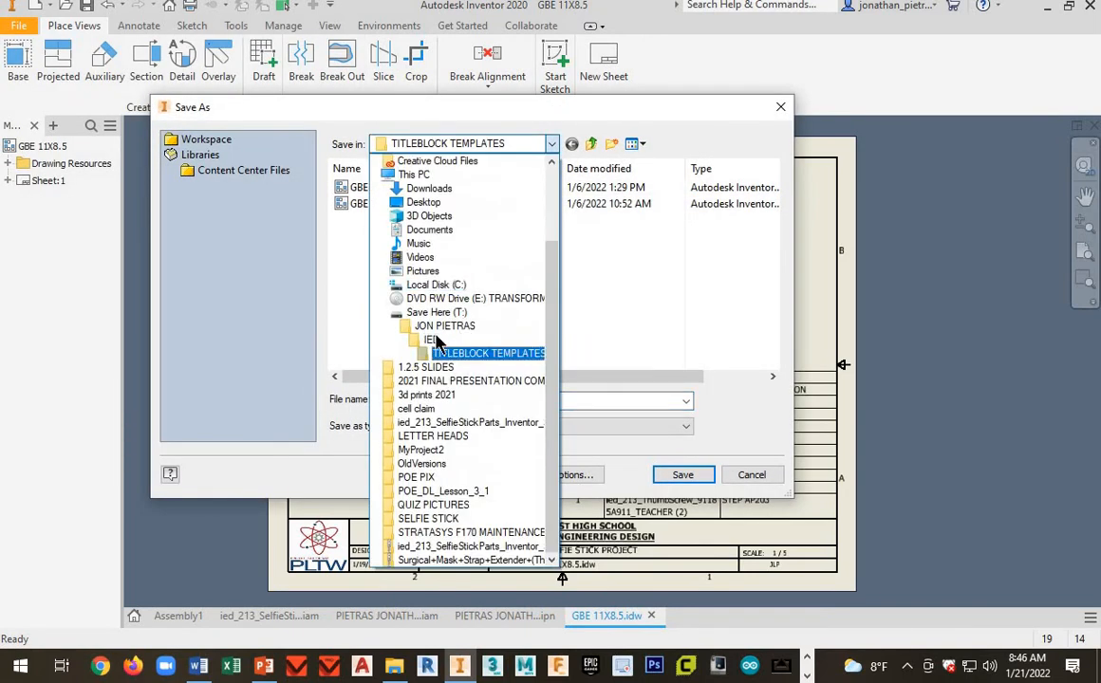
left_click(431, 340)
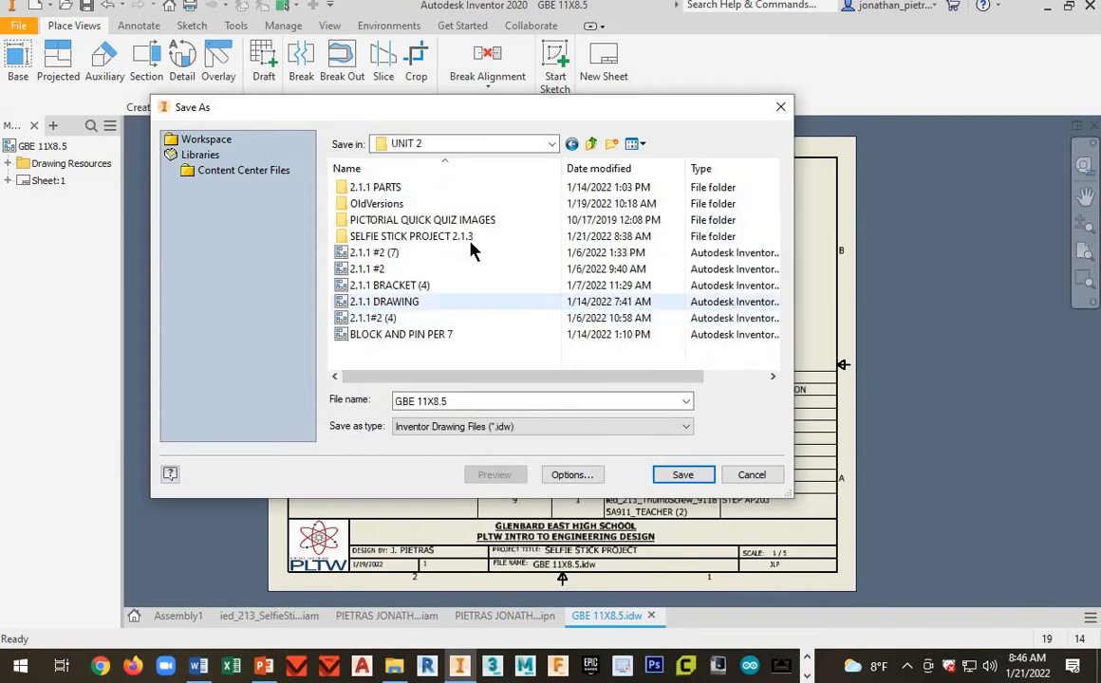
mouse_move(370, 268)
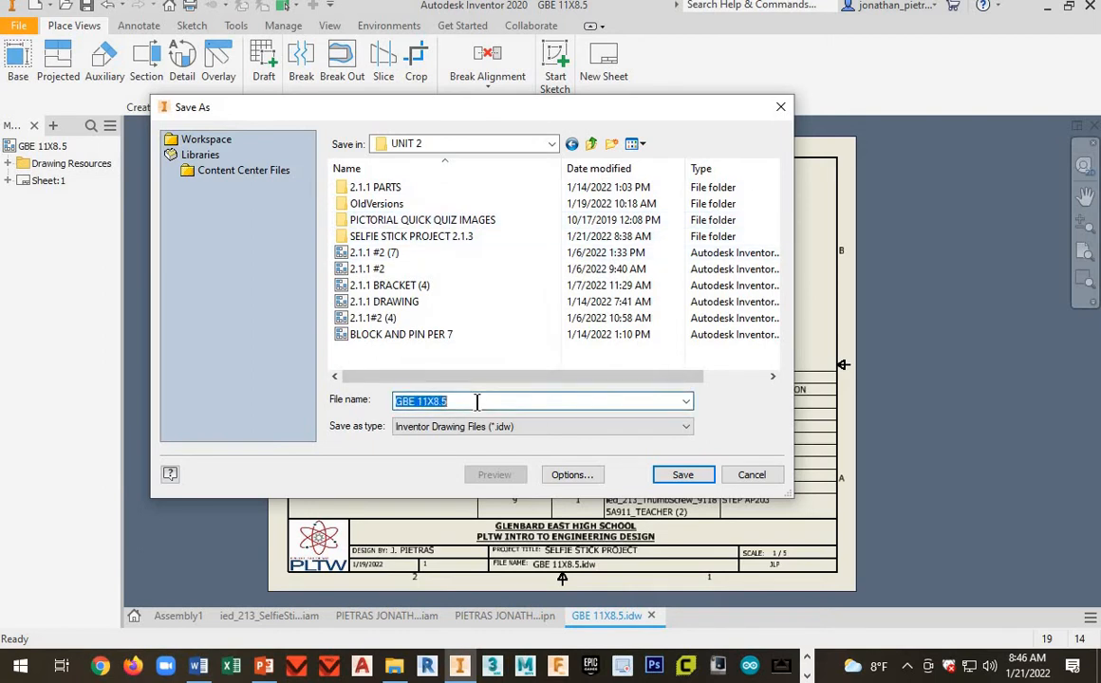
type("S")
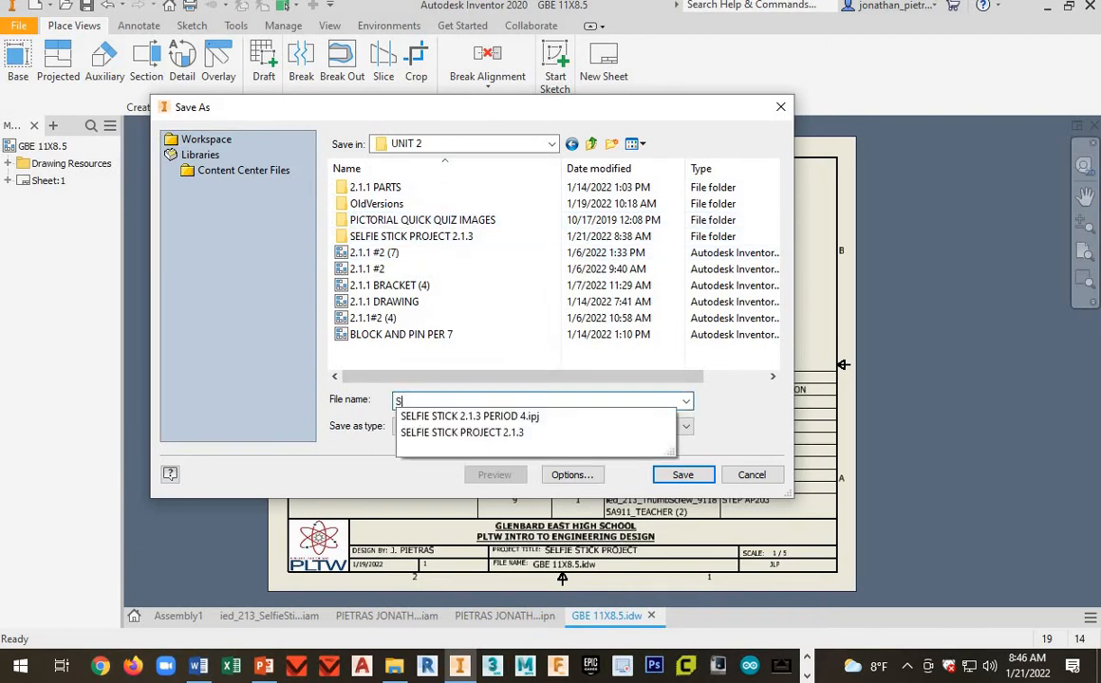
type("ELFIE STICK DEMO 2")
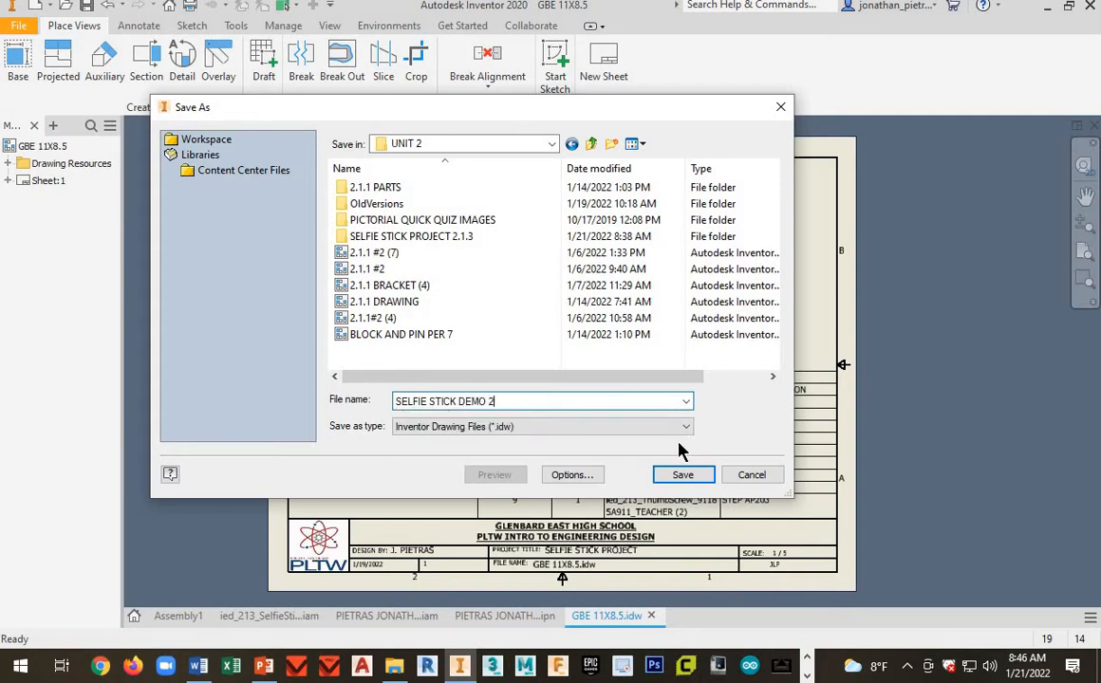
left_click(682, 474)
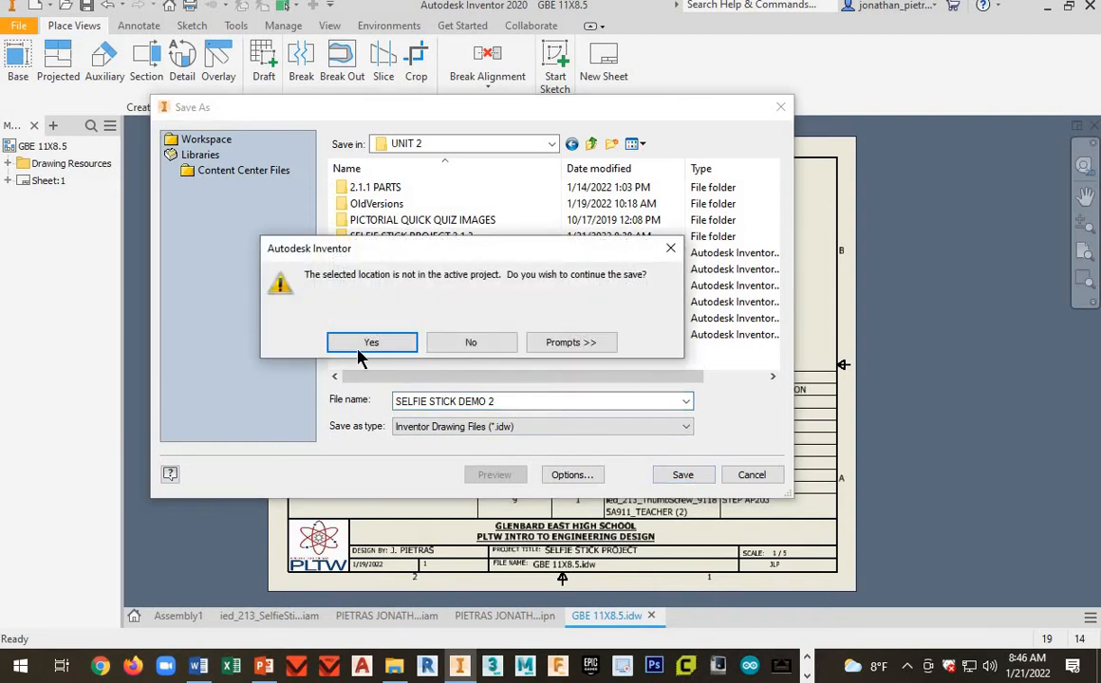
left_click(371, 342)
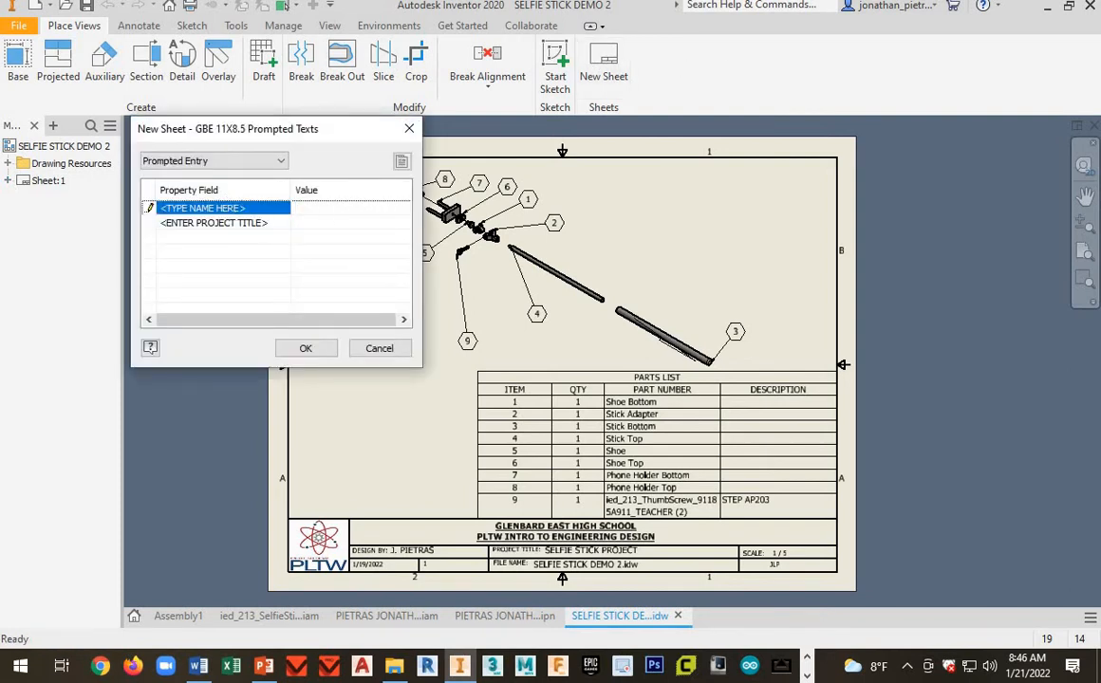
type("SELFIE")
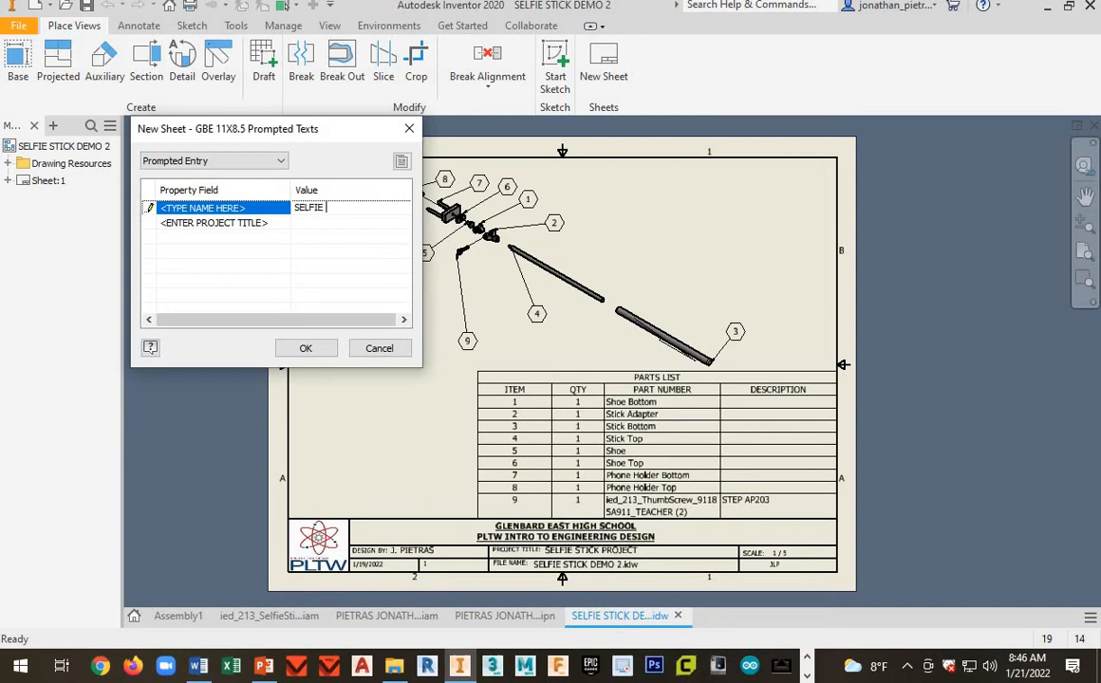
type("STICK")
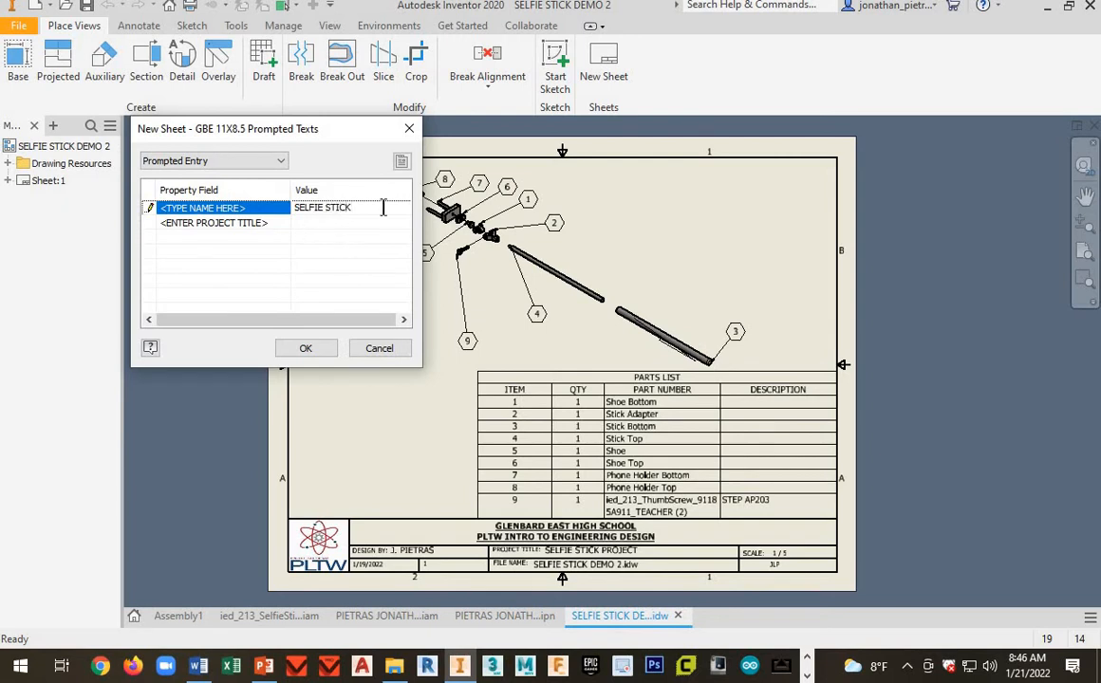
double_click(323, 207)
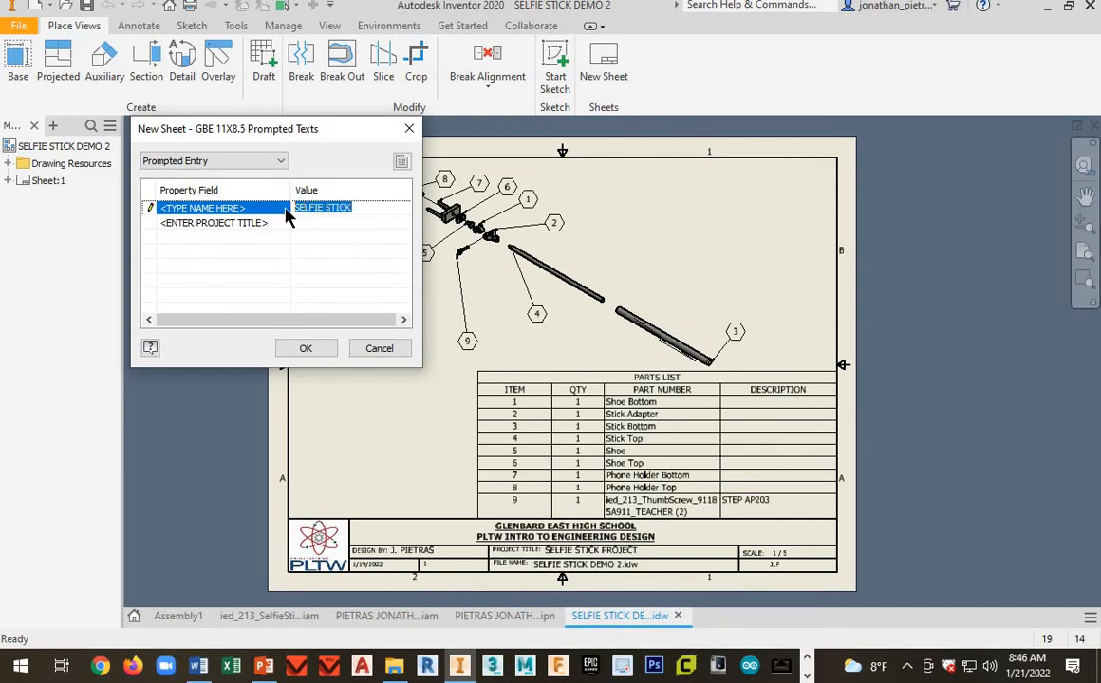
type("J PIETRA")
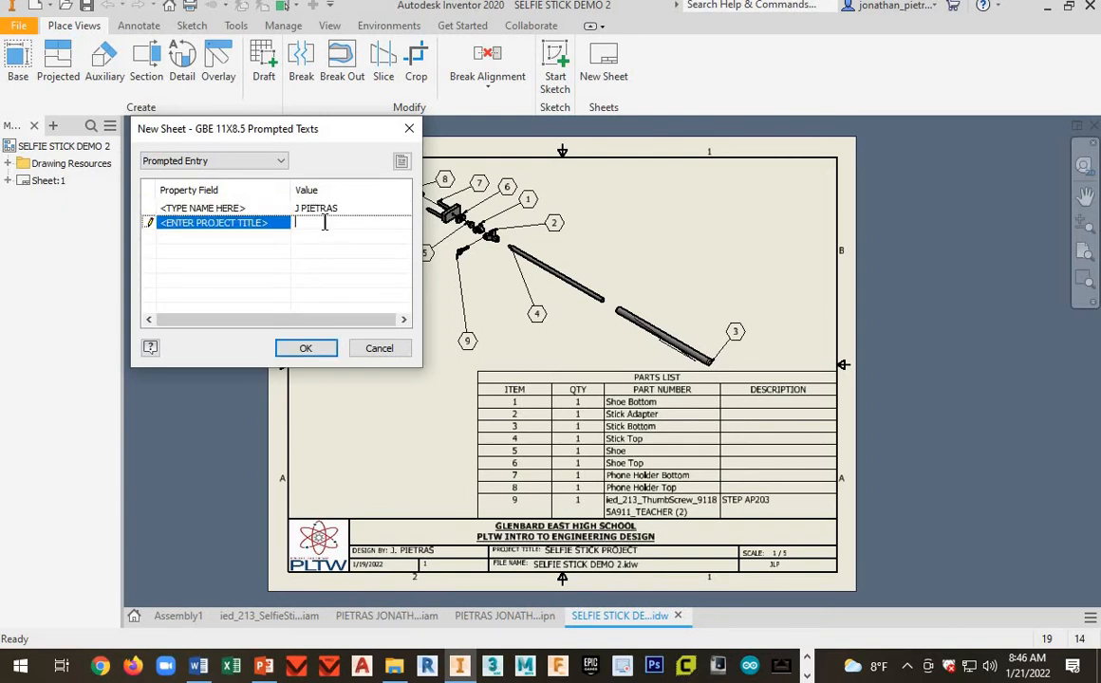
type("SELFIE STICK")
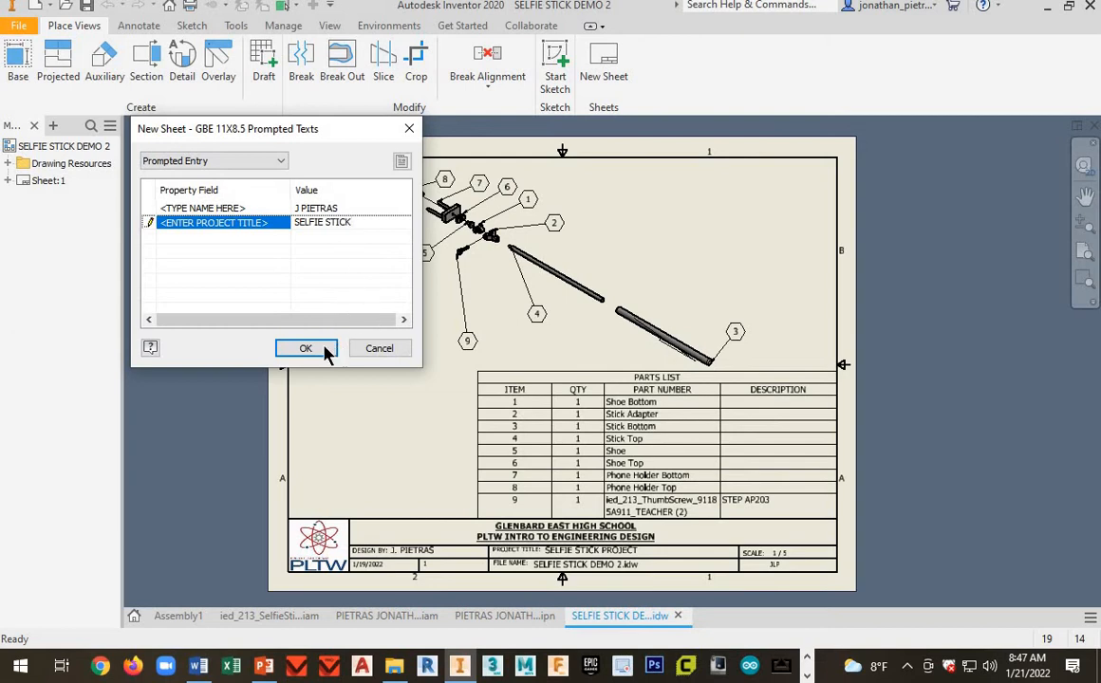
left_click(305, 348)
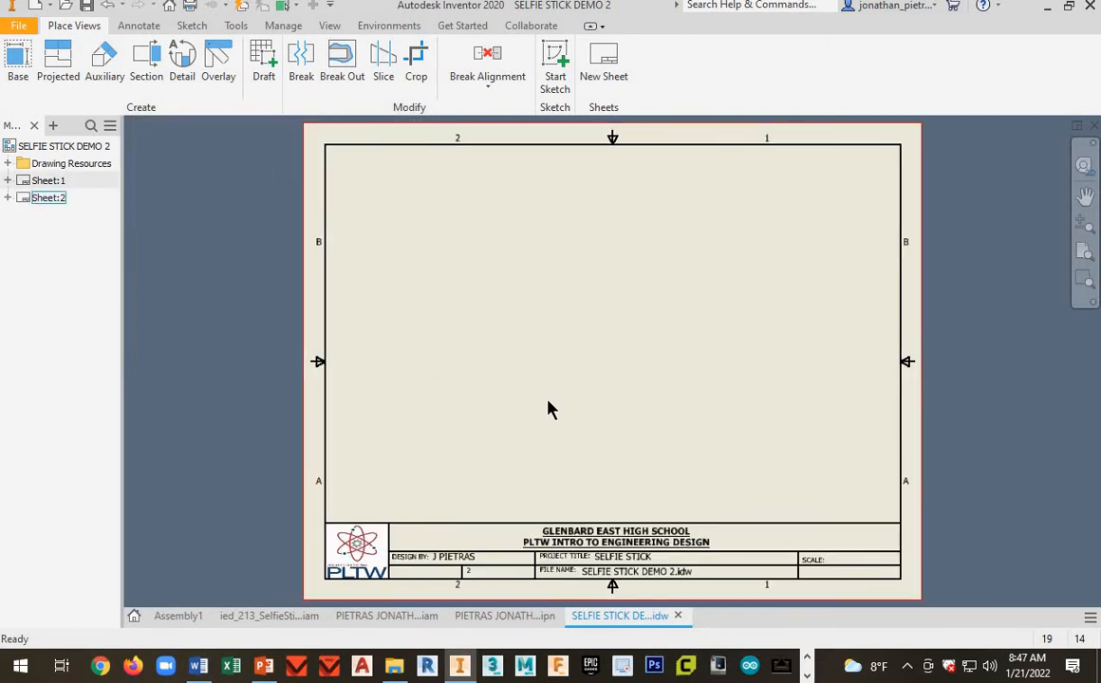
left_click(47, 197)
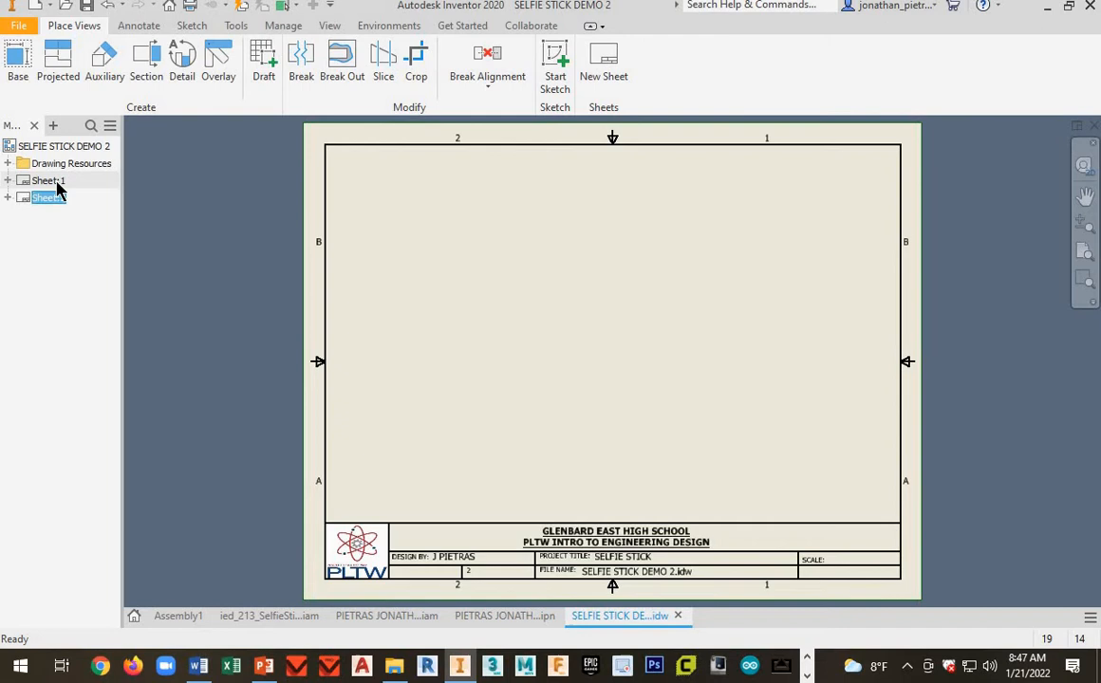
left_click(47, 197)
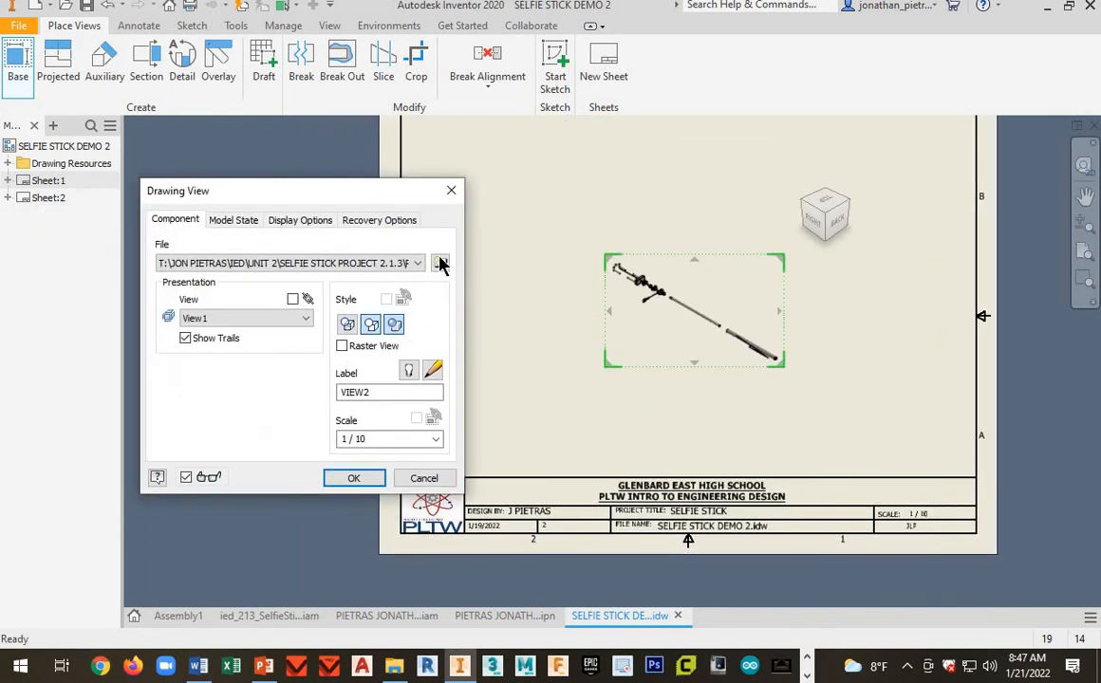
- Place the selfie stick assembly front view at 1/4 with projected top and end views
left_click(440, 263)
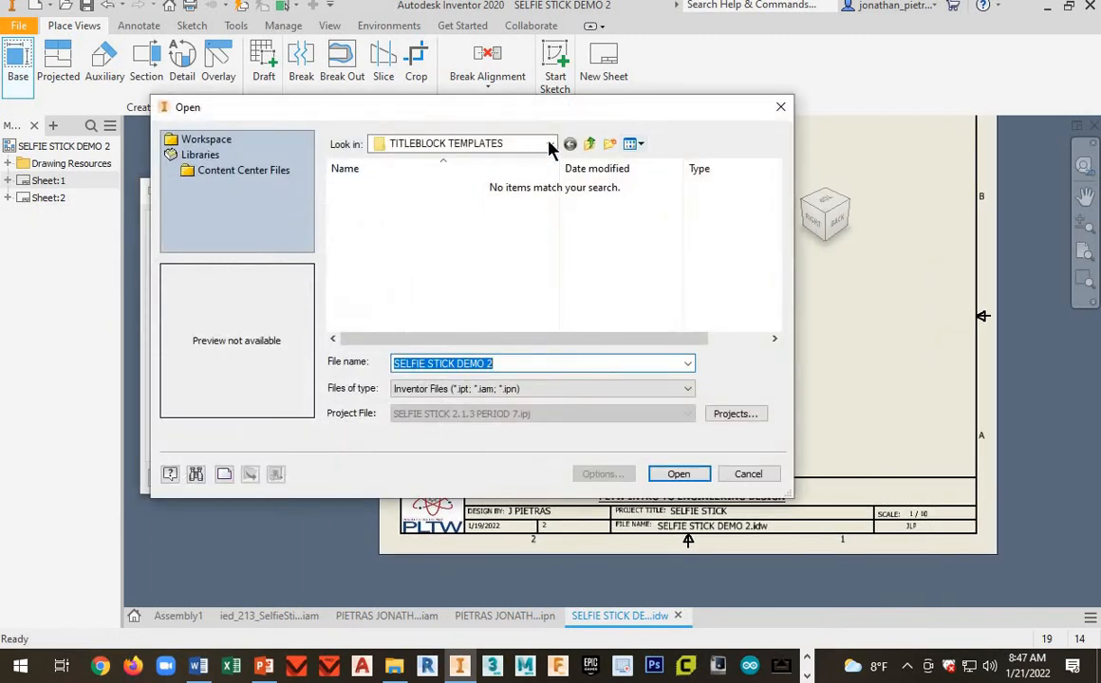
left_click(550, 143)
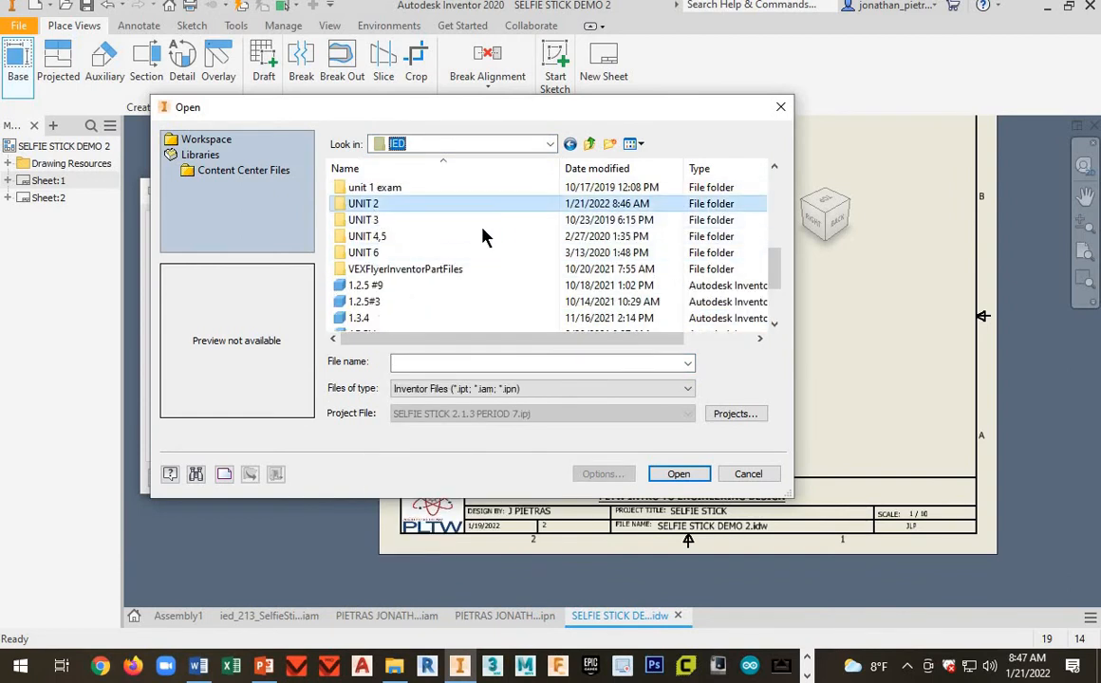
double_click(363, 203)
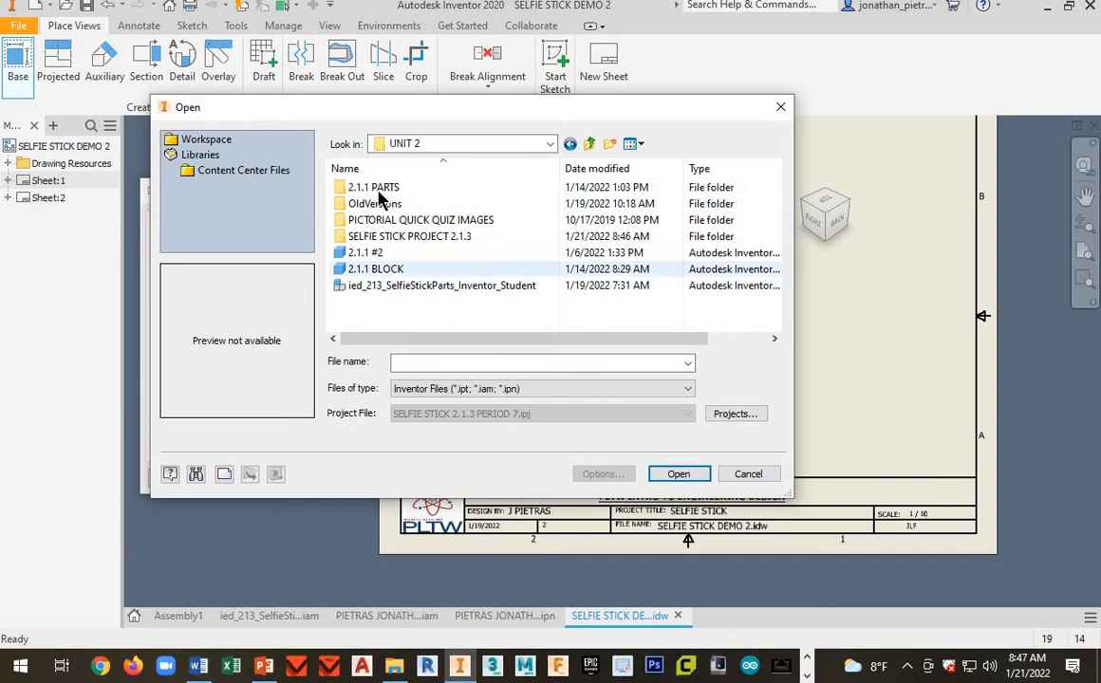
double_click(409, 235)
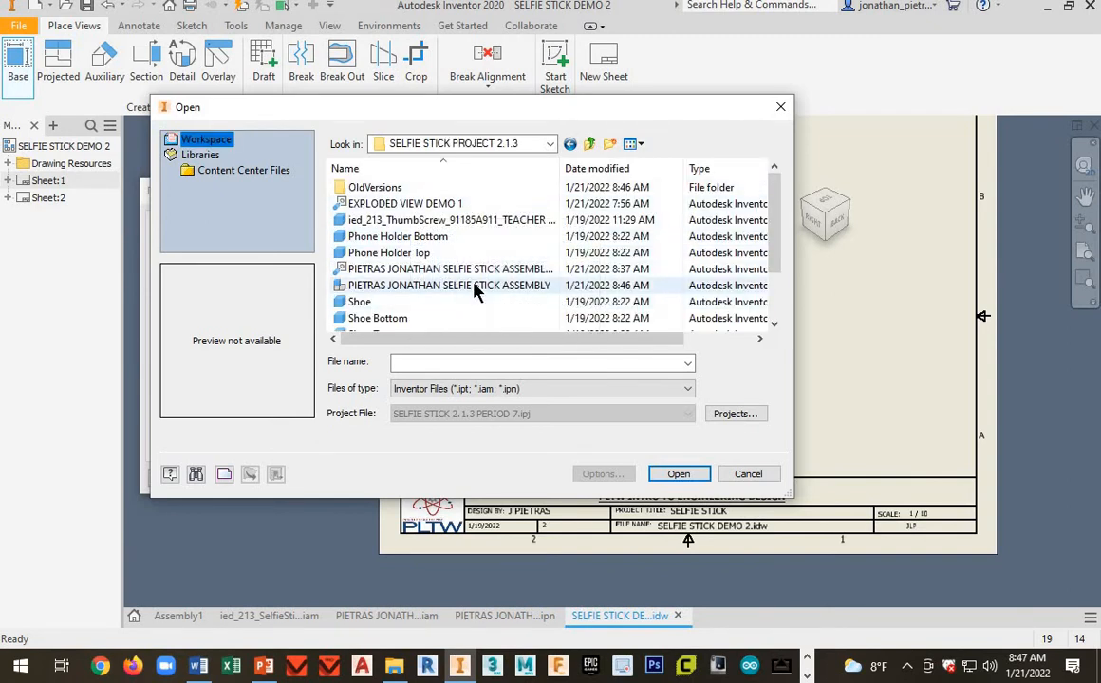
left_click(448, 284)
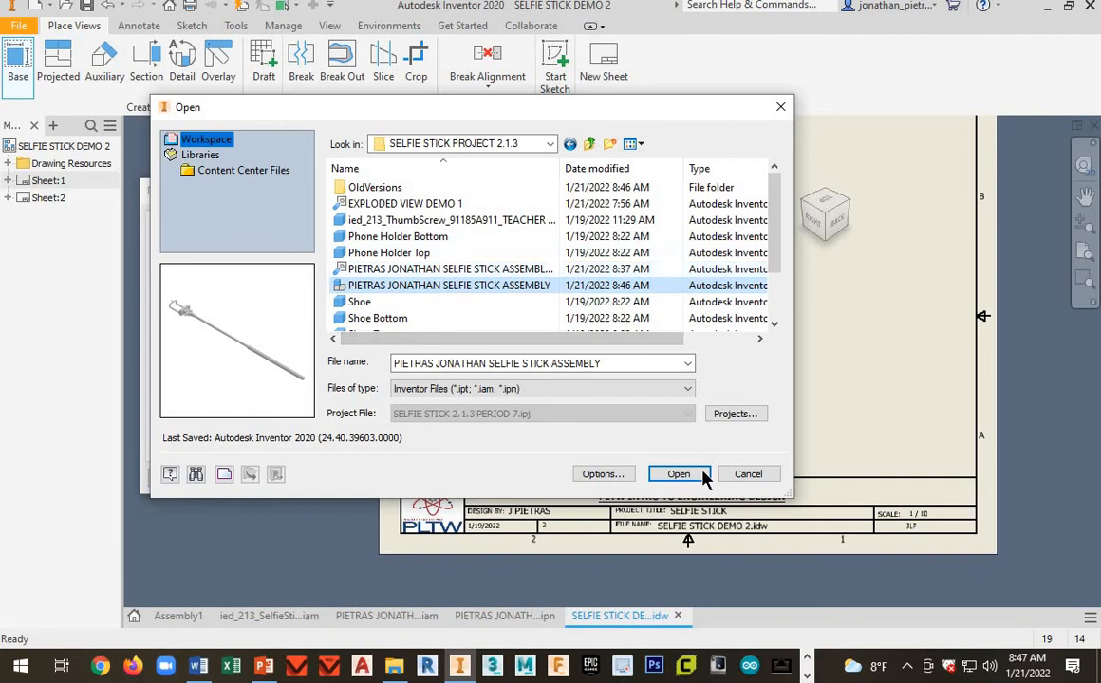
left_click(678, 474)
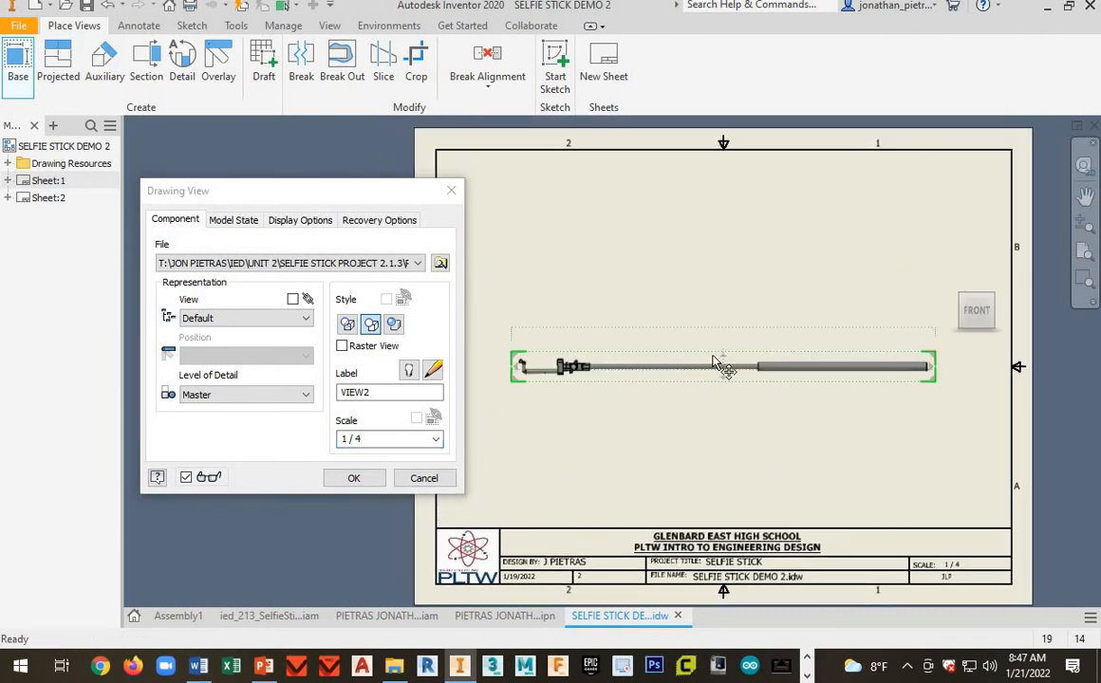
left_click_drag(722, 366, 674, 389)
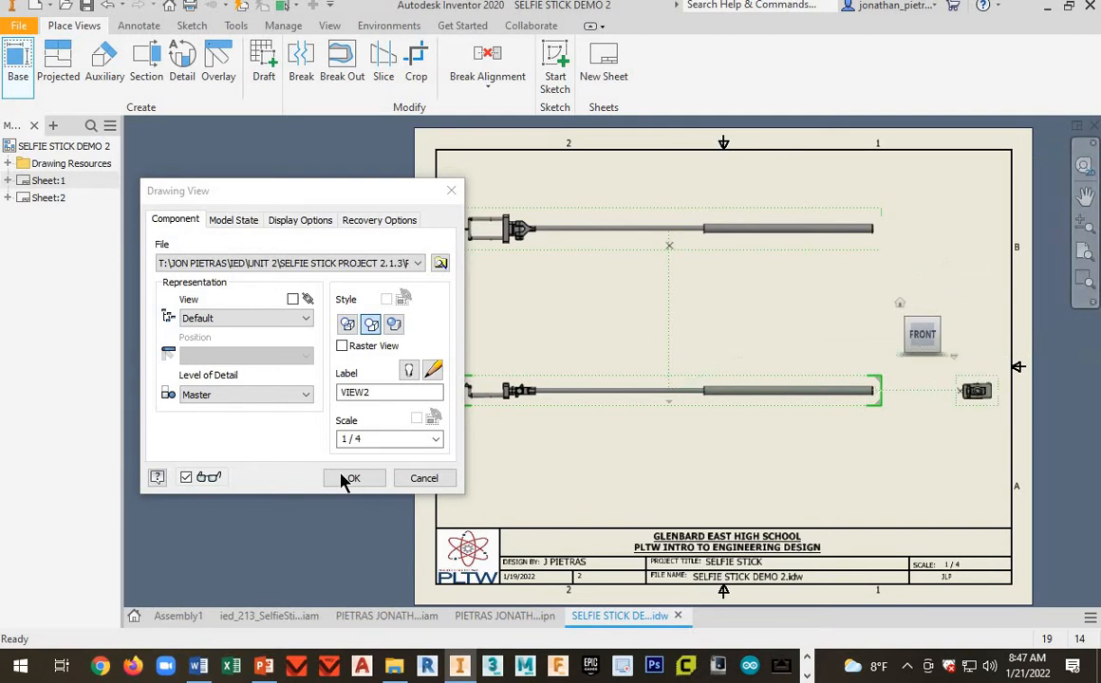
mouse_move(360, 494)
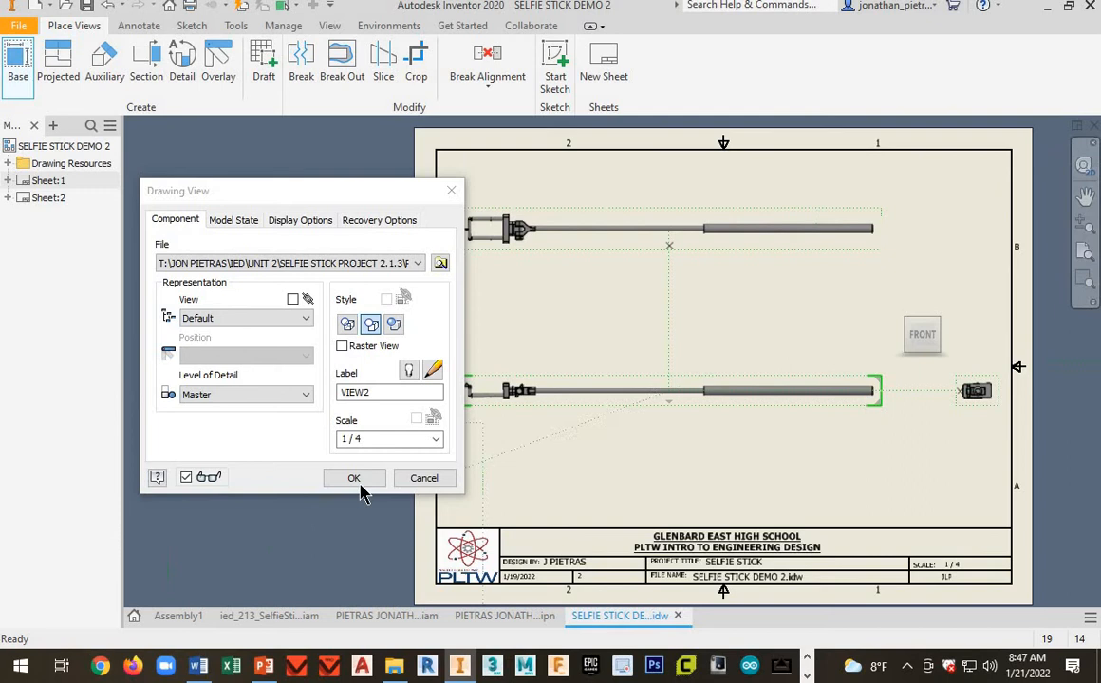
left_click(354, 477)
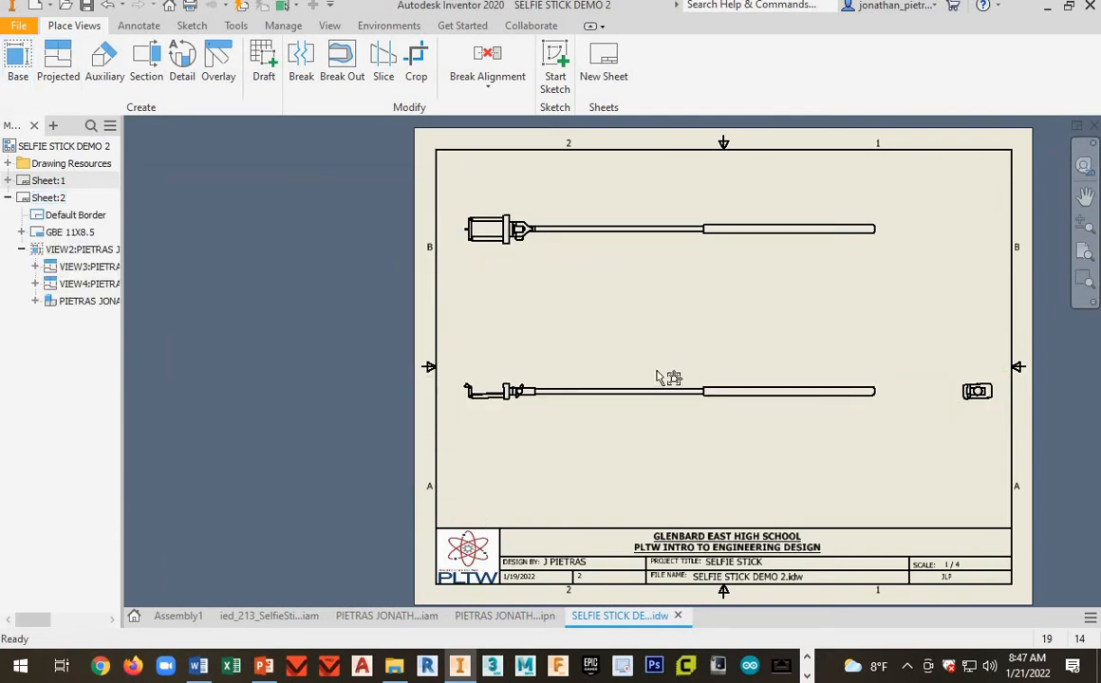
- Project an isometric view from the front view into sheet 2's upper right corner
double_click(669, 391)
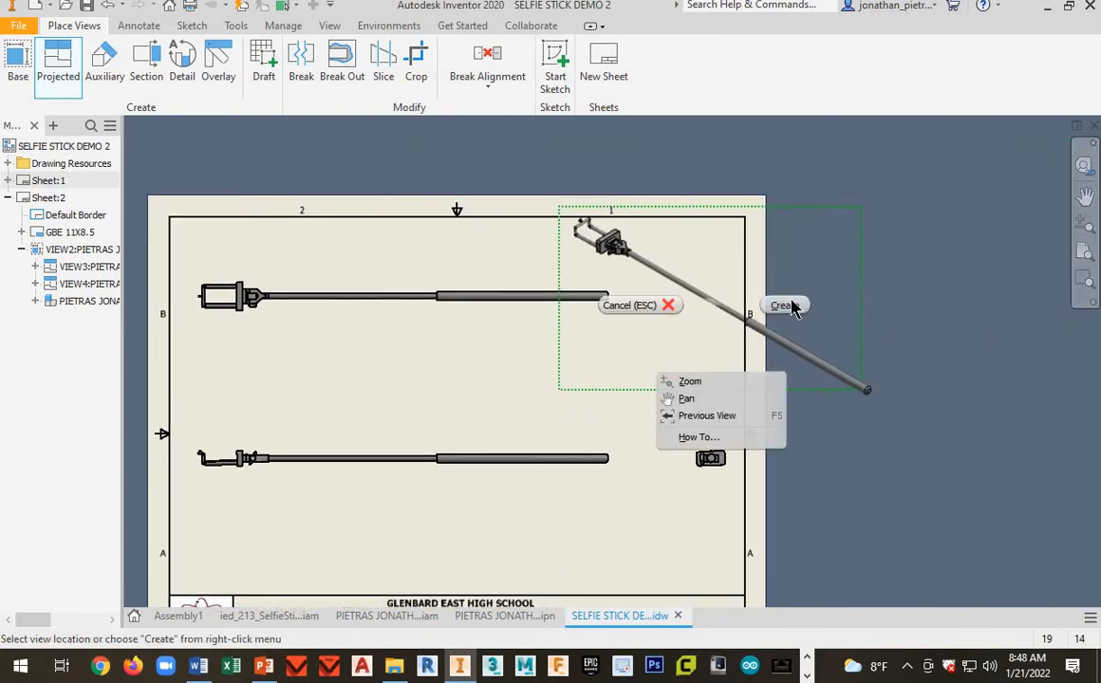
left_click(782, 304)
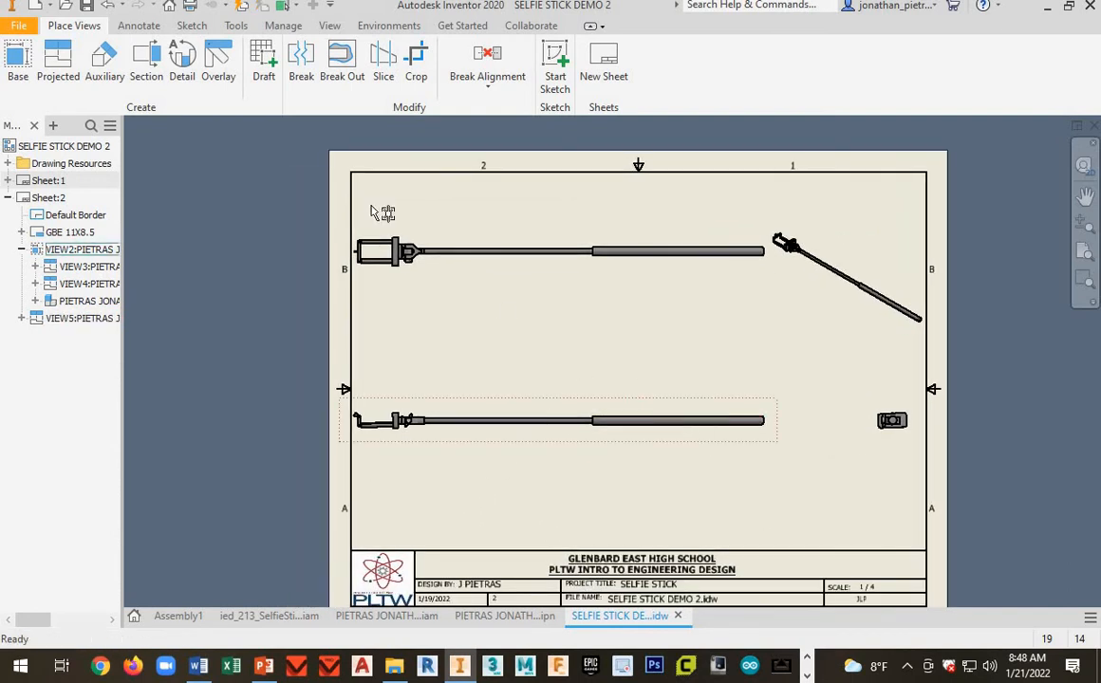
left_click(138, 26)
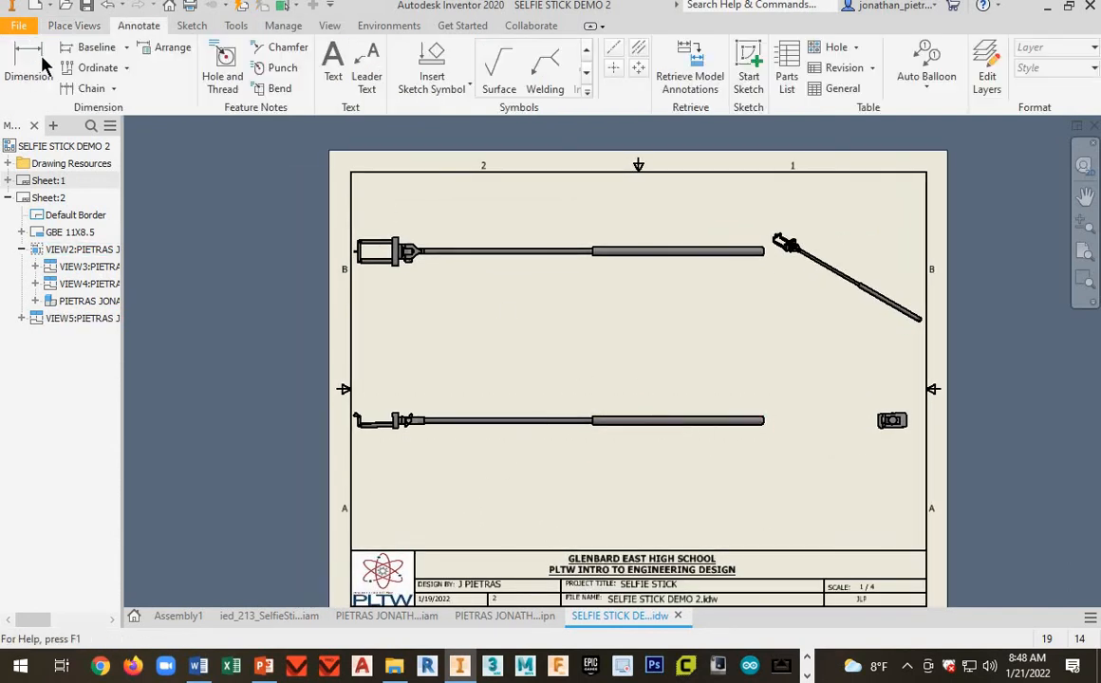
mouse_move(27, 57)
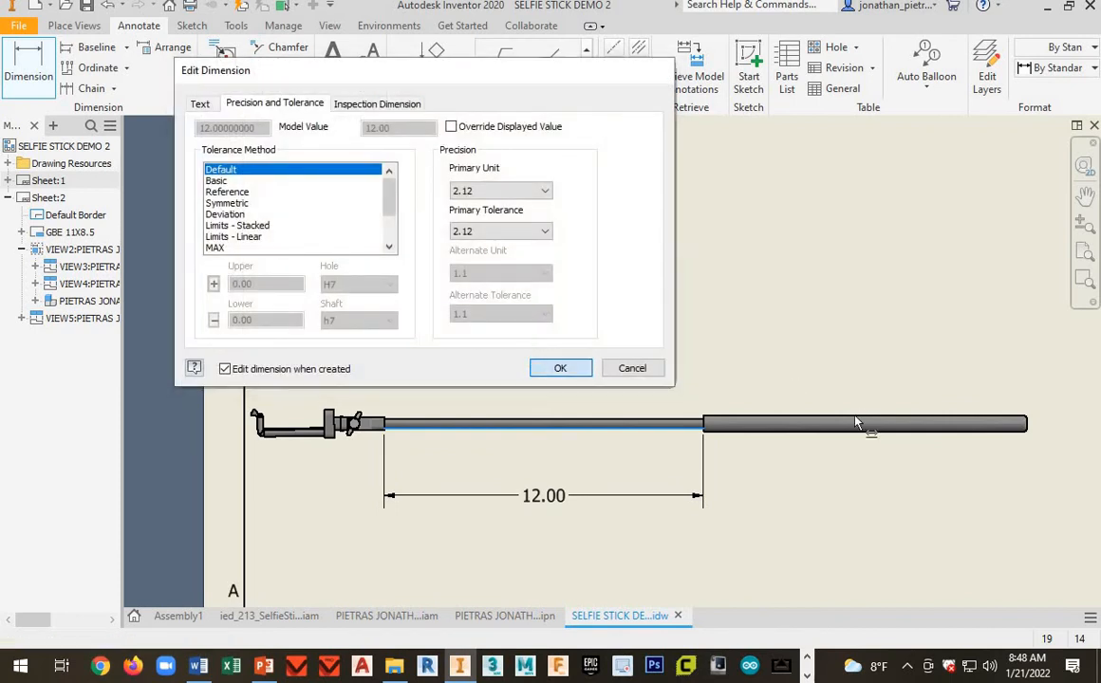
- Dimension the lower stick view with 12.00 lengths and a .61 tube-end diameter
left_click(559, 368)
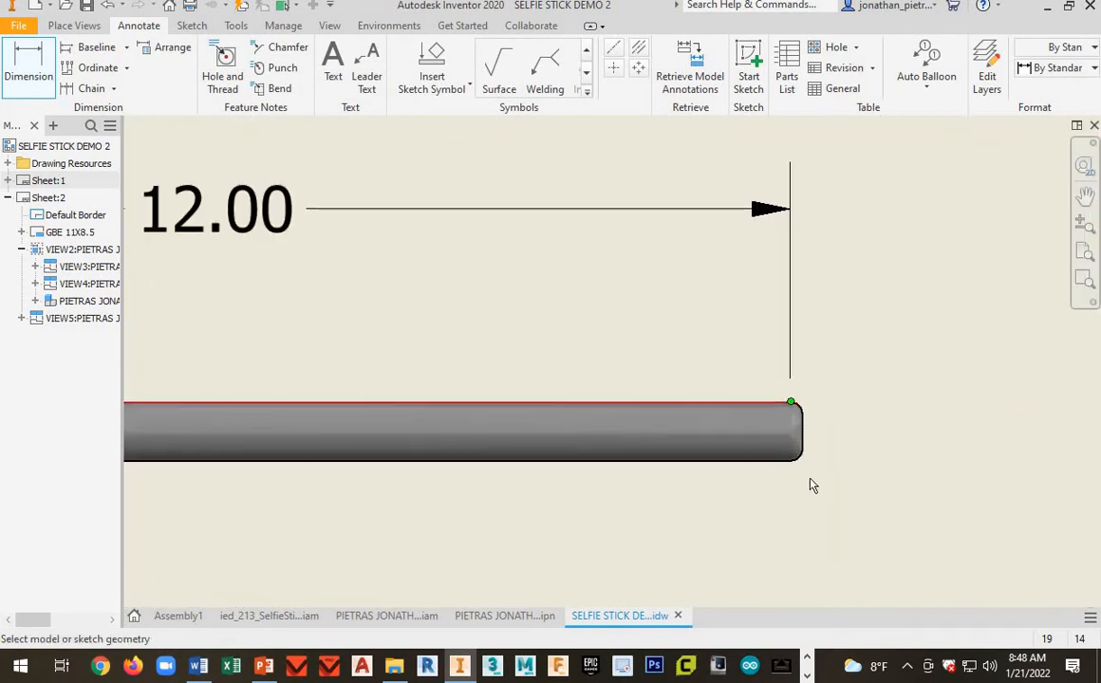
left_click(873, 460)
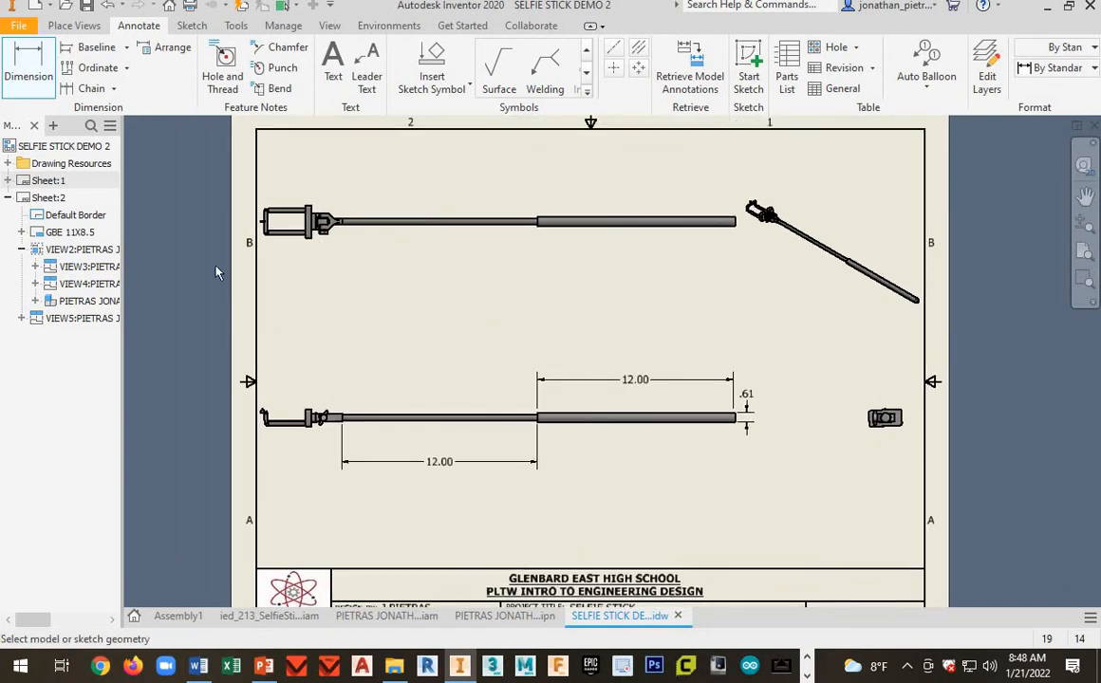
- Add a third sheet, entering SELFIE STICK as the project title
left_click(631, 221)
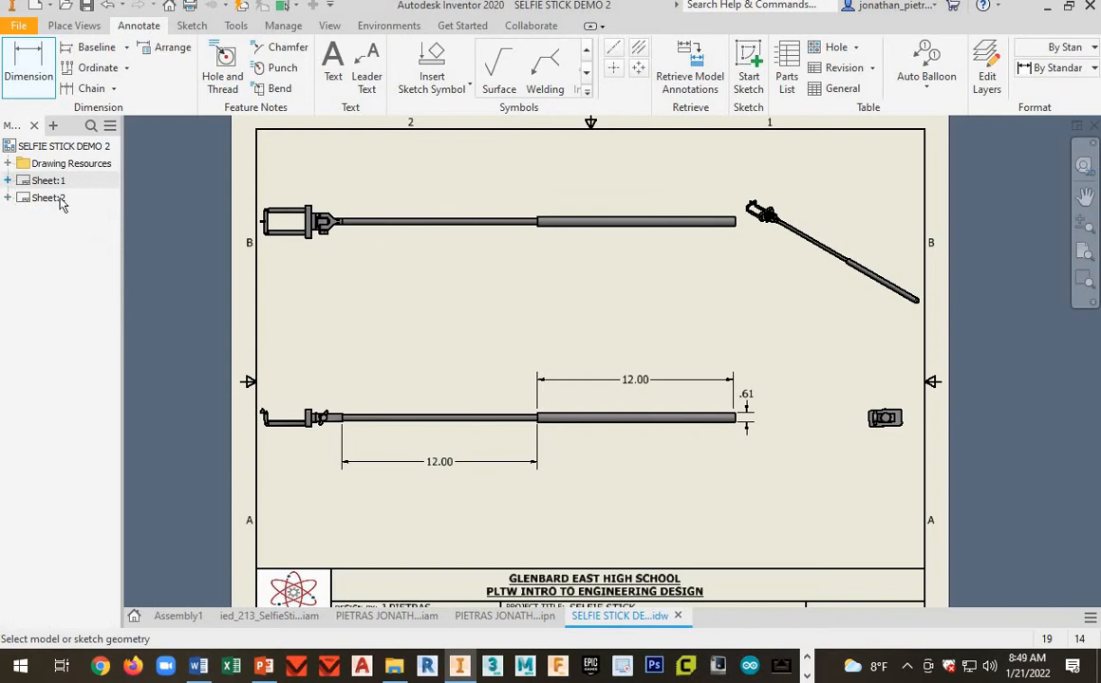
mouse_move(74, 26)
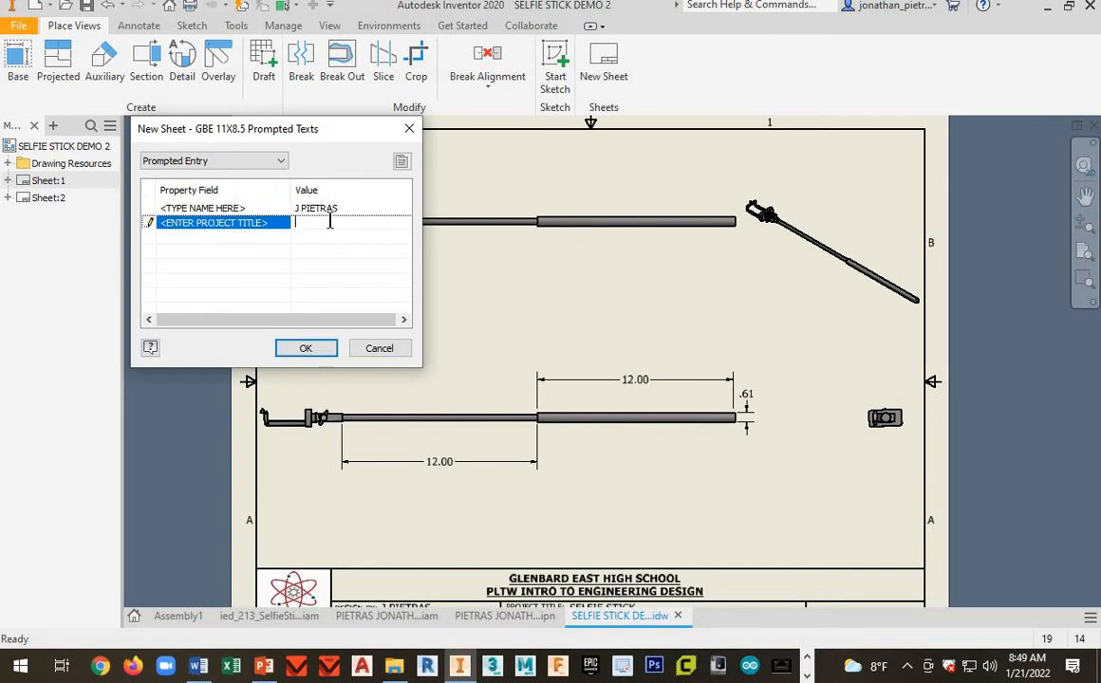
type("SELFIE STICK")
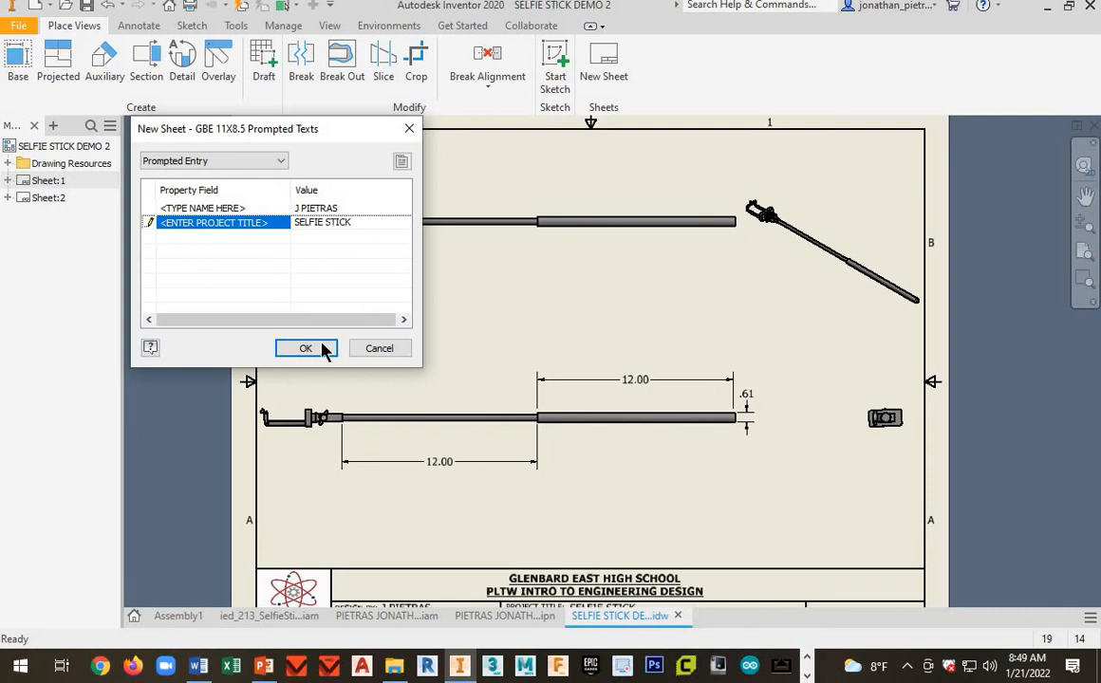
left_click(306, 349)
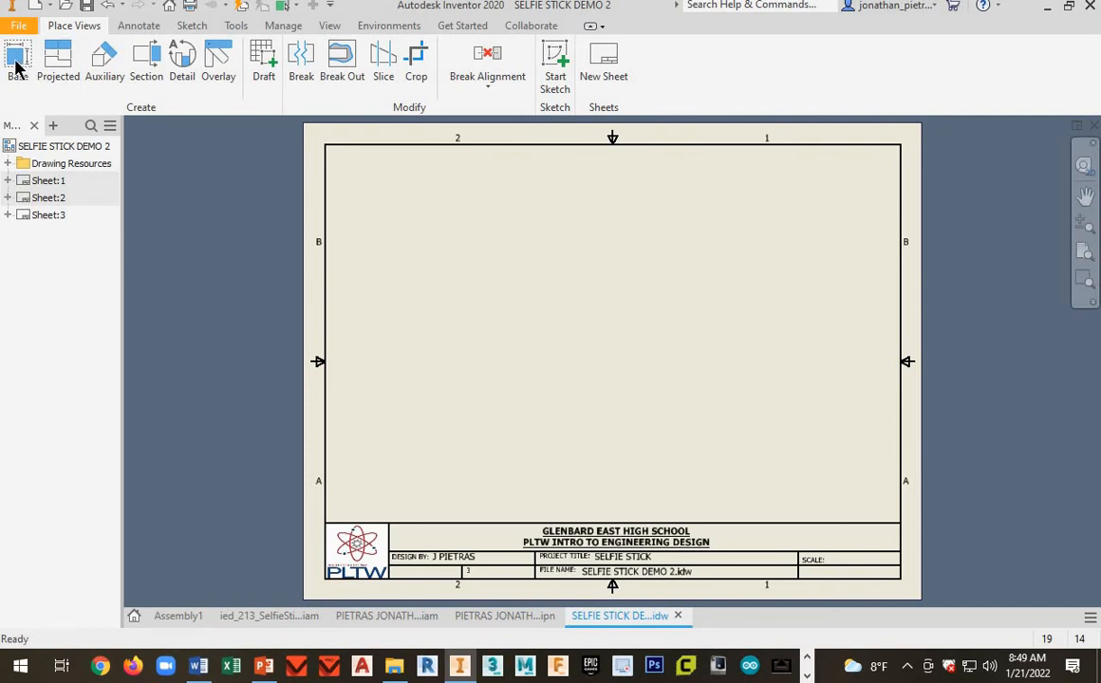
- Place the exploded View1 presentation as a 1/3-scale base view on sheet 3
left_click(17, 61)
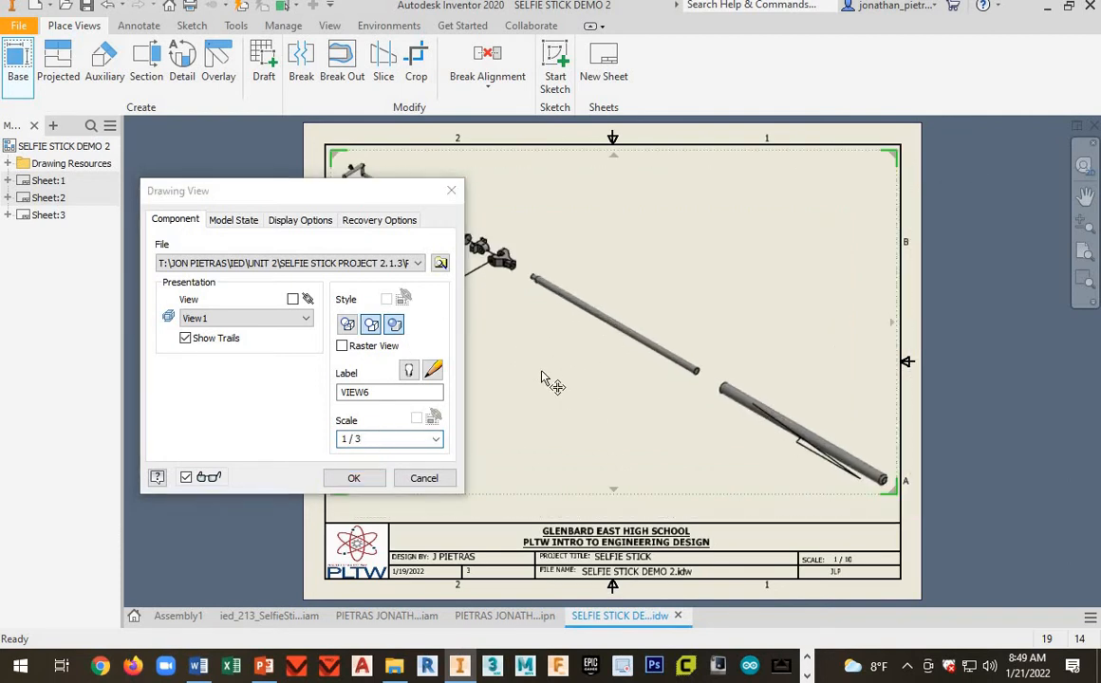
left_click(353, 477)
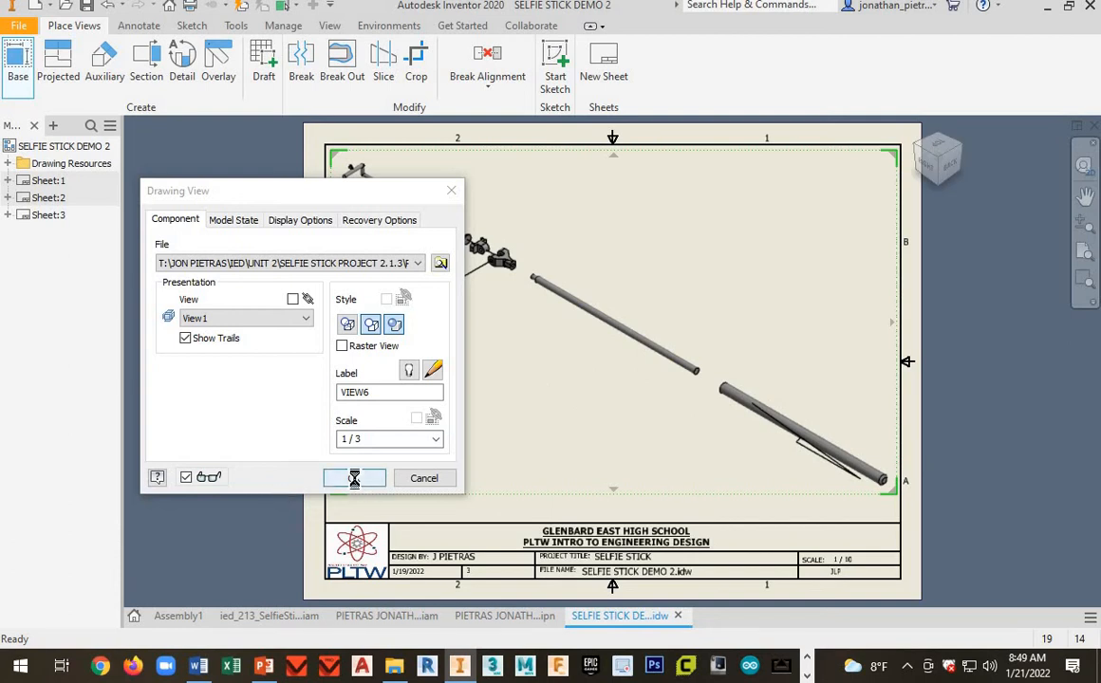
left_click(354, 477)
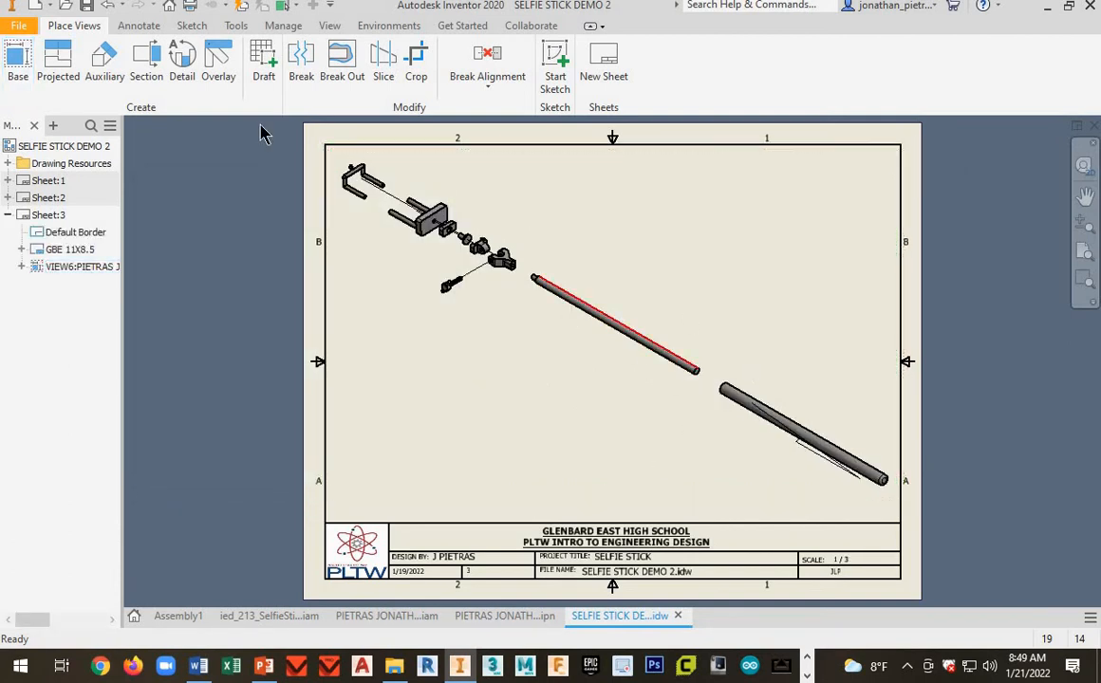
left_click(139, 26)
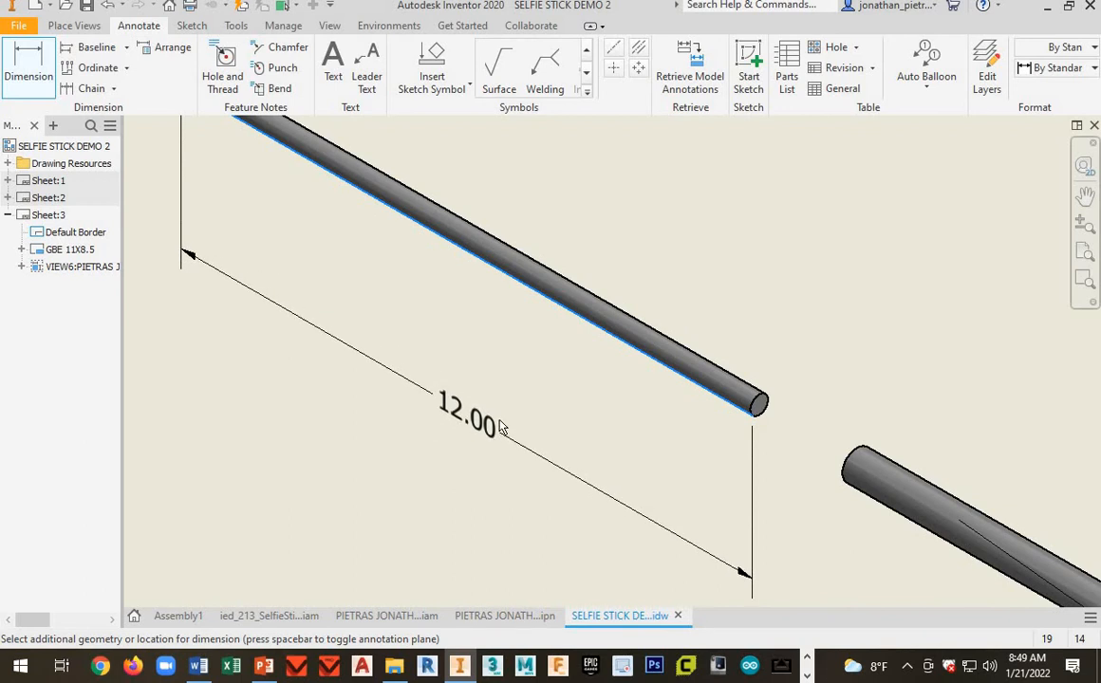
- Dimension the exploded stick with a 12.00 length and a Ø.38 end diameter
left_click(500, 427)
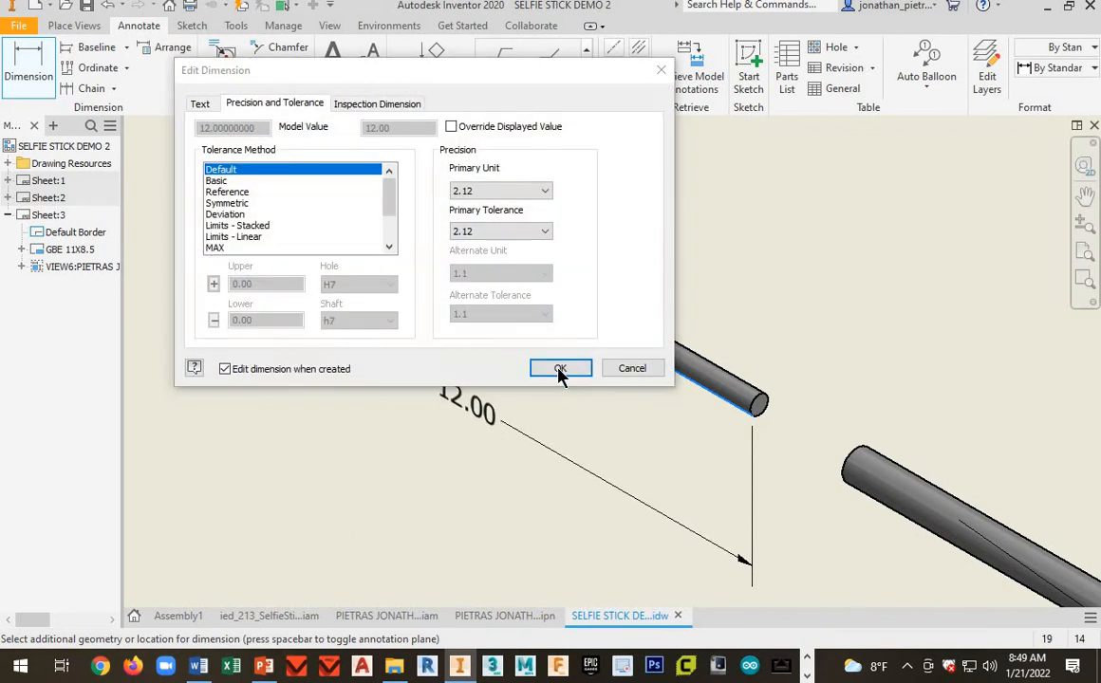
left_click(559, 368)
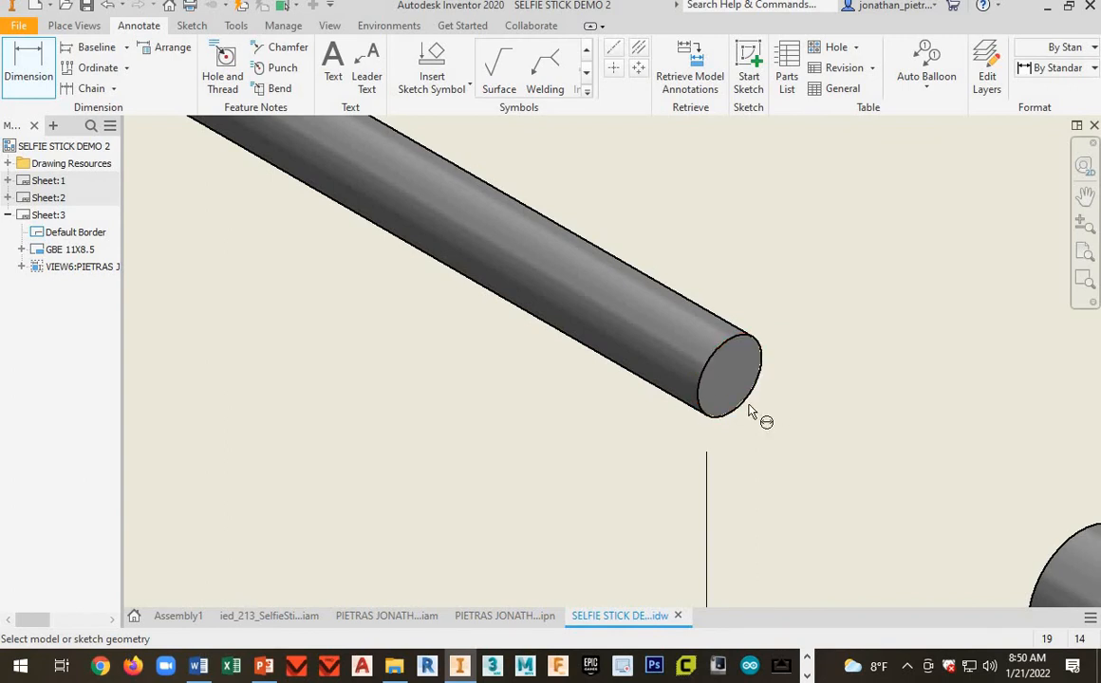
left_click(728, 375)
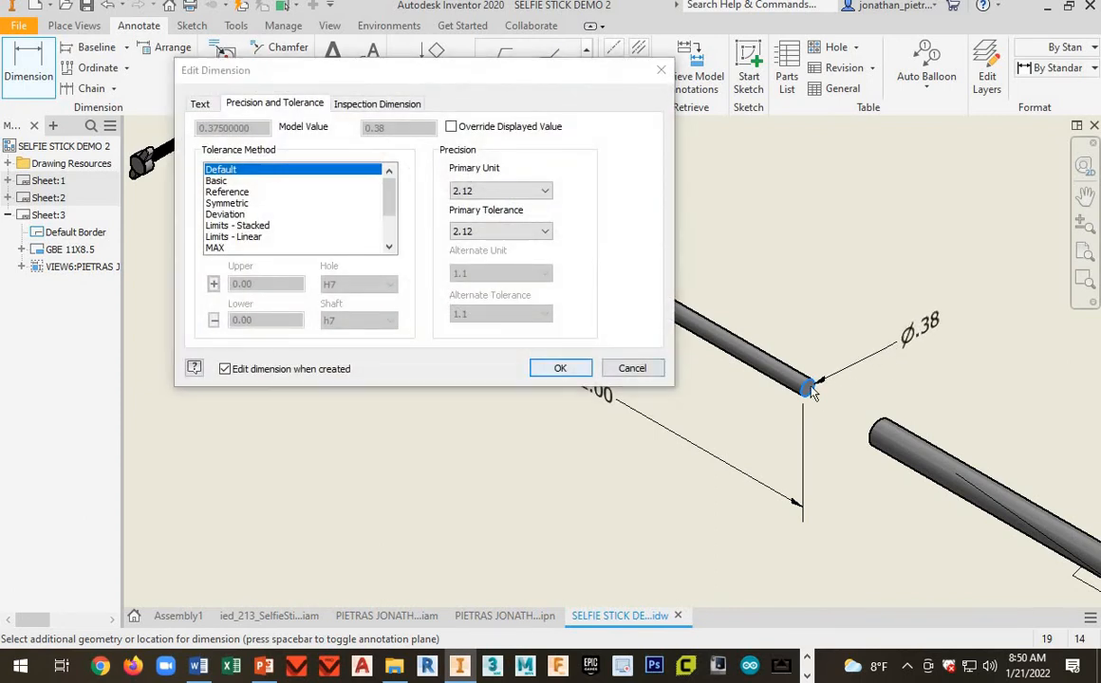
left_click(560, 368)
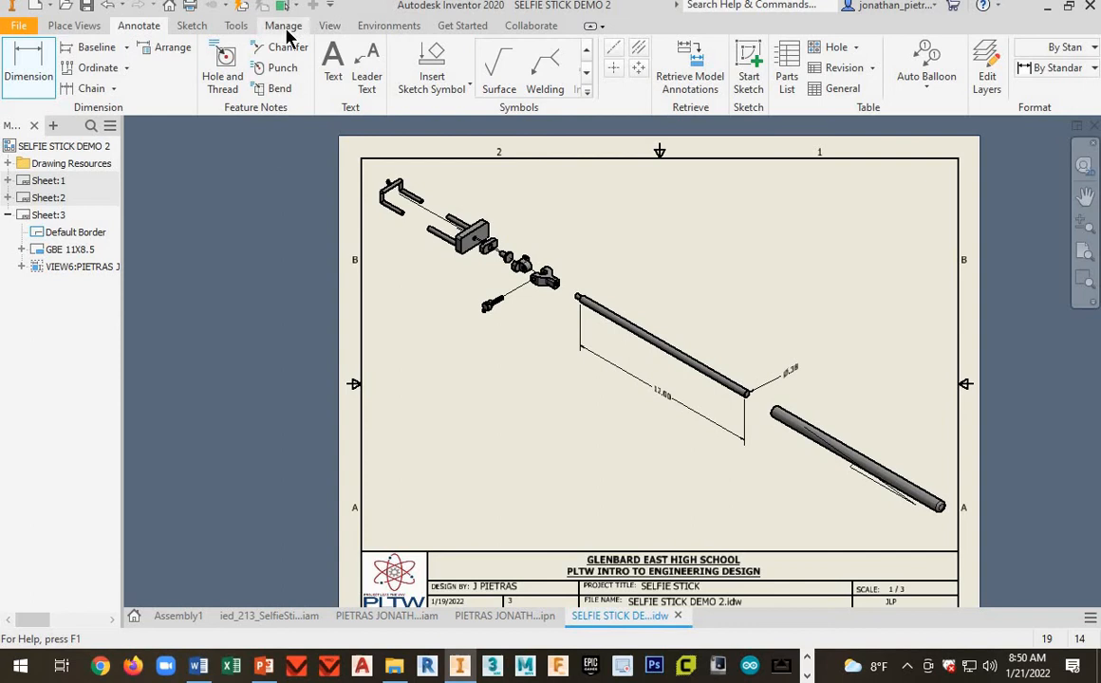
left_click(283, 26)
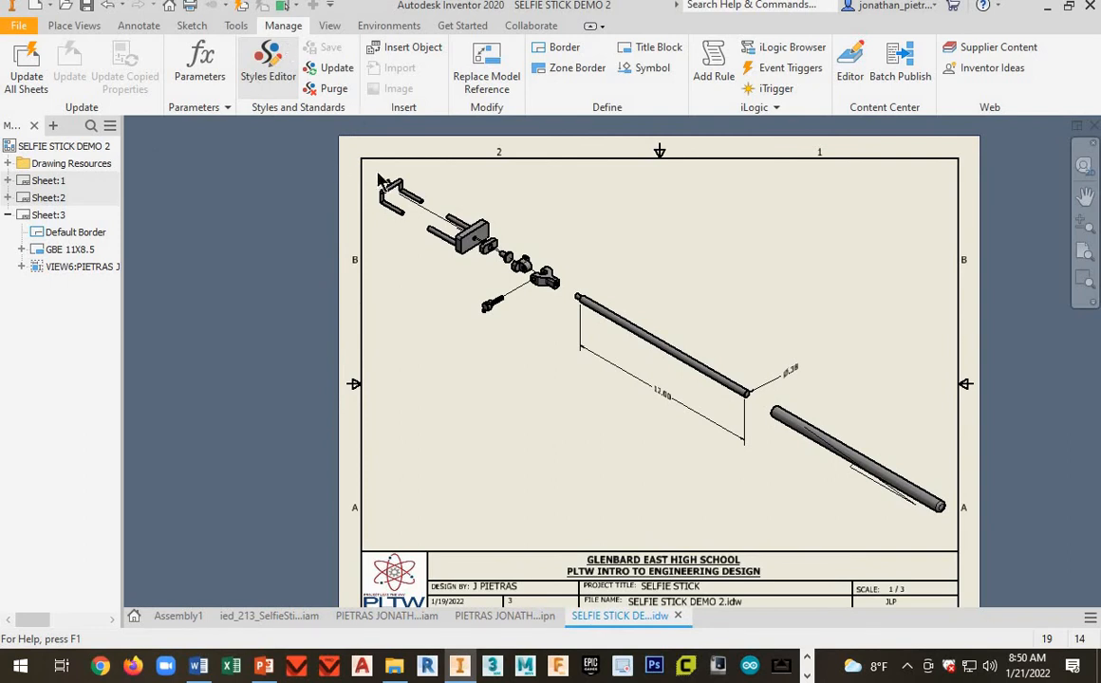
- Set Label Text (ANSI) height to 0.240 in and save, then go to Sheet 1
left_click(268, 61)
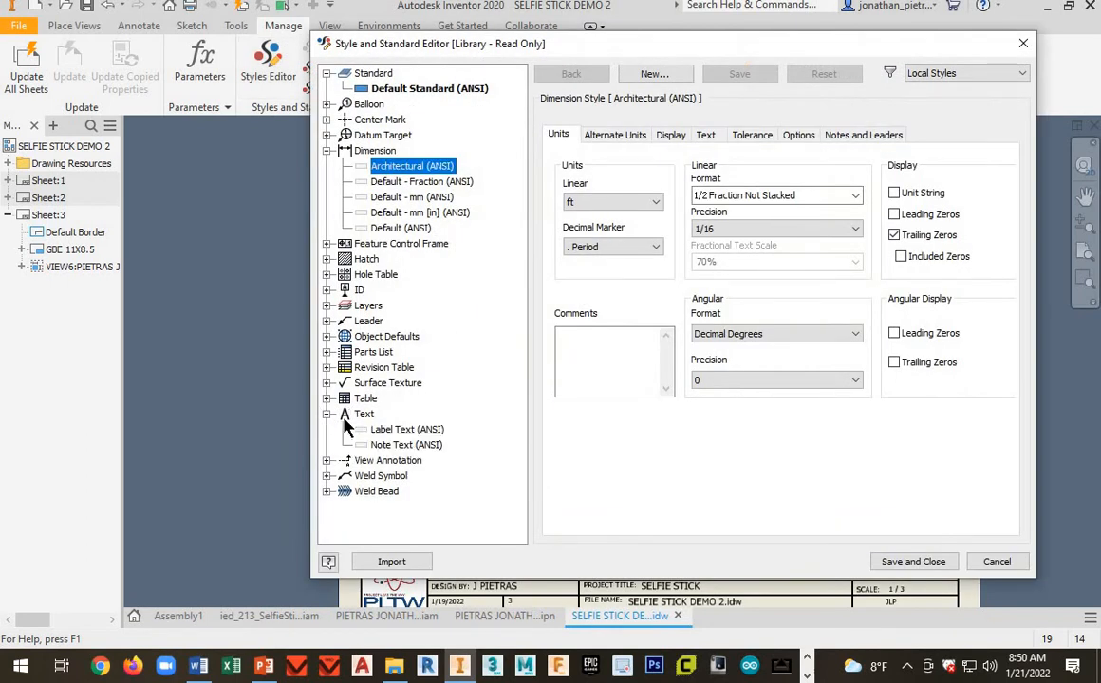
left_click(406, 429)
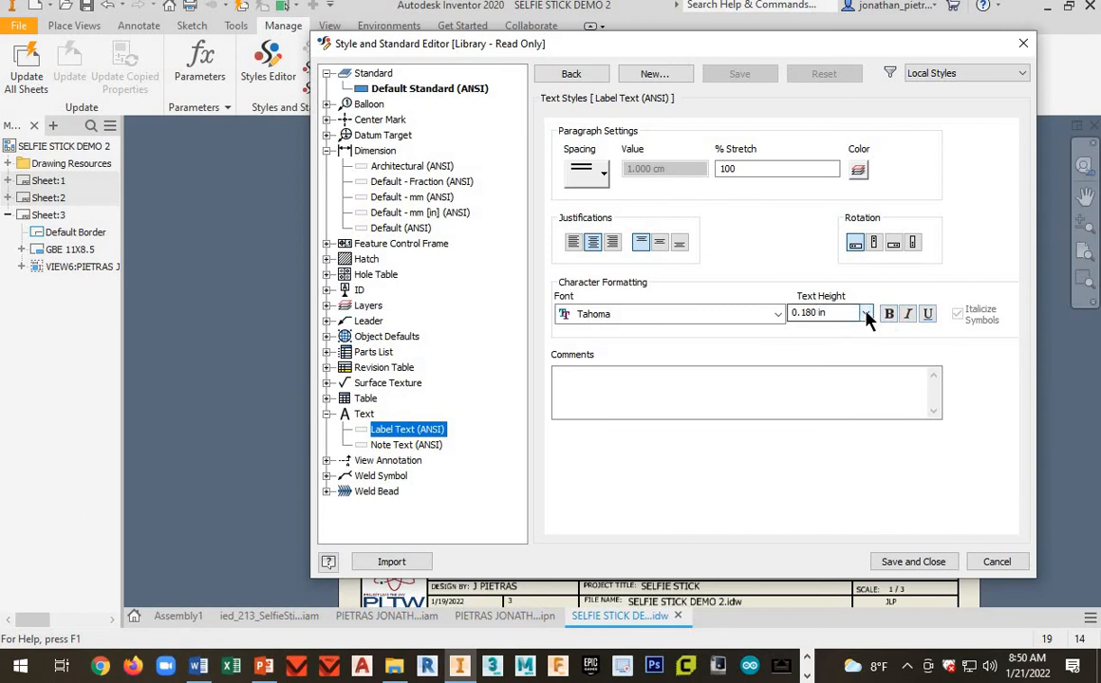
left_click(864, 313)
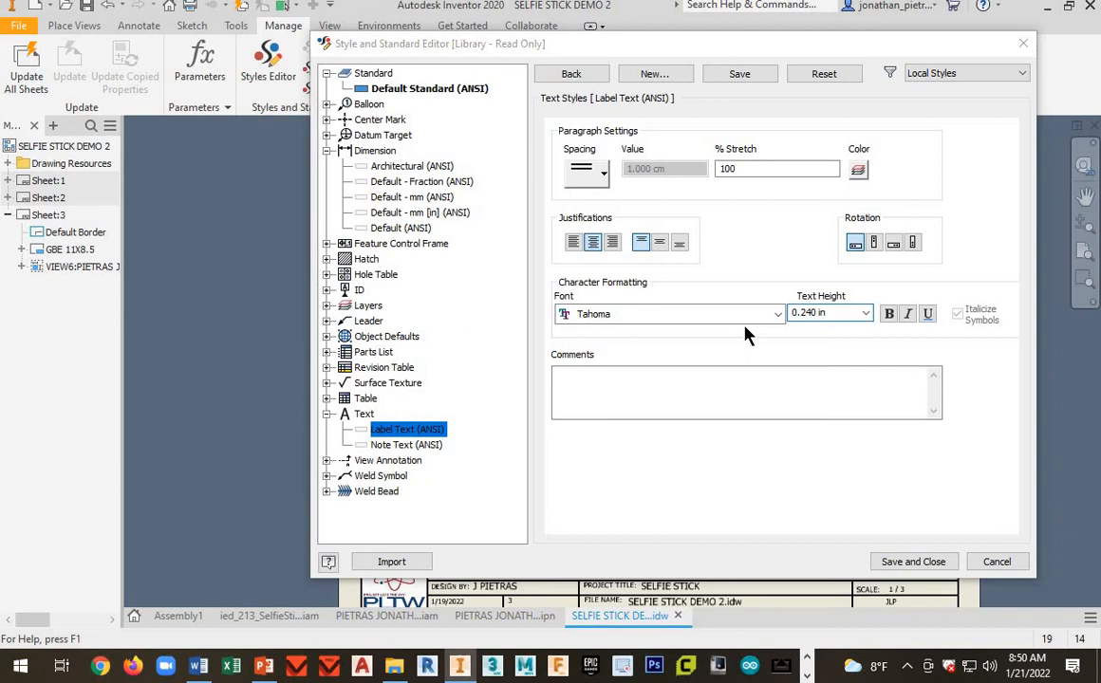
left_click(405, 444)
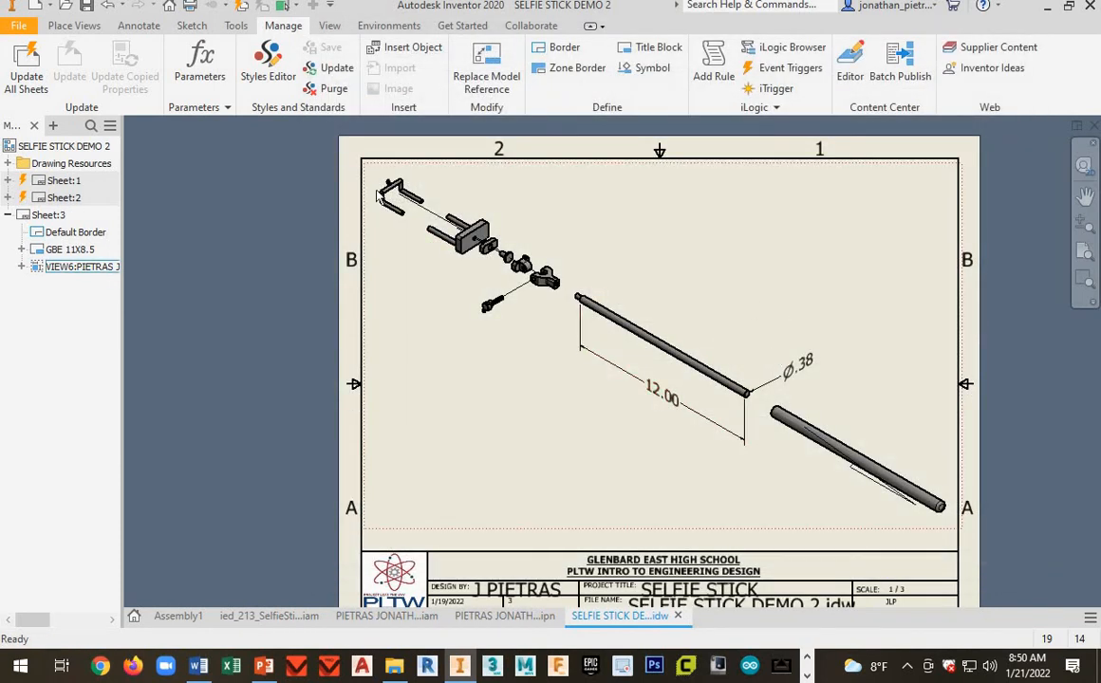
mouse_move(690, 402)
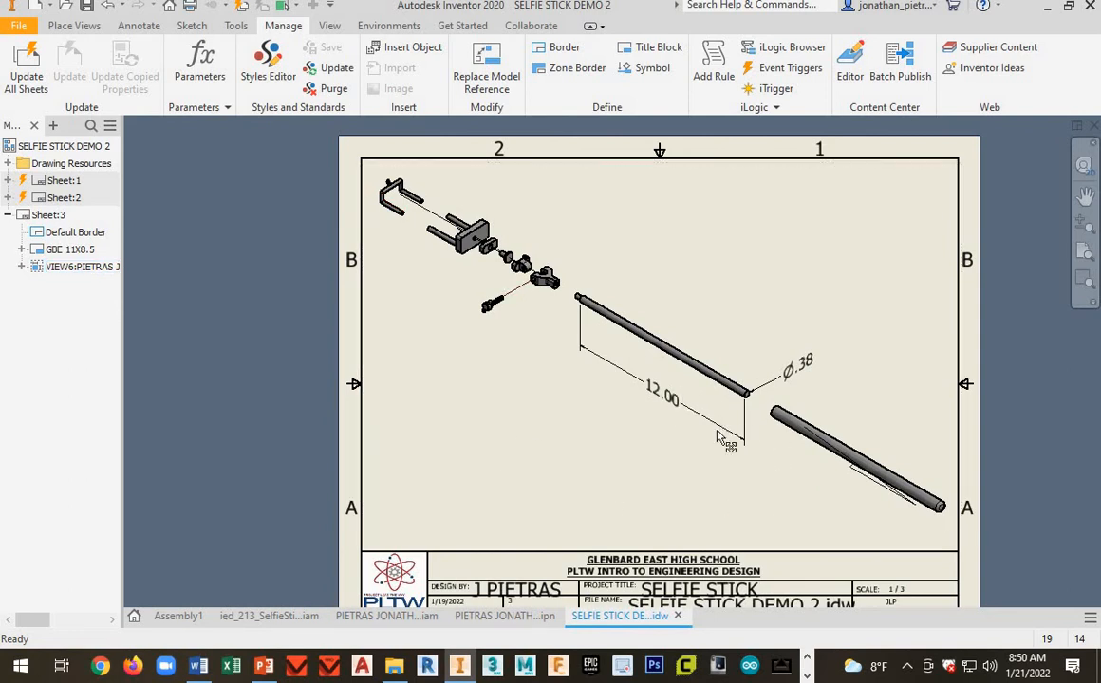
scroll("down", 3)
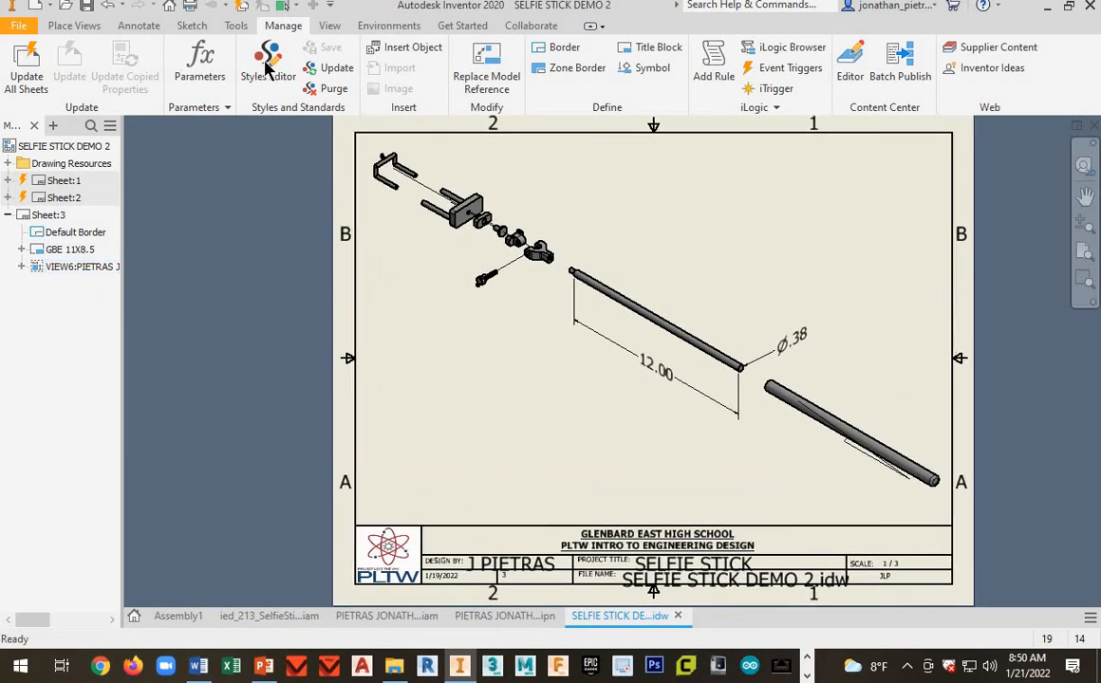
mouse_move(711, 539)
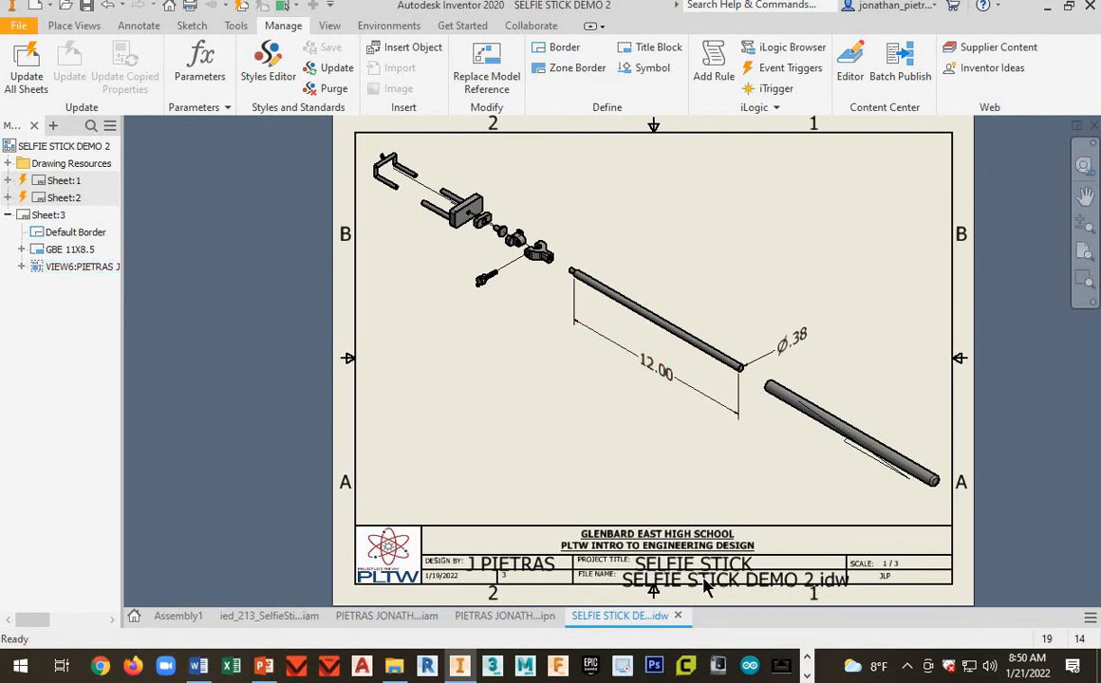
mouse_move(558, 492)
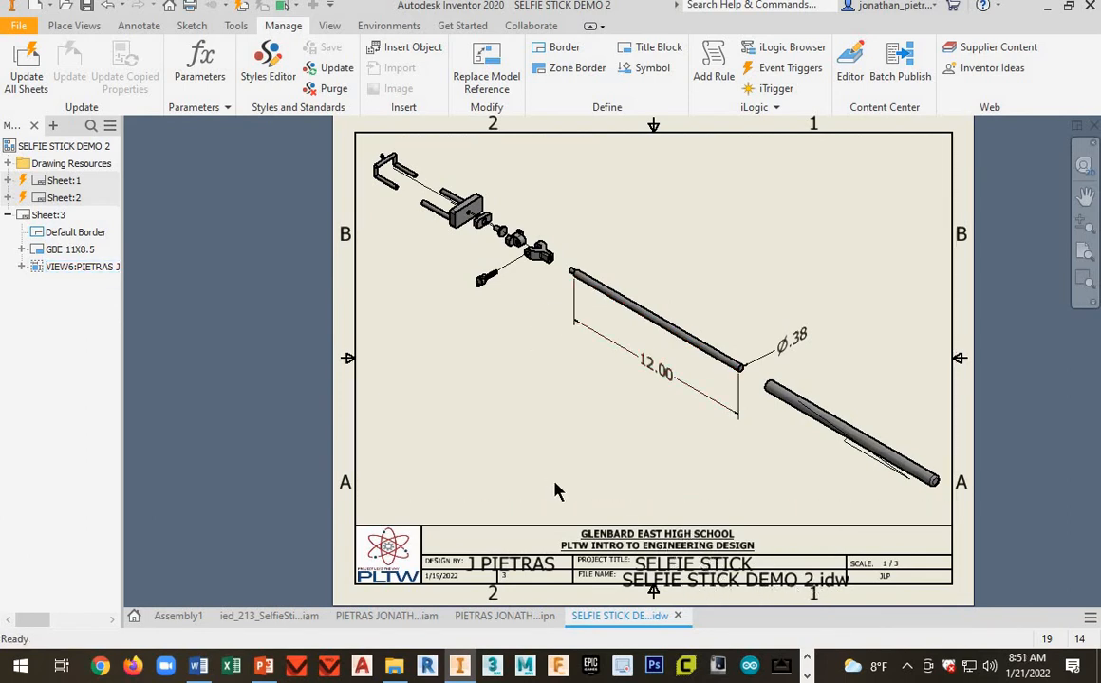
mouse_move(157, 367)
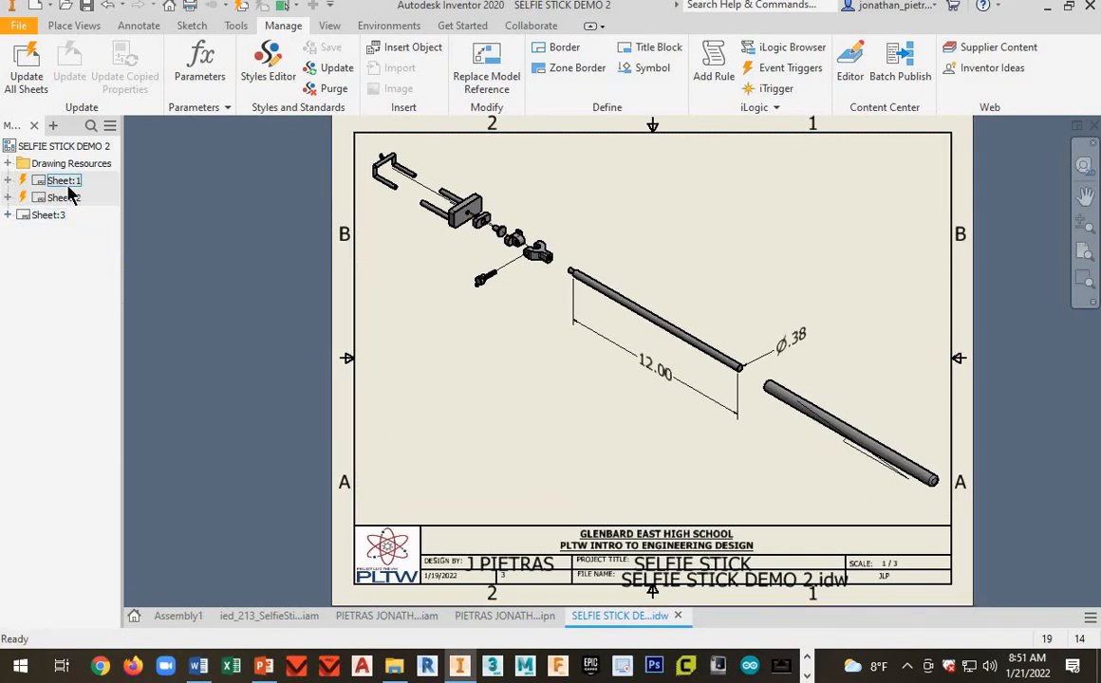
left_click(62, 198)
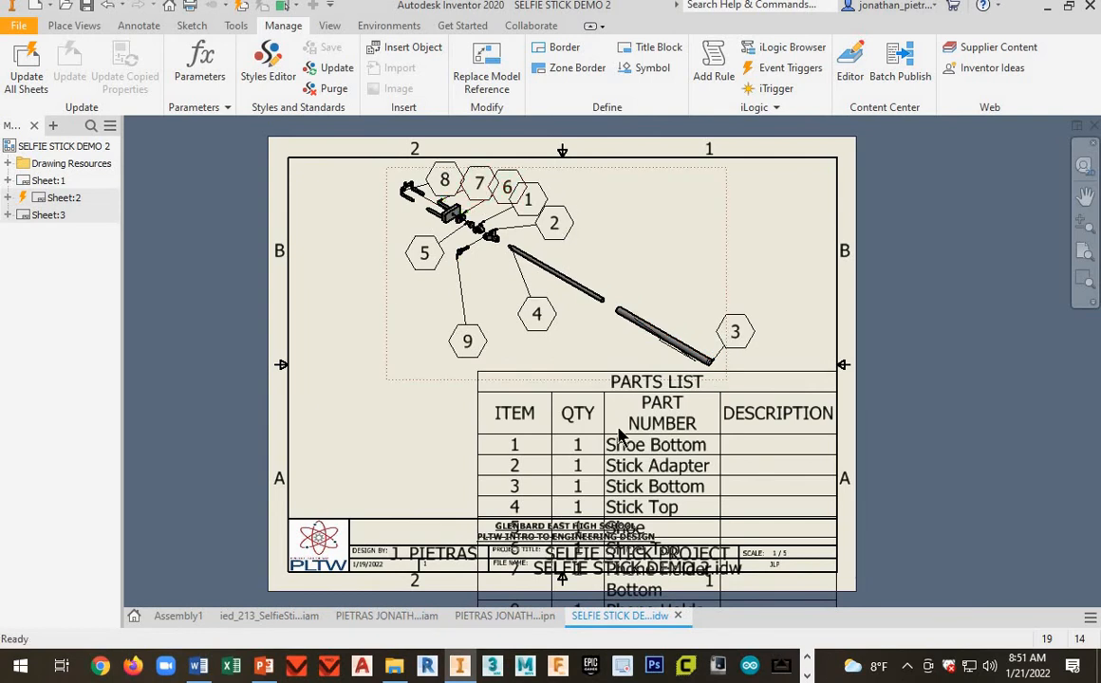
mouse_move(275, 57)
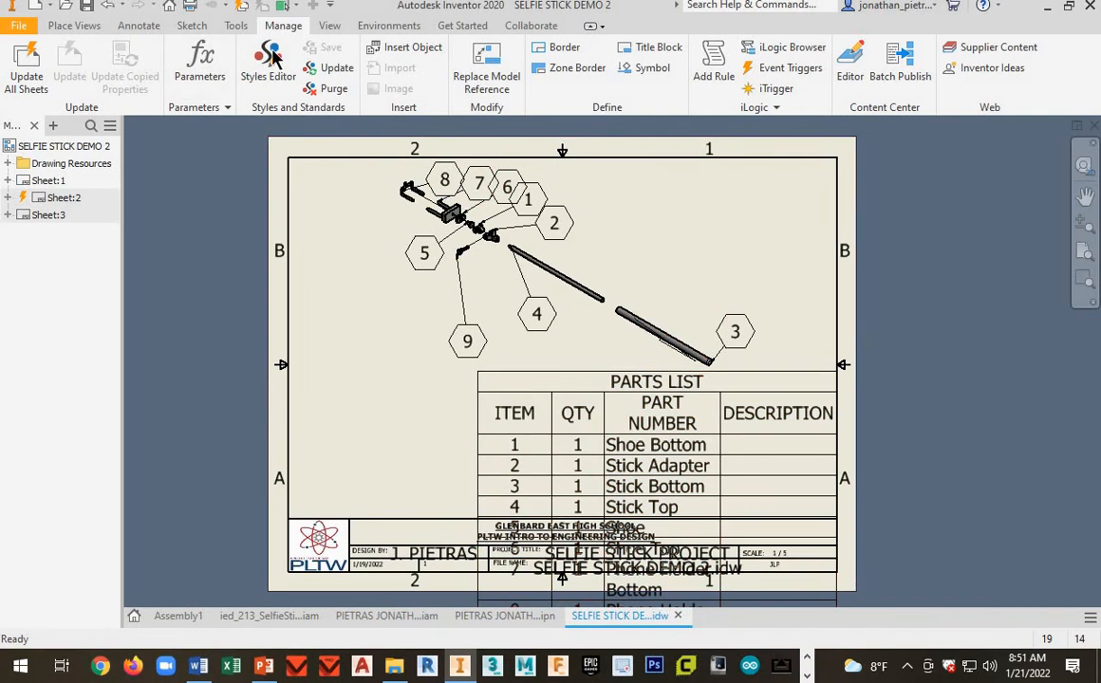
mouse_move(451, 470)
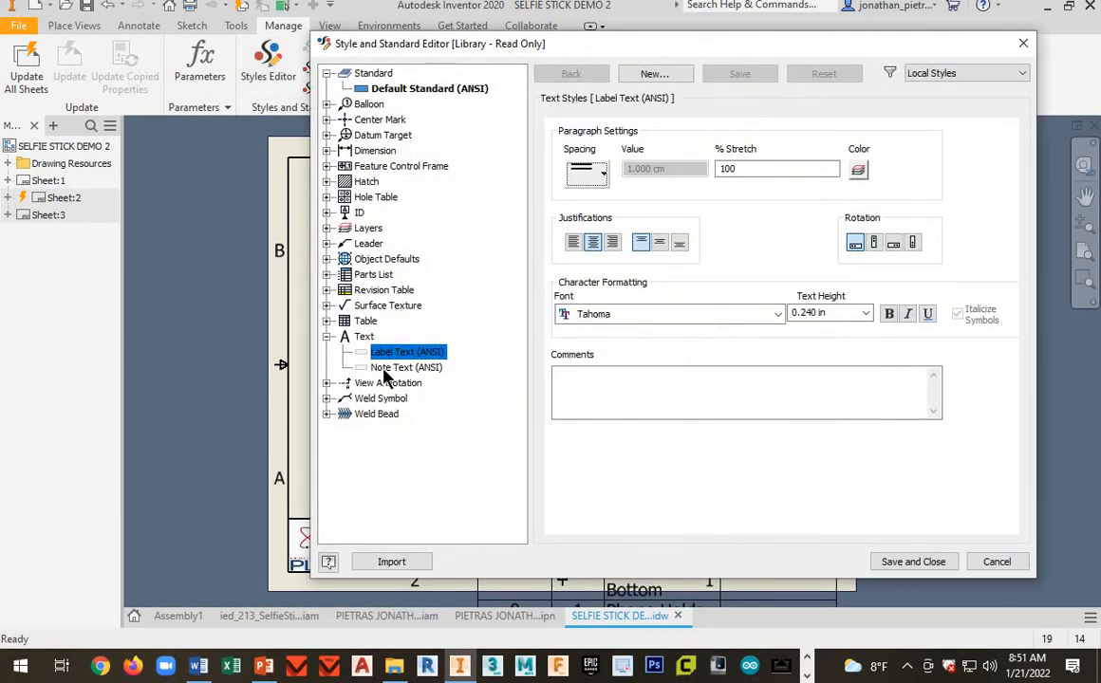
- Set the label text height back to 0.125 in and save the styles
left_click(864, 313)
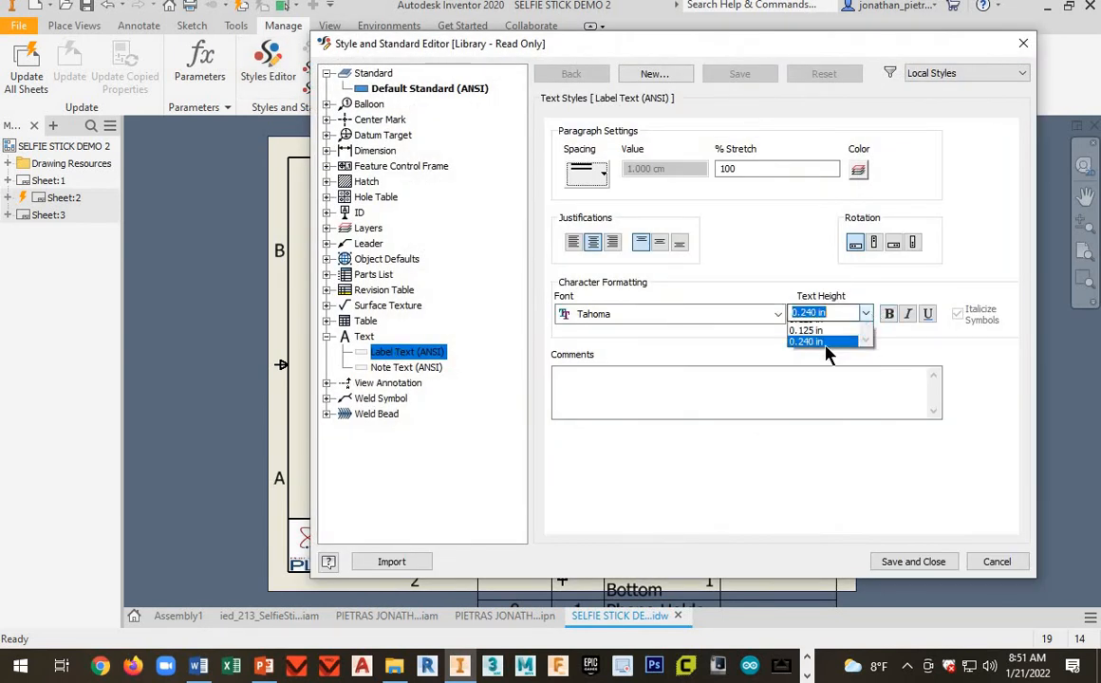
left_click(807, 329)
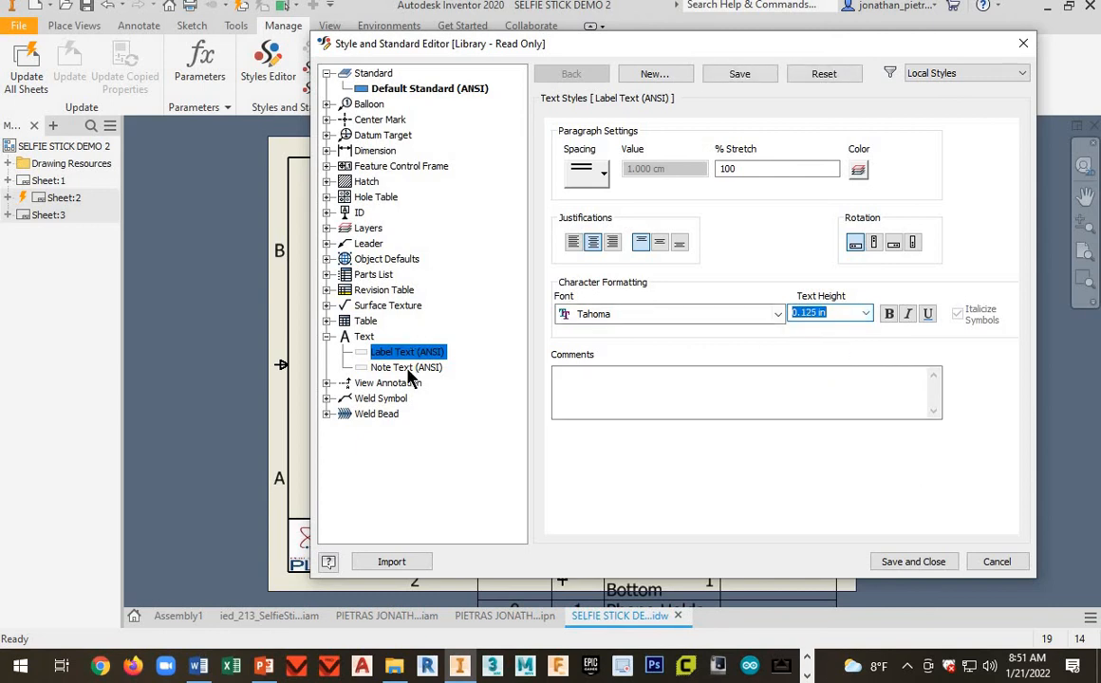
left_click(406, 367)
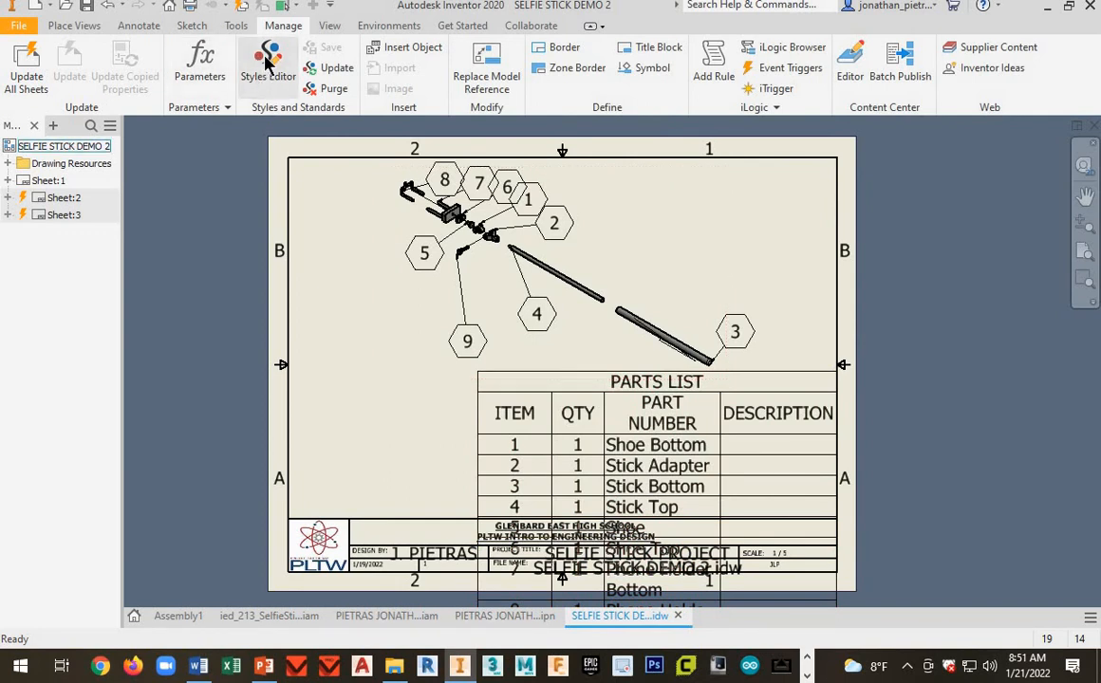
- Recheck the Label Text style in the Styles Editor and save again
left_click(269, 62)
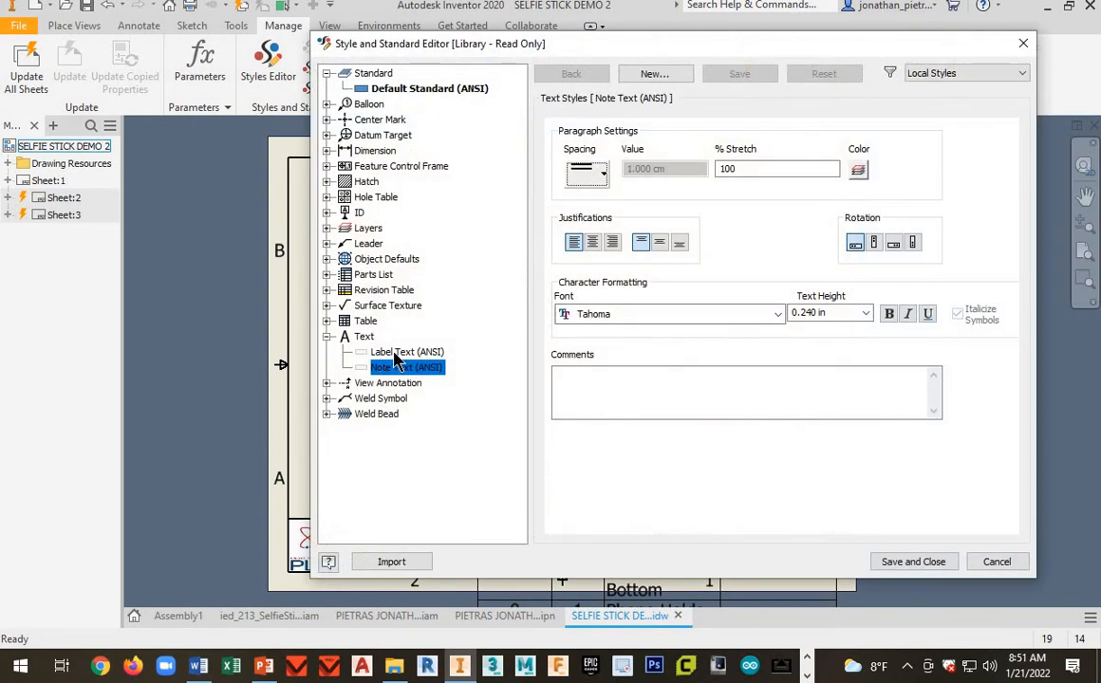
left_click(863, 313)
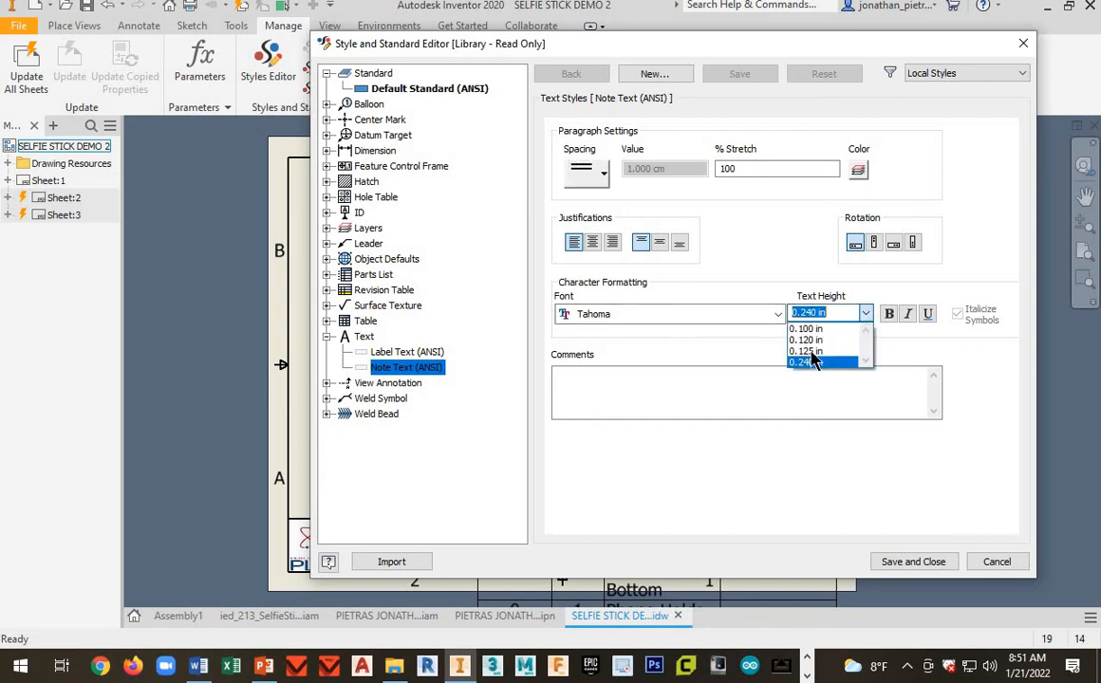
left_click(406, 352)
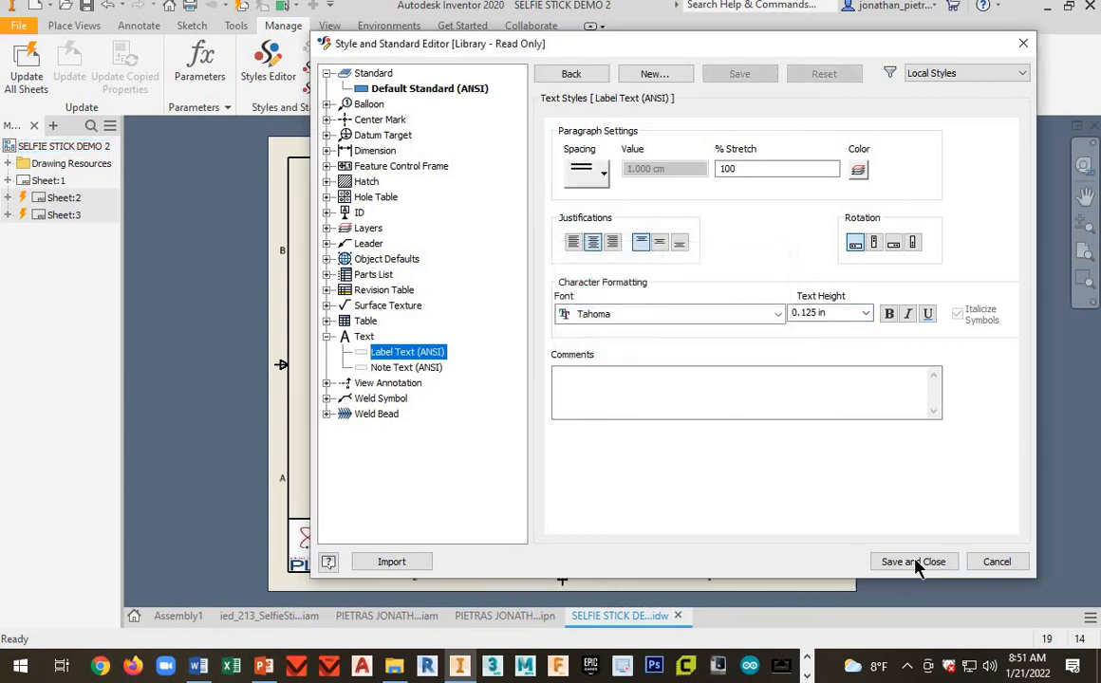
left_click(913, 561)
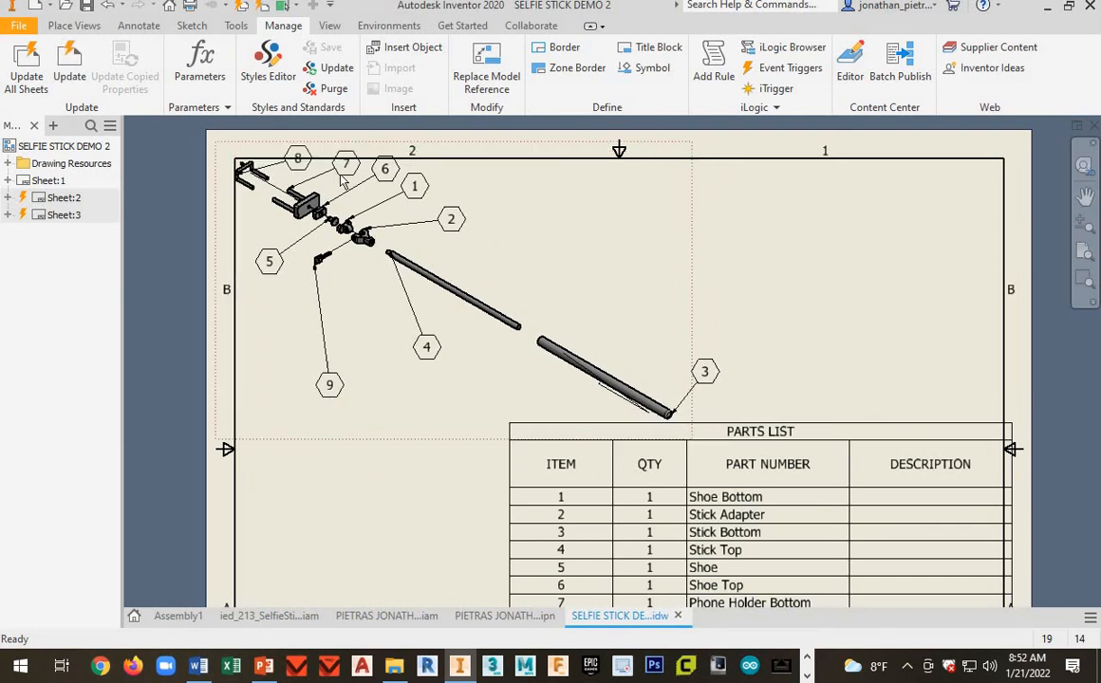
- Pan down to inspect the resized Sheet 1 parts list and title block
scroll("down", 3)
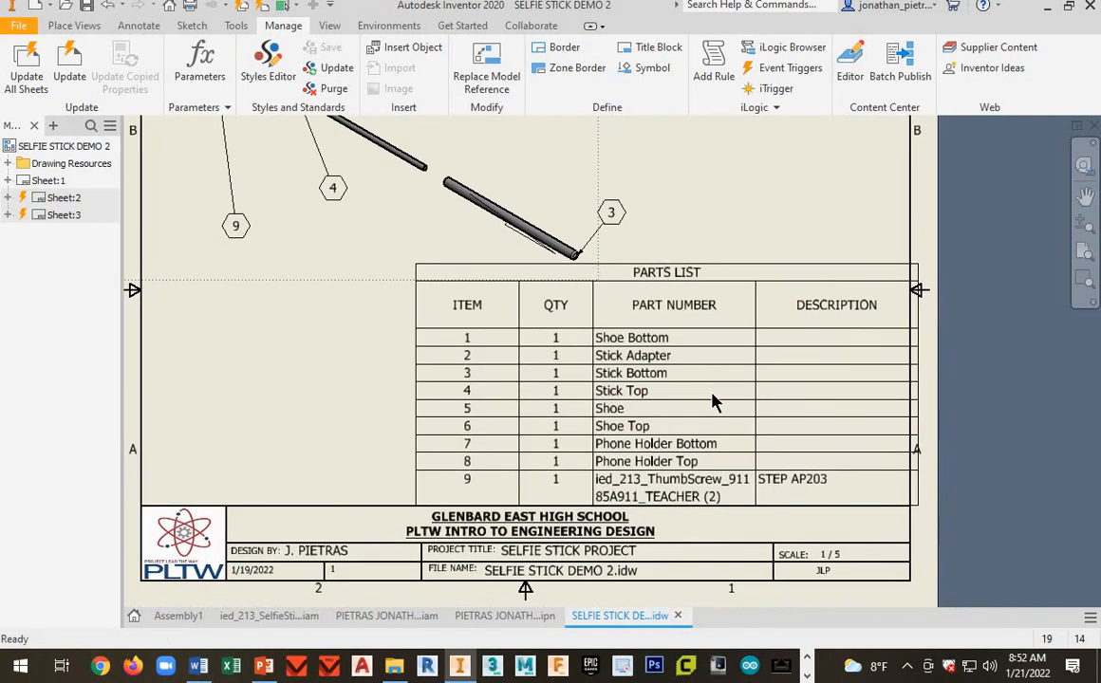